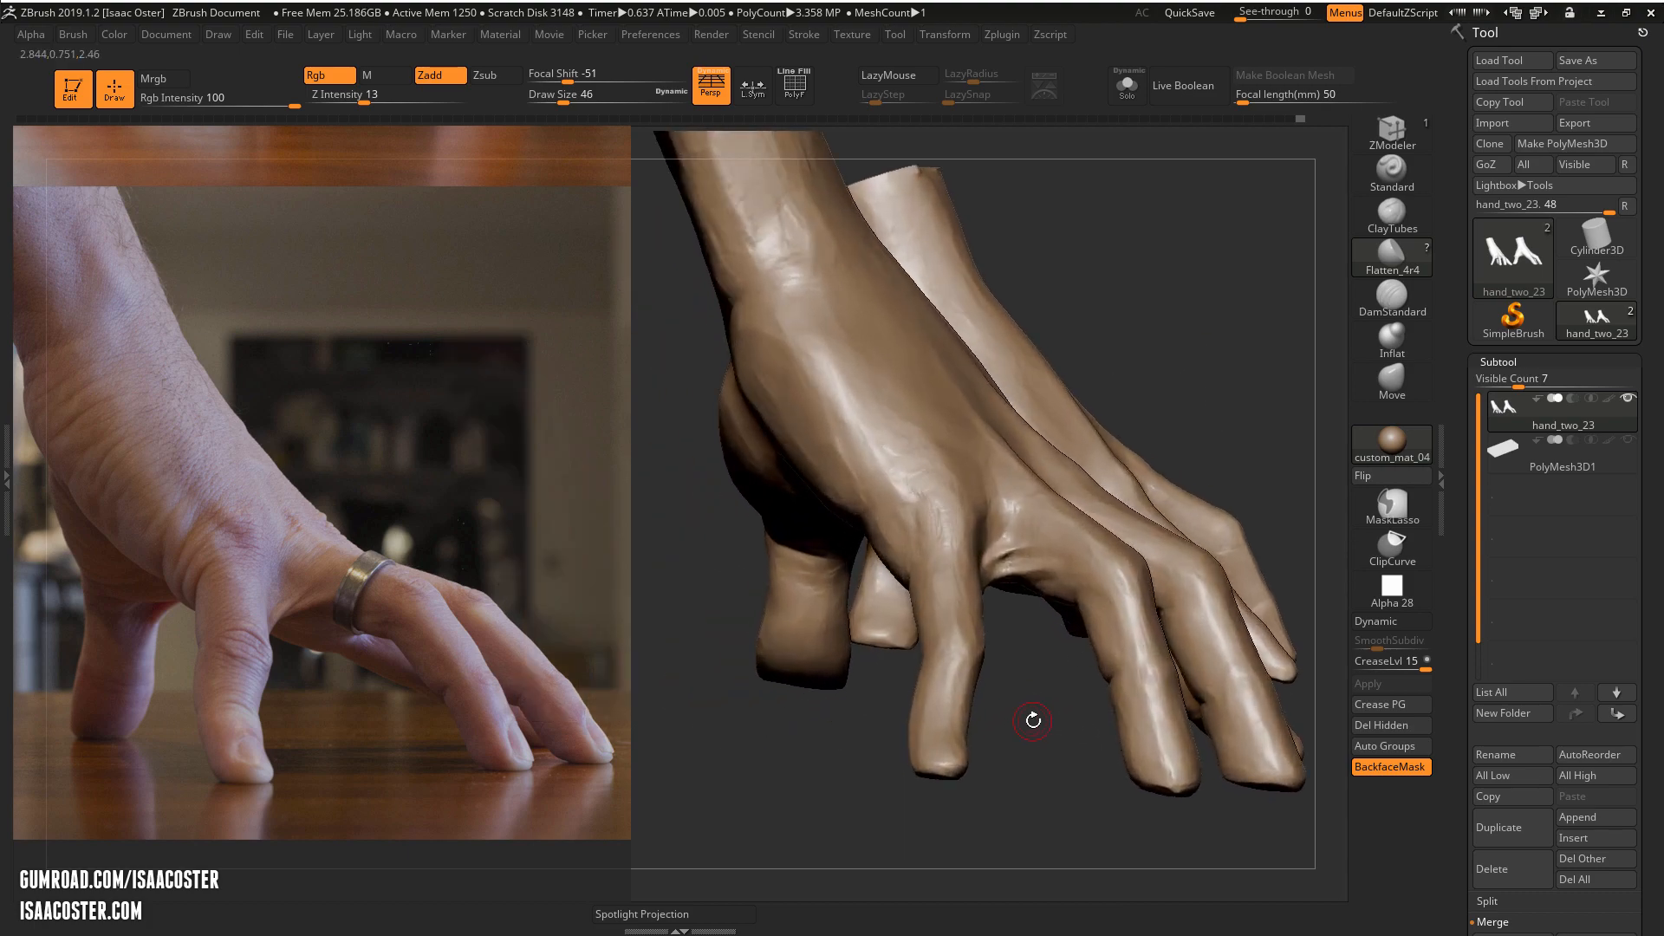
Turn the hand toward the fingers and mask everything except the index finger
{"action": "left_click_drag", "start_coordinate": [1029, 719], "coordinate": [1005, 709]}
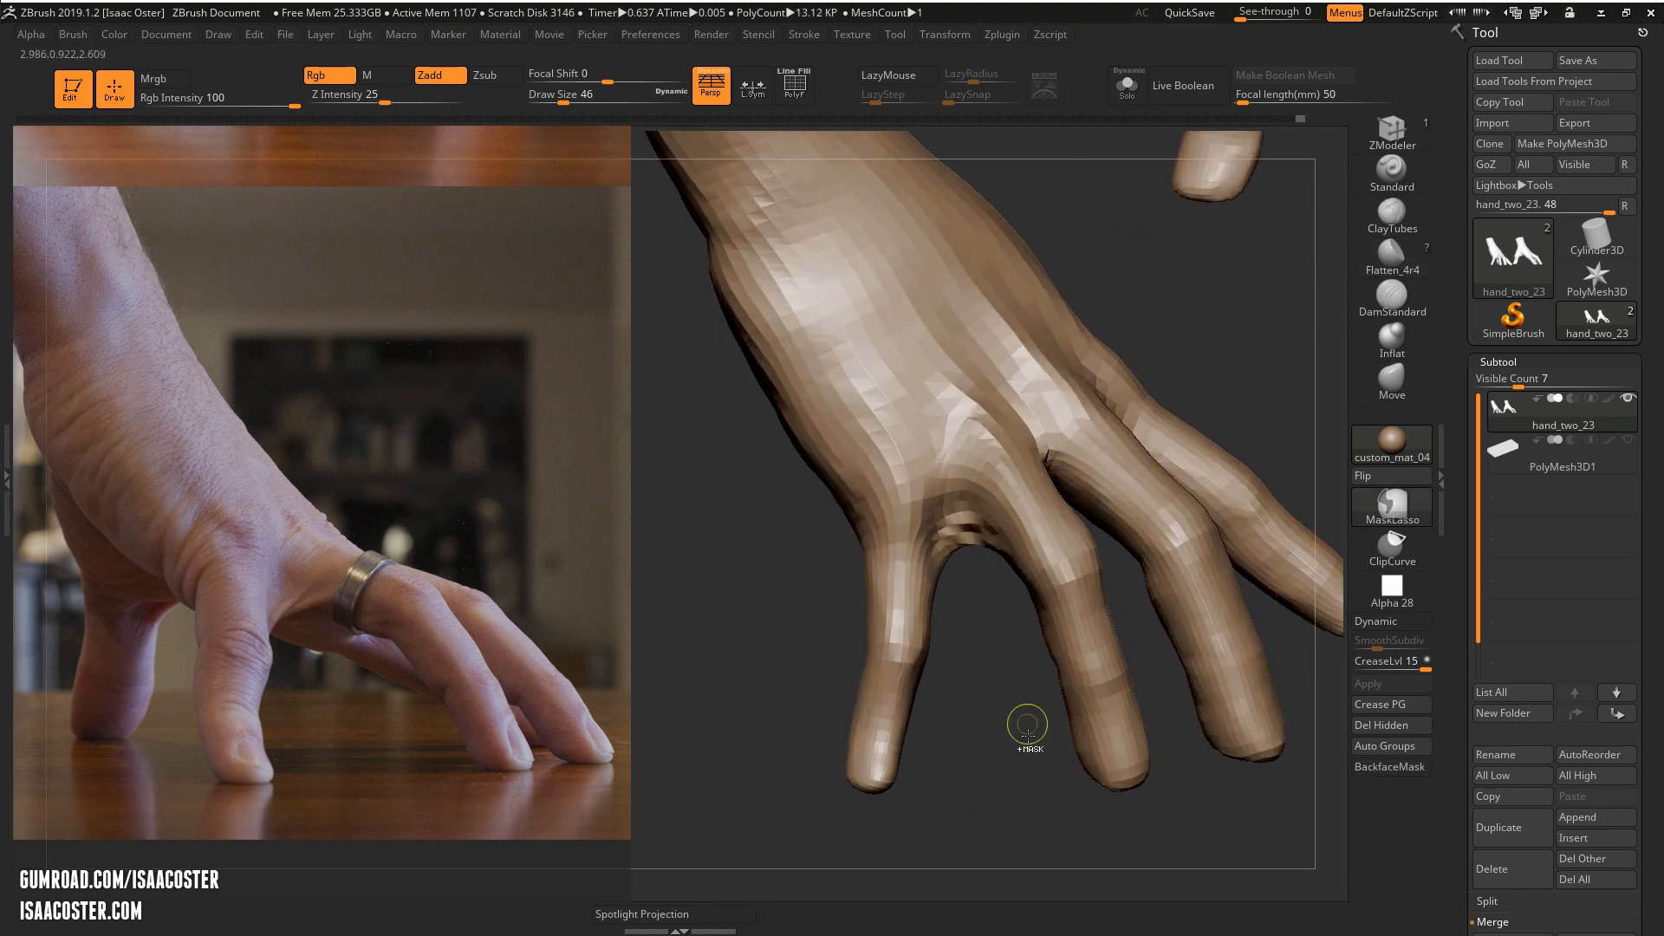
{"action": "left_click_drag", "start_coordinate": [1025, 731], "coordinate": [896, 636]}
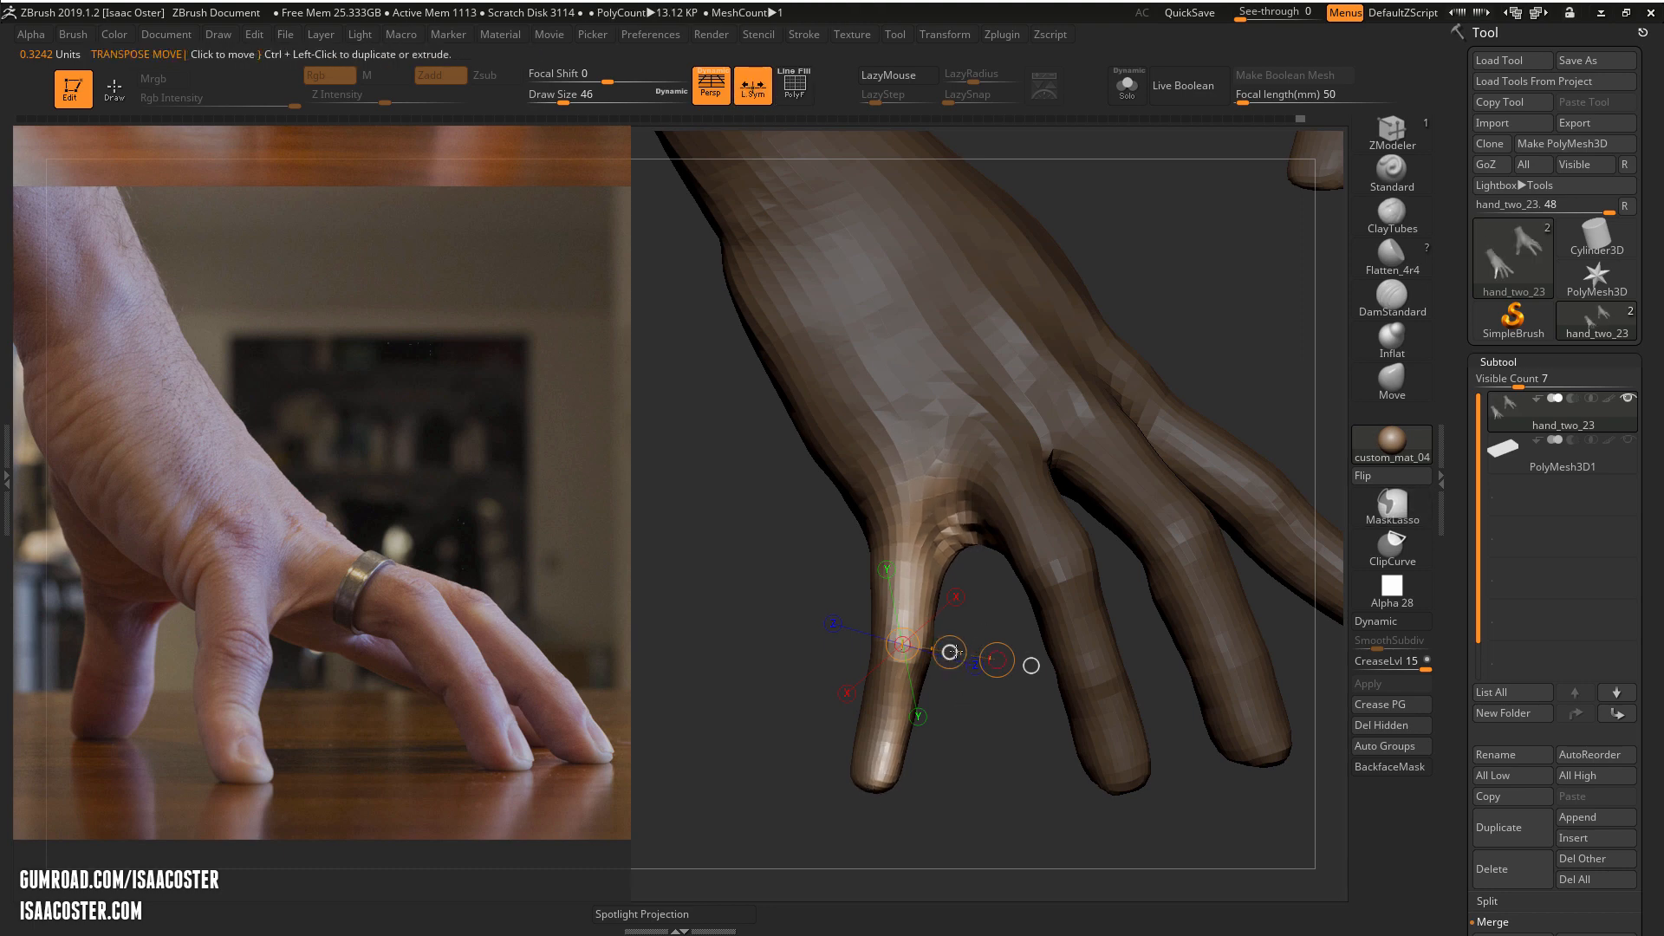
Rotate the unmasked index finger downward at its knuckle to match the photo
{"action": "left_click_drag", "start_coordinate": [901, 641], "coordinate": [950, 651]}
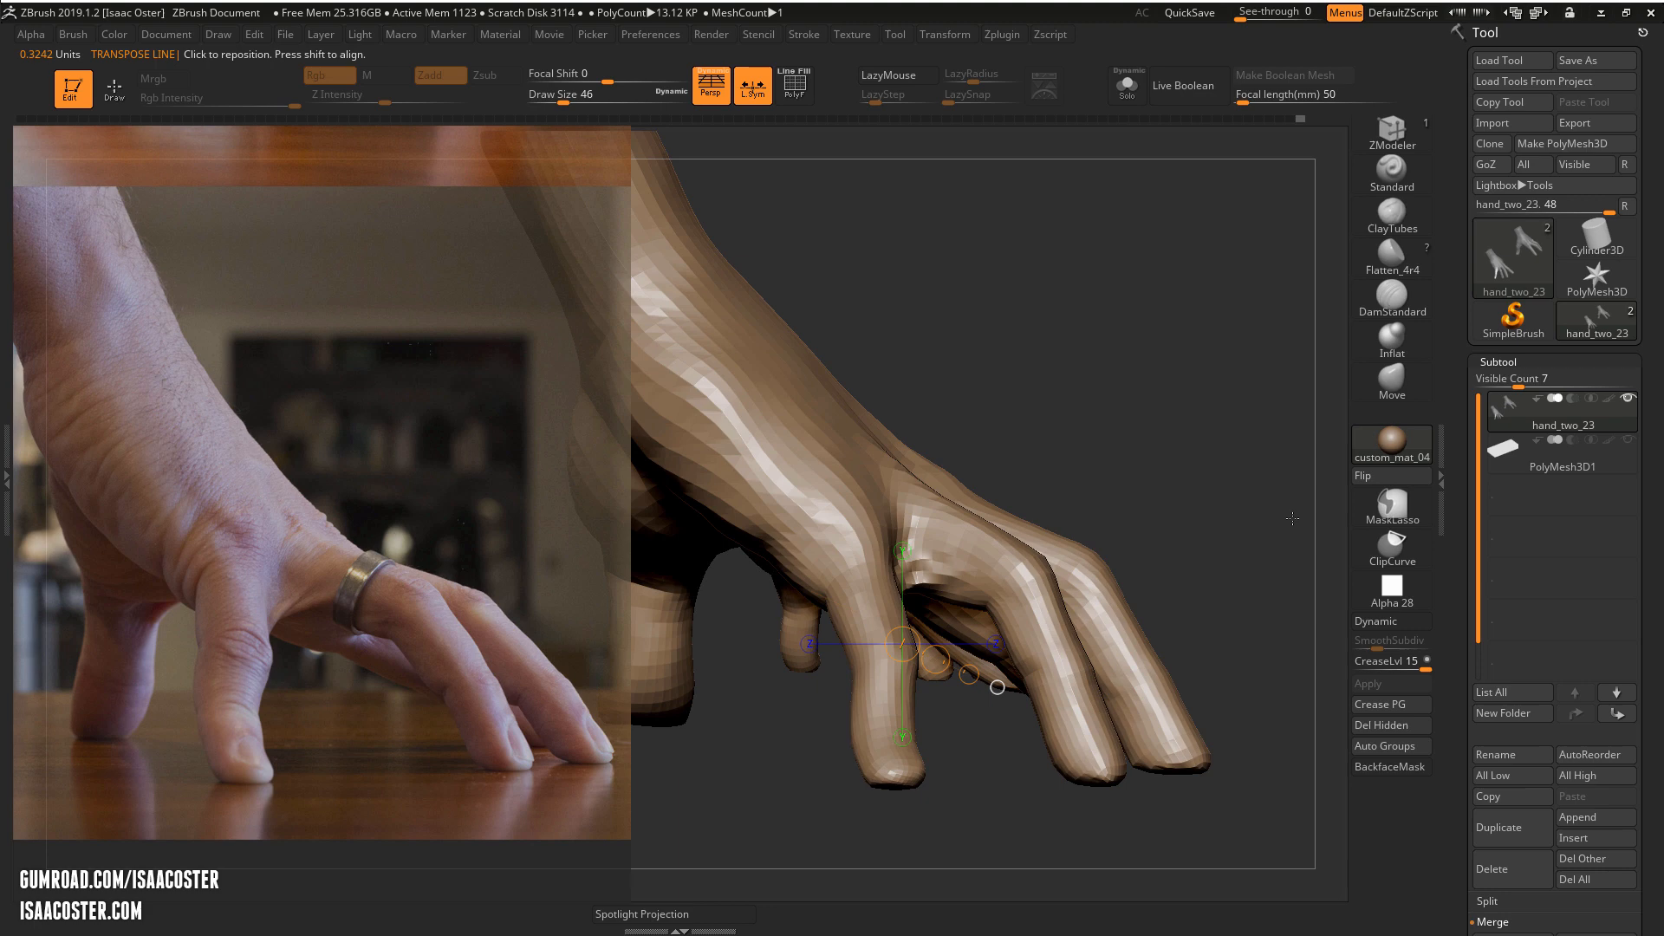
{"action": "mouse_move", "coordinate": [1254, 445]}
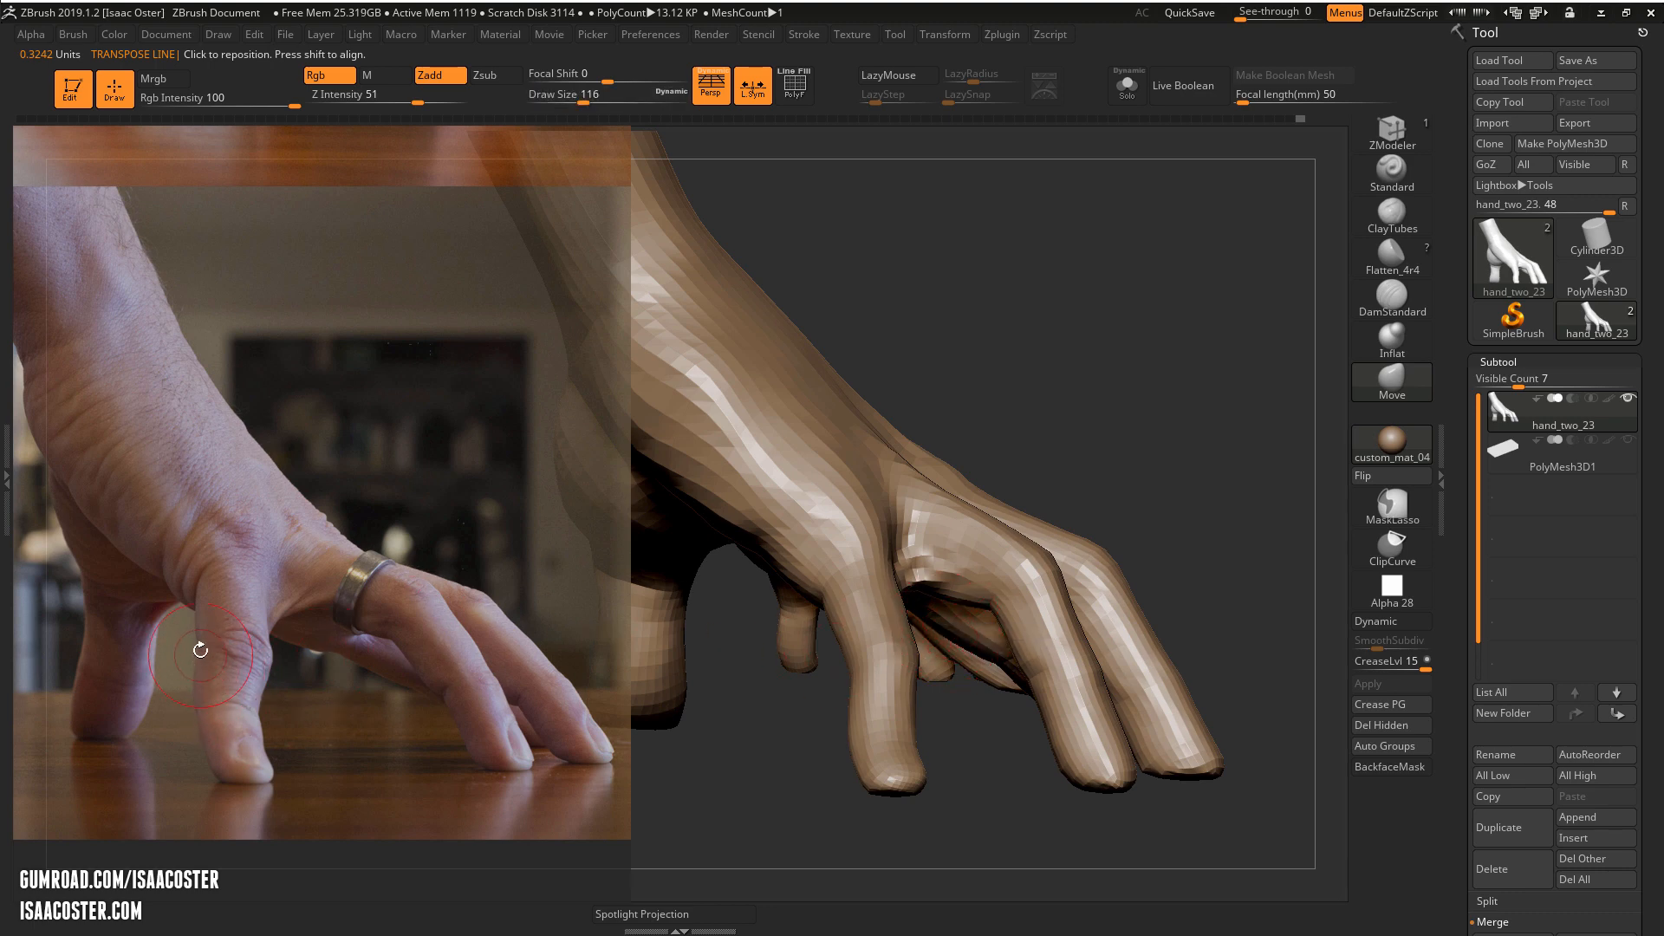
{"action": "mouse_move", "coordinate": [750, 776]}
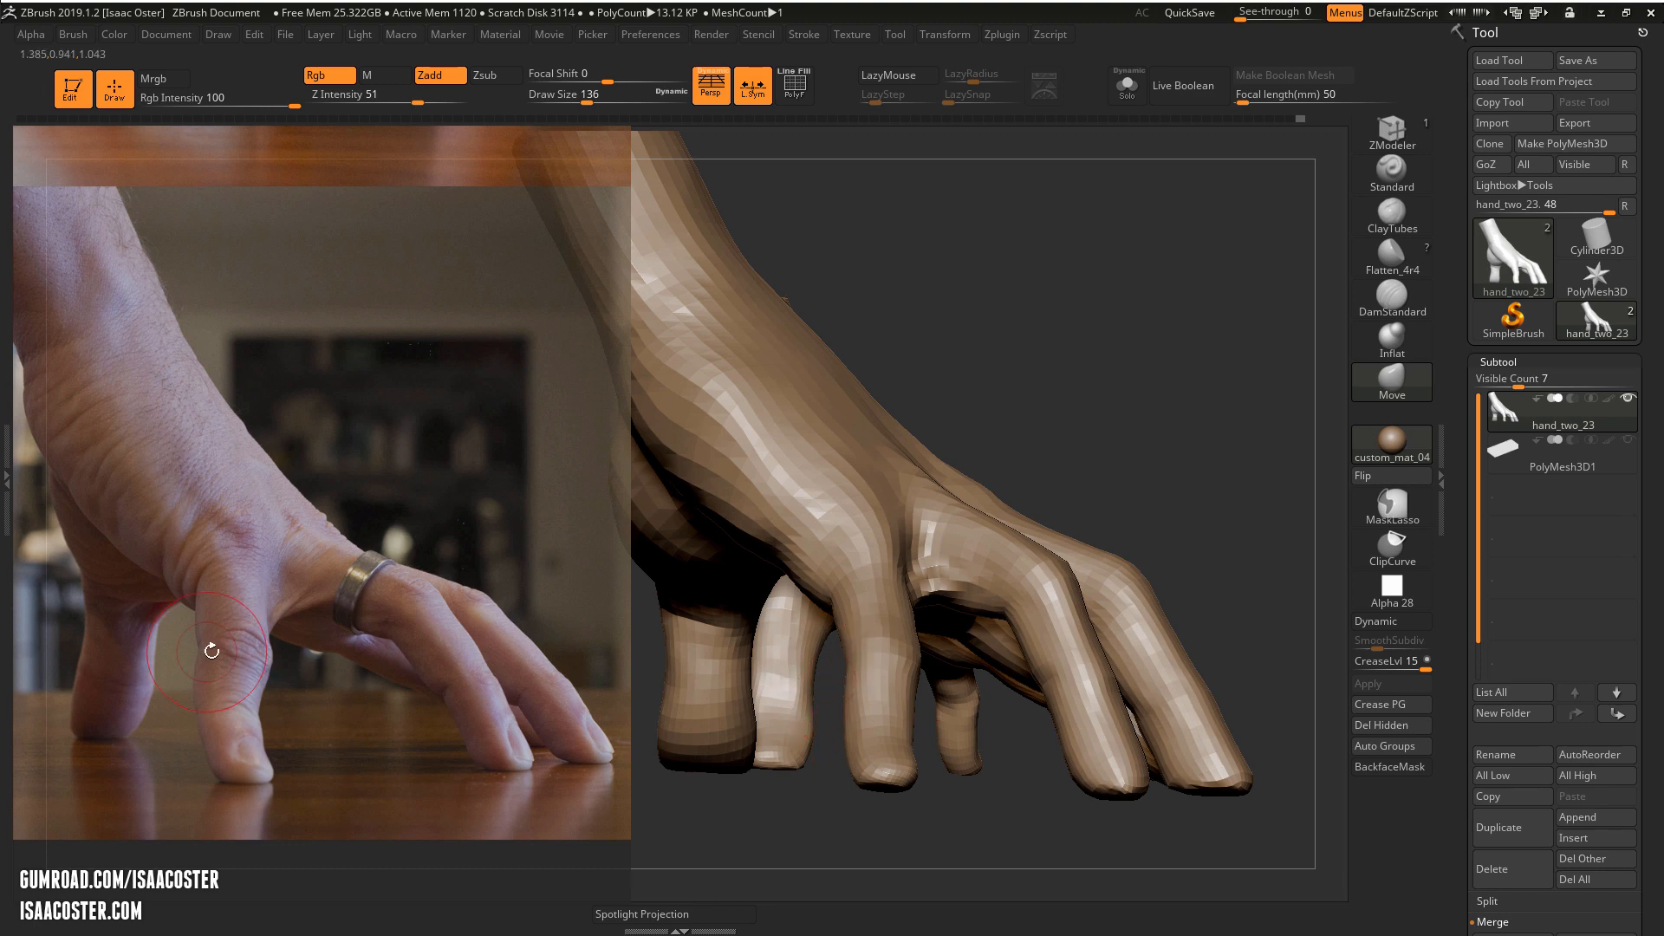
{"action": "mouse_move", "coordinate": [245, 648]}
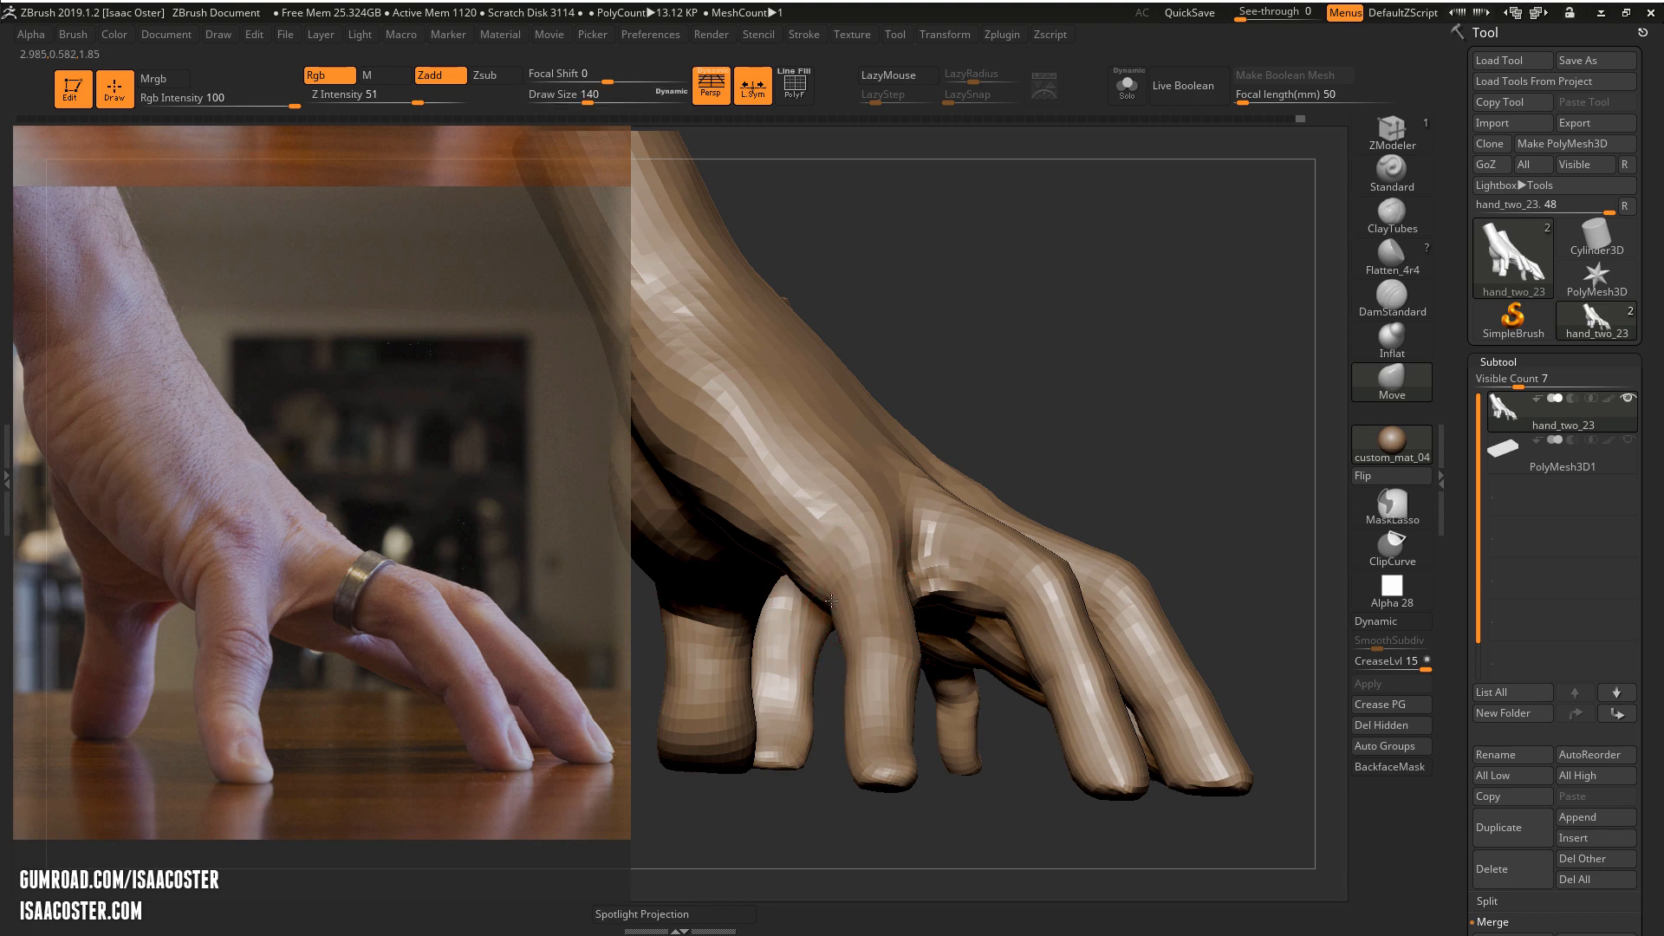
Pull the index finger into the reference curve and push its fingertip down onto the surface
{"action": "left_click_drag", "start_coordinate": [834, 602], "coordinate": [924, 589]}
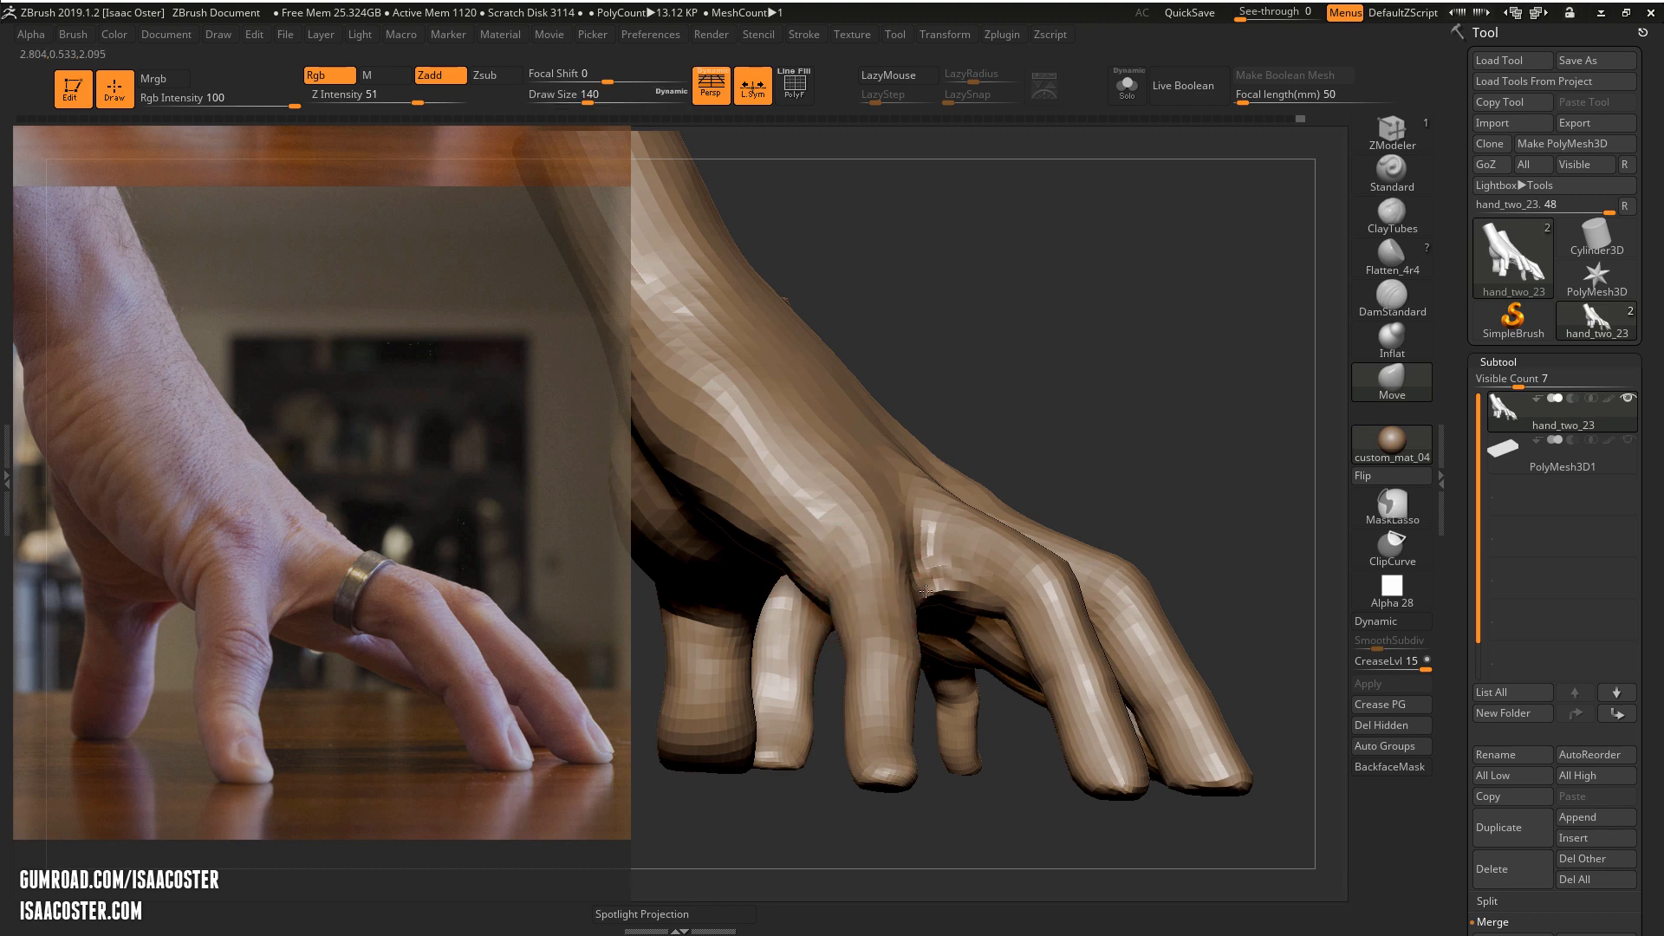
{"action": "left_click_drag", "start_coordinate": [910, 541], "coordinate": [910, 680]}
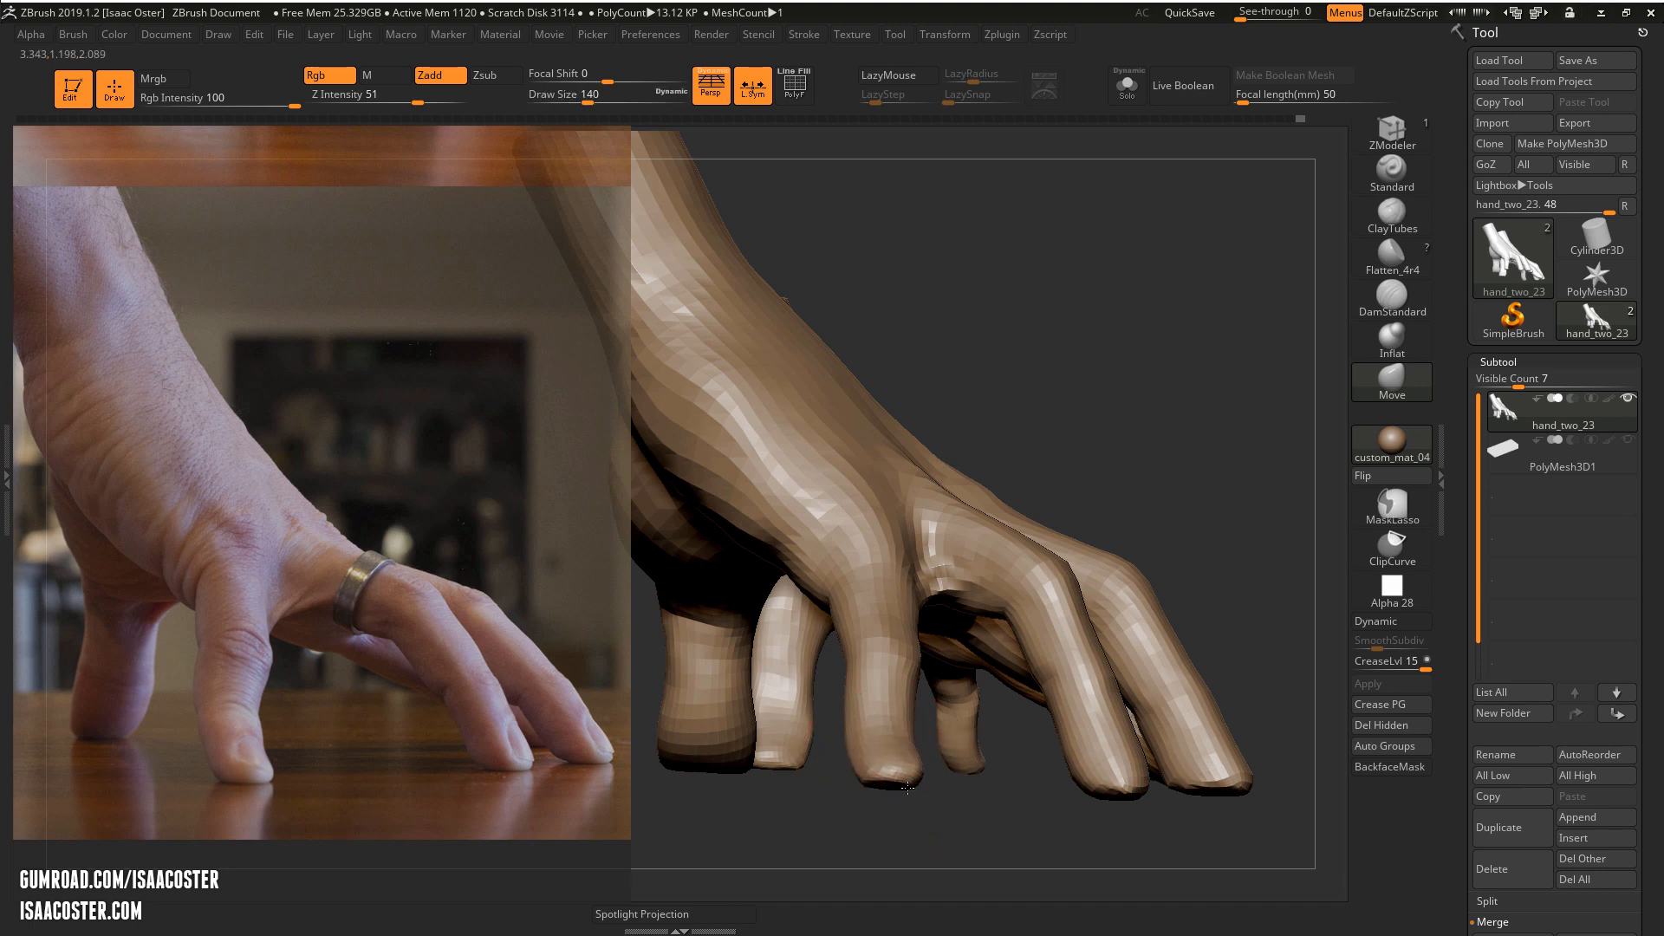
{"action": "left_click_drag", "start_coordinate": [907, 785], "coordinate": [943, 814]}
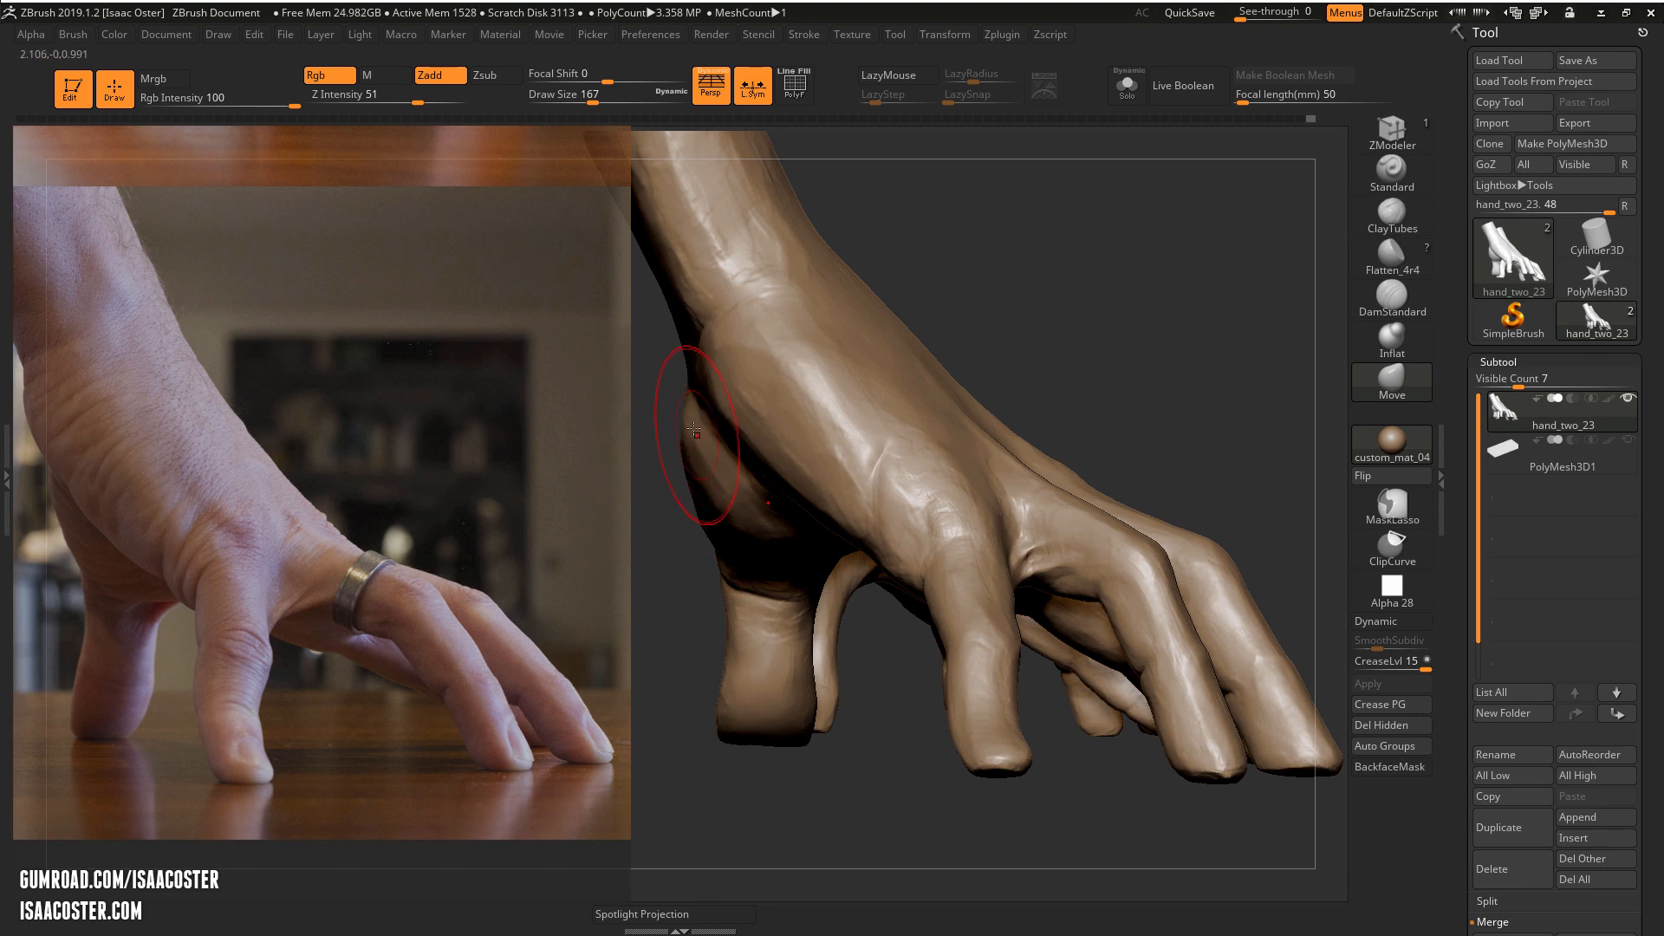
Pull in the bulging side of the hand with a broad Move stroke
{"action": "left_click_drag", "start_coordinate": [695, 430], "coordinate": [1017, 299]}
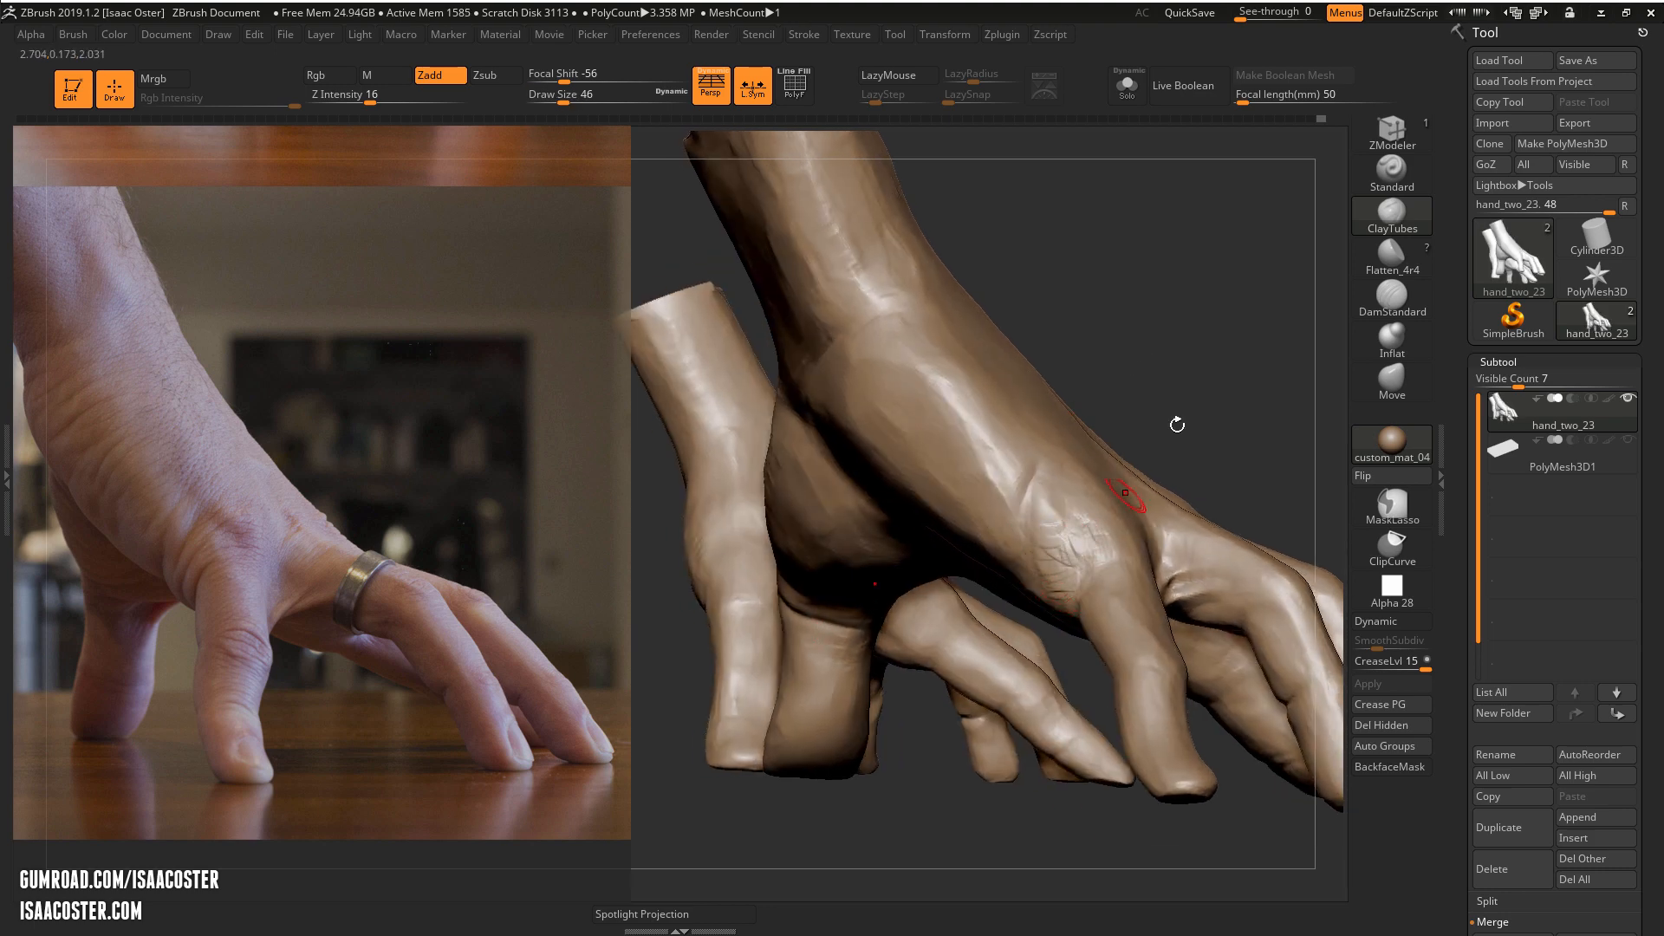
Build a raised tendon on the hand's back and wrinkled skin over the knuckle with ClayTubes
{"action": "left_click_drag", "start_coordinate": [1125, 499], "coordinate": [1061, 530]}
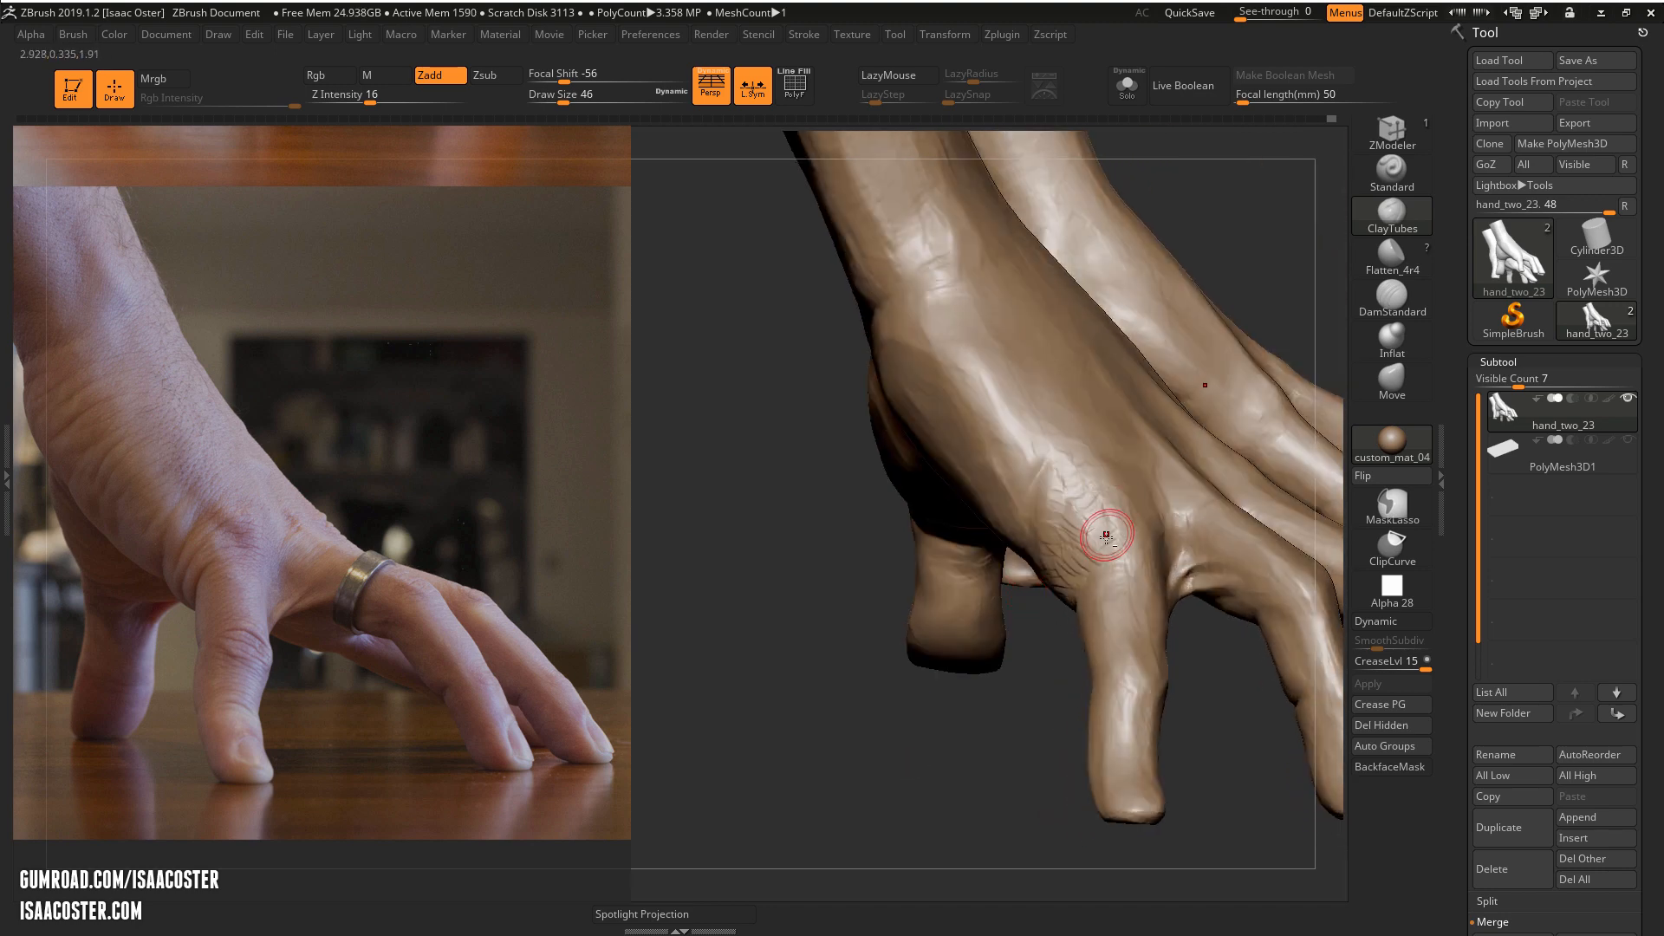
{"action": "left_click_drag", "start_coordinate": [1103, 532], "coordinate": [1123, 561]}
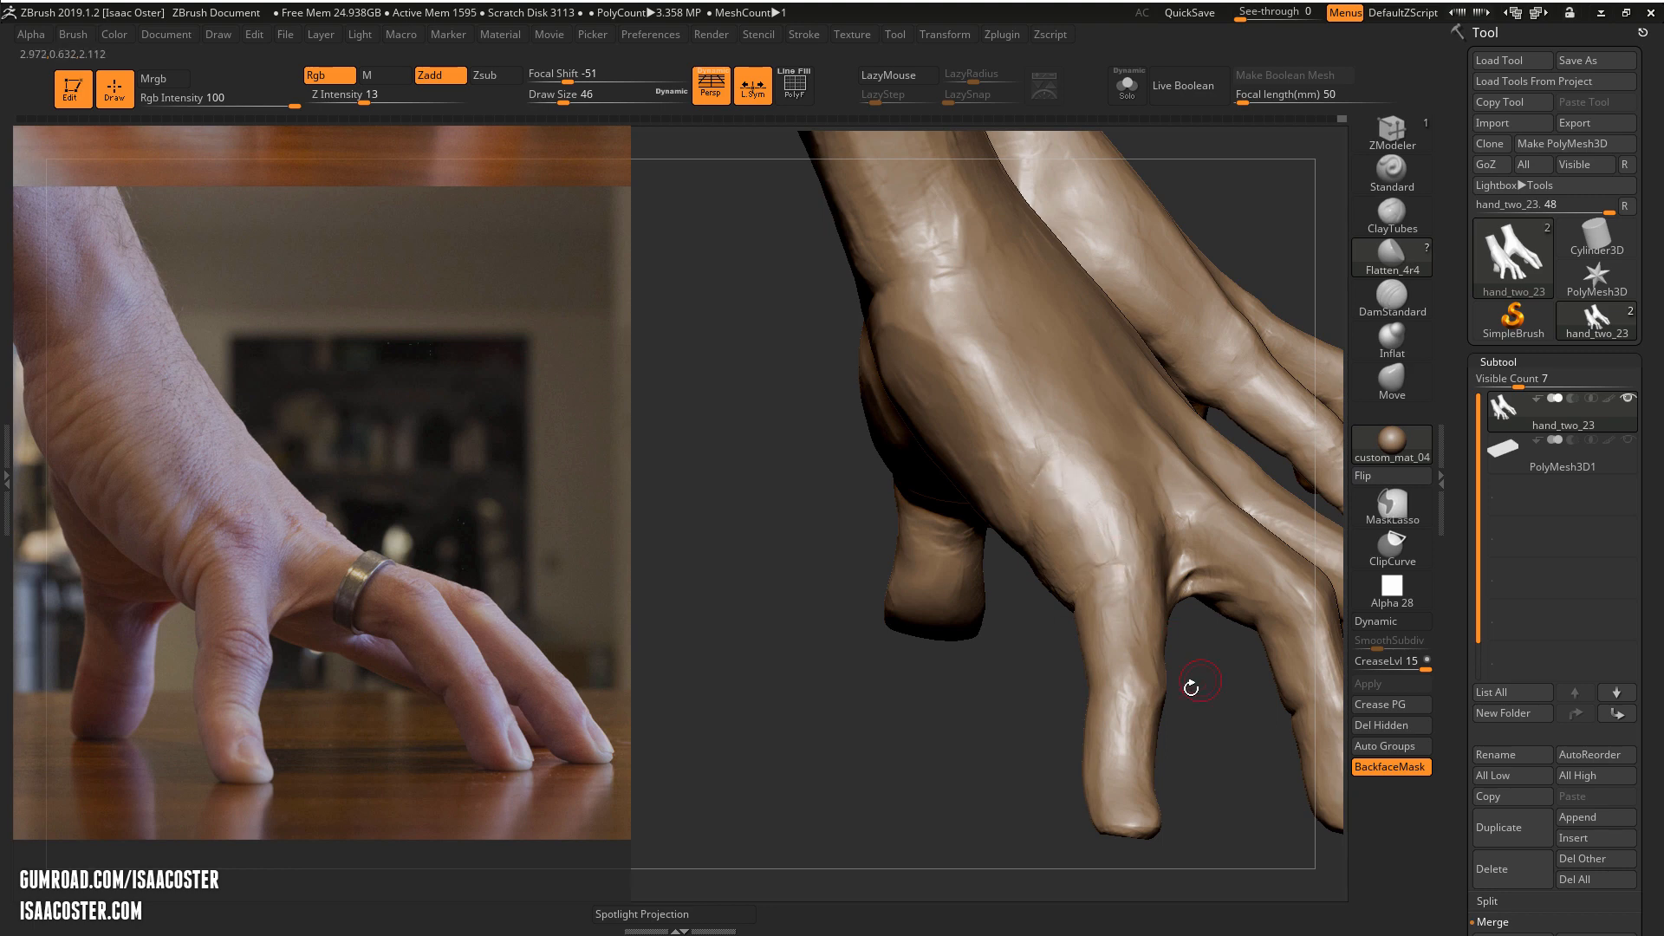
Flatten the planes beside the finger, around the knuckle, and along the fingers
{"action": "left_click_drag", "start_coordinate": [1193, 683], "coordinate": [1107, 461]}
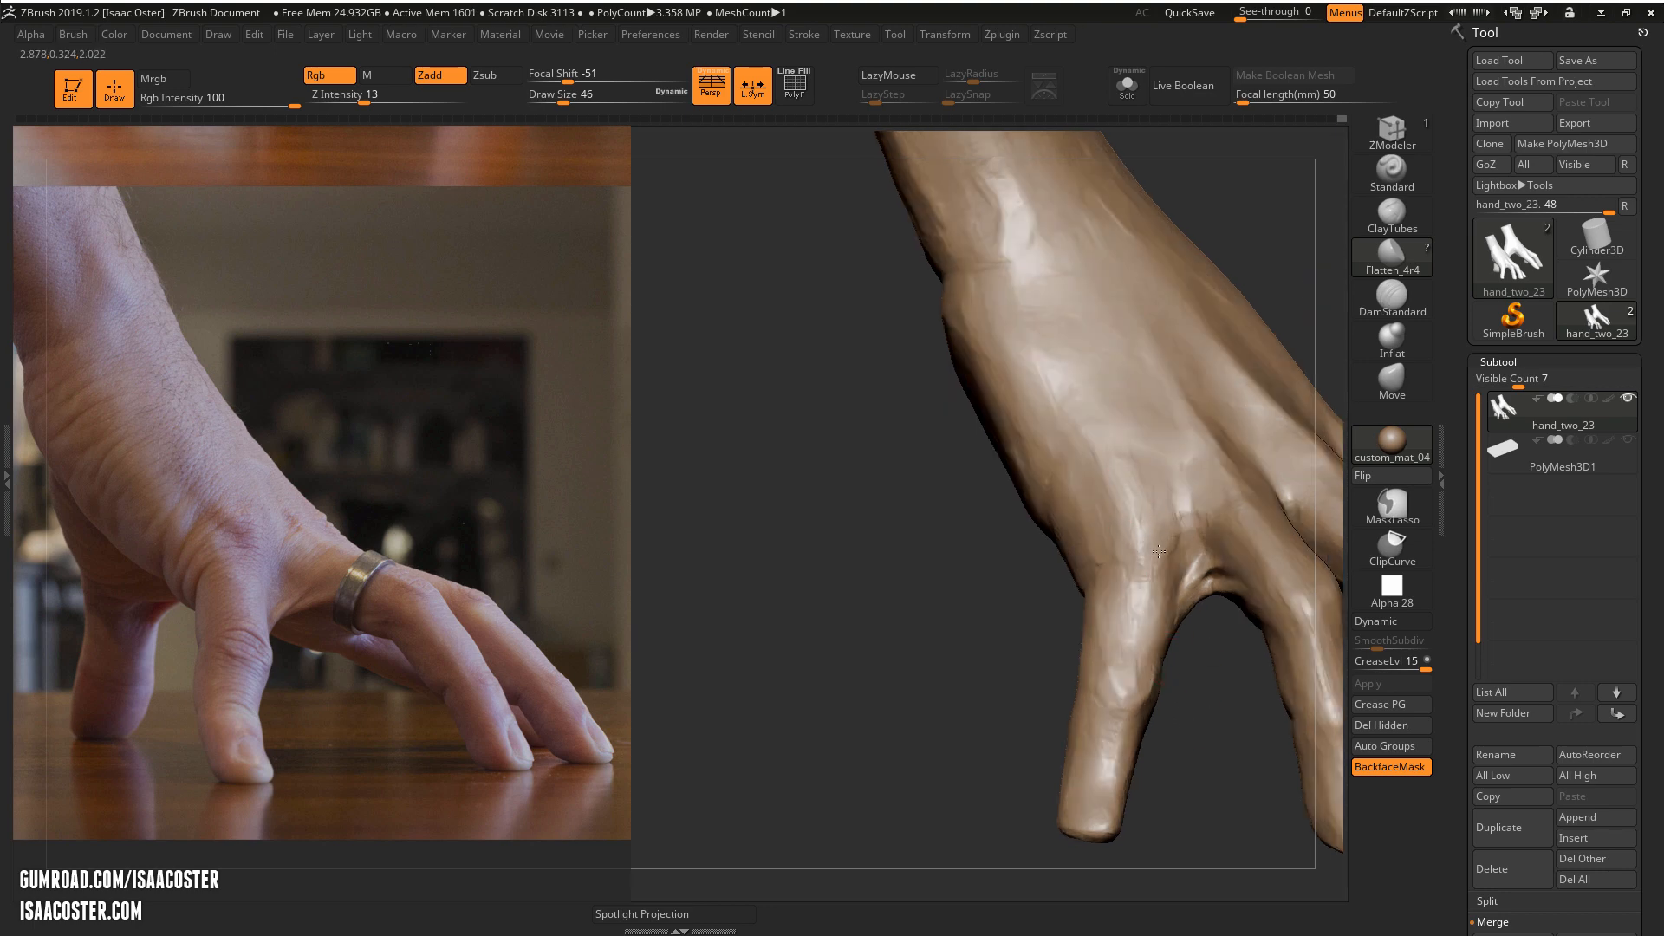
{"action": "left_click", "coordinate": [1166, 574]}
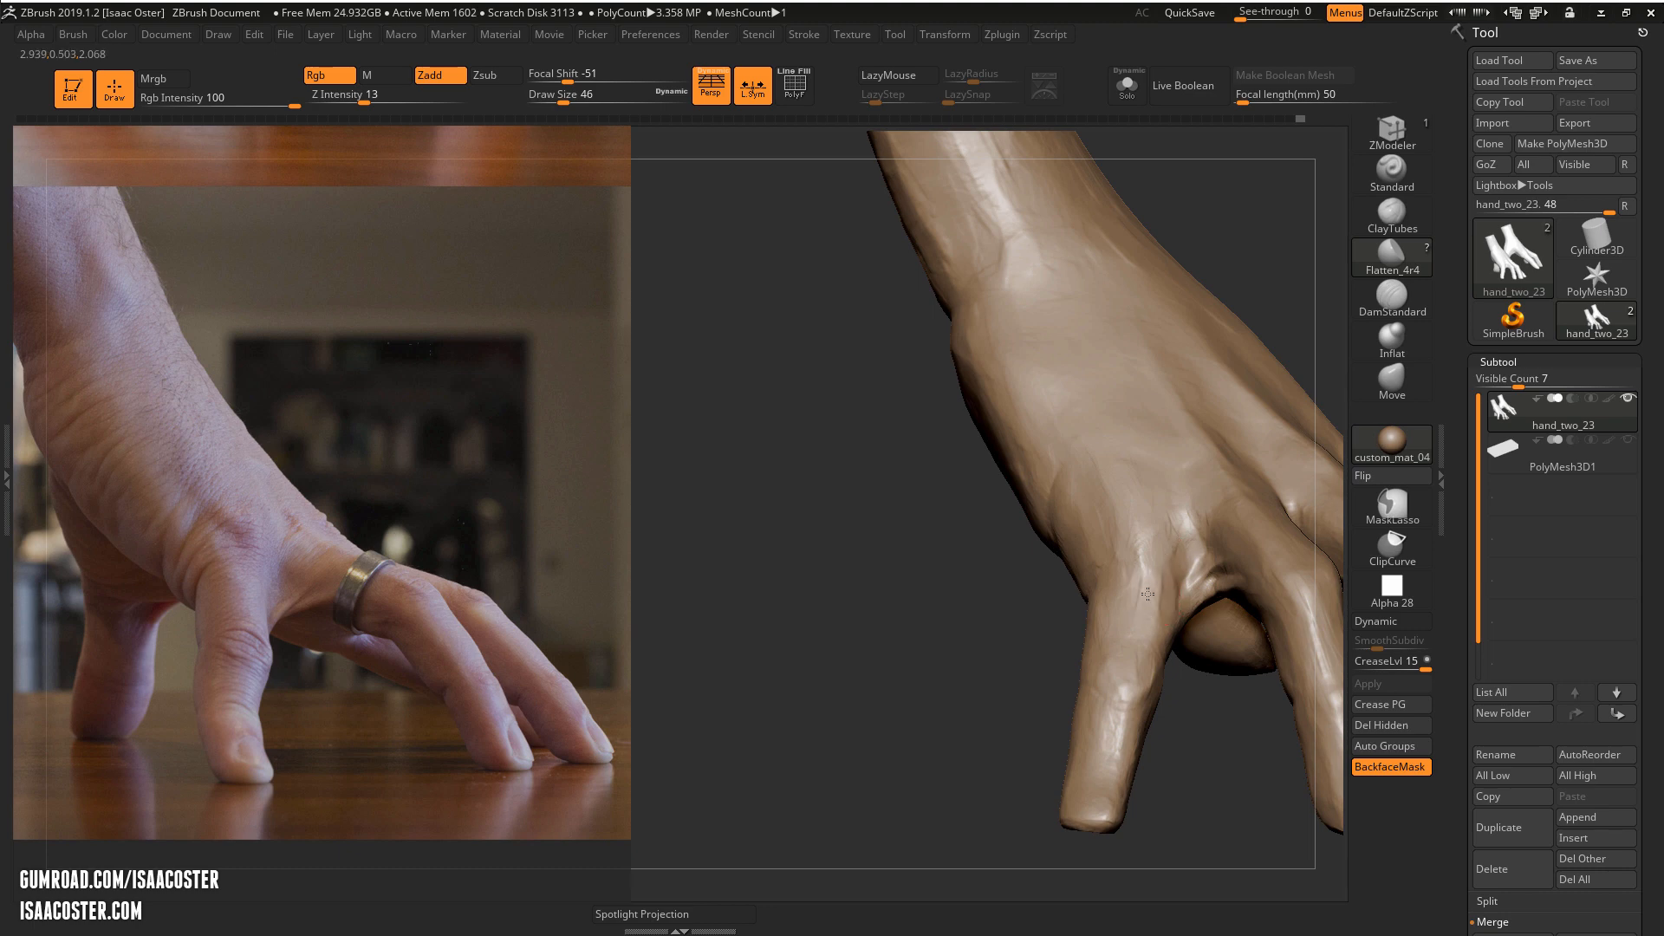
{"action": "left_click_drag", "start_coordinate": [1141, 593], "coordinate": [1161, 582]}
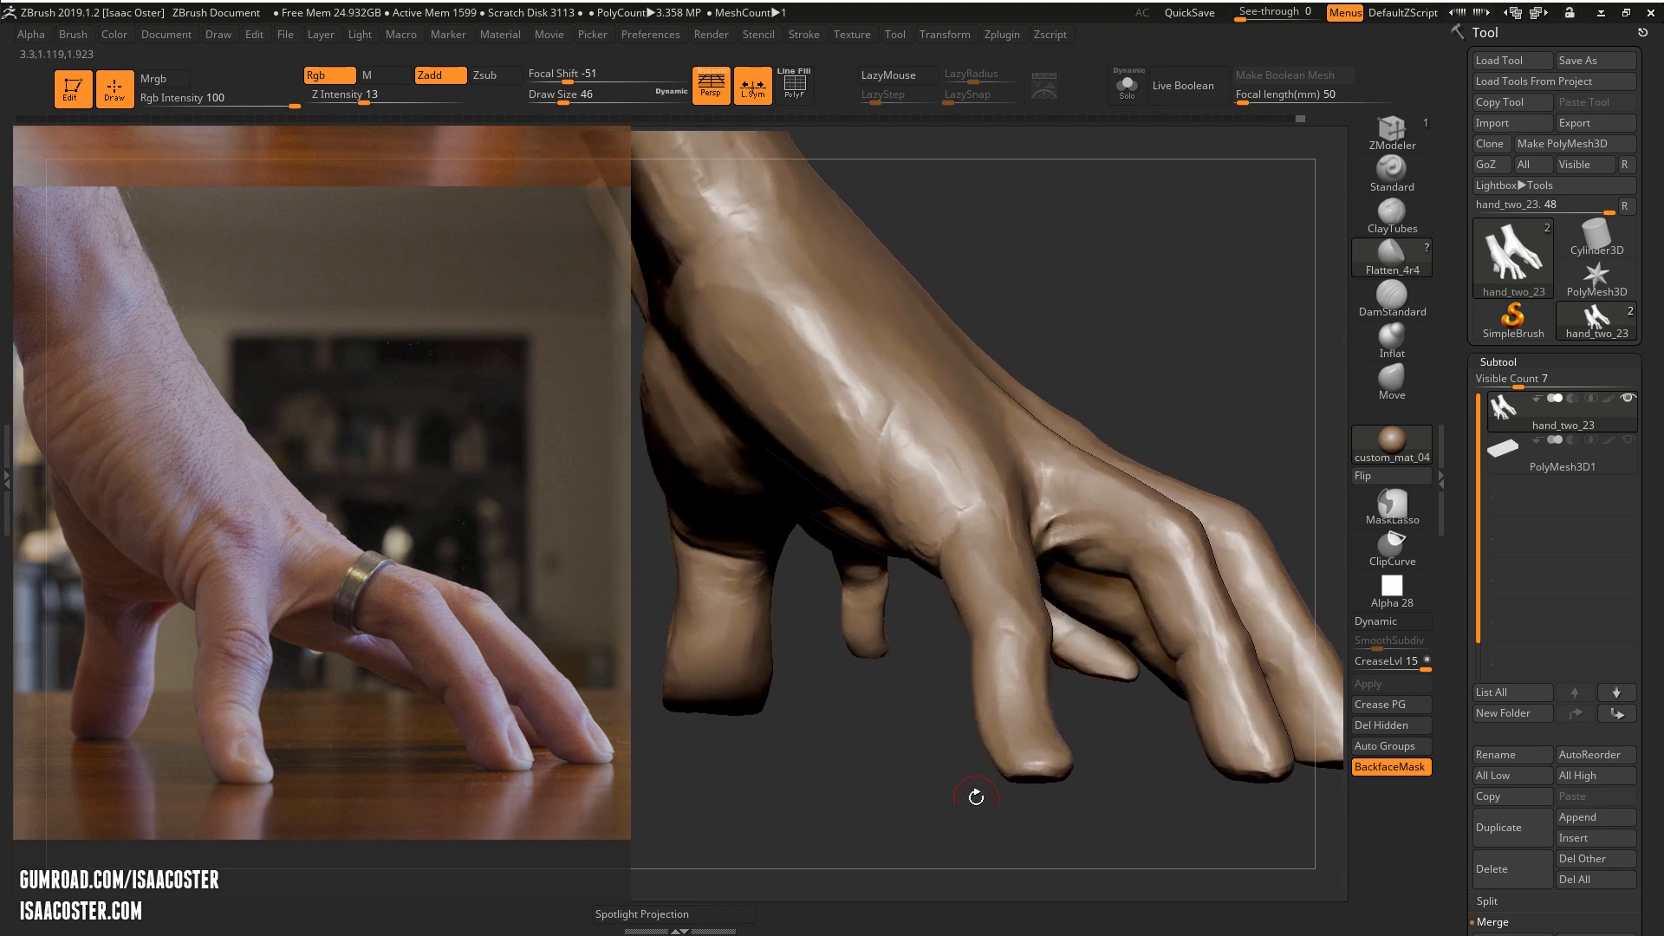
{"action": "left_click_drag", "start_coordinate": [974, 797], "coordinate": [1123, 773]}
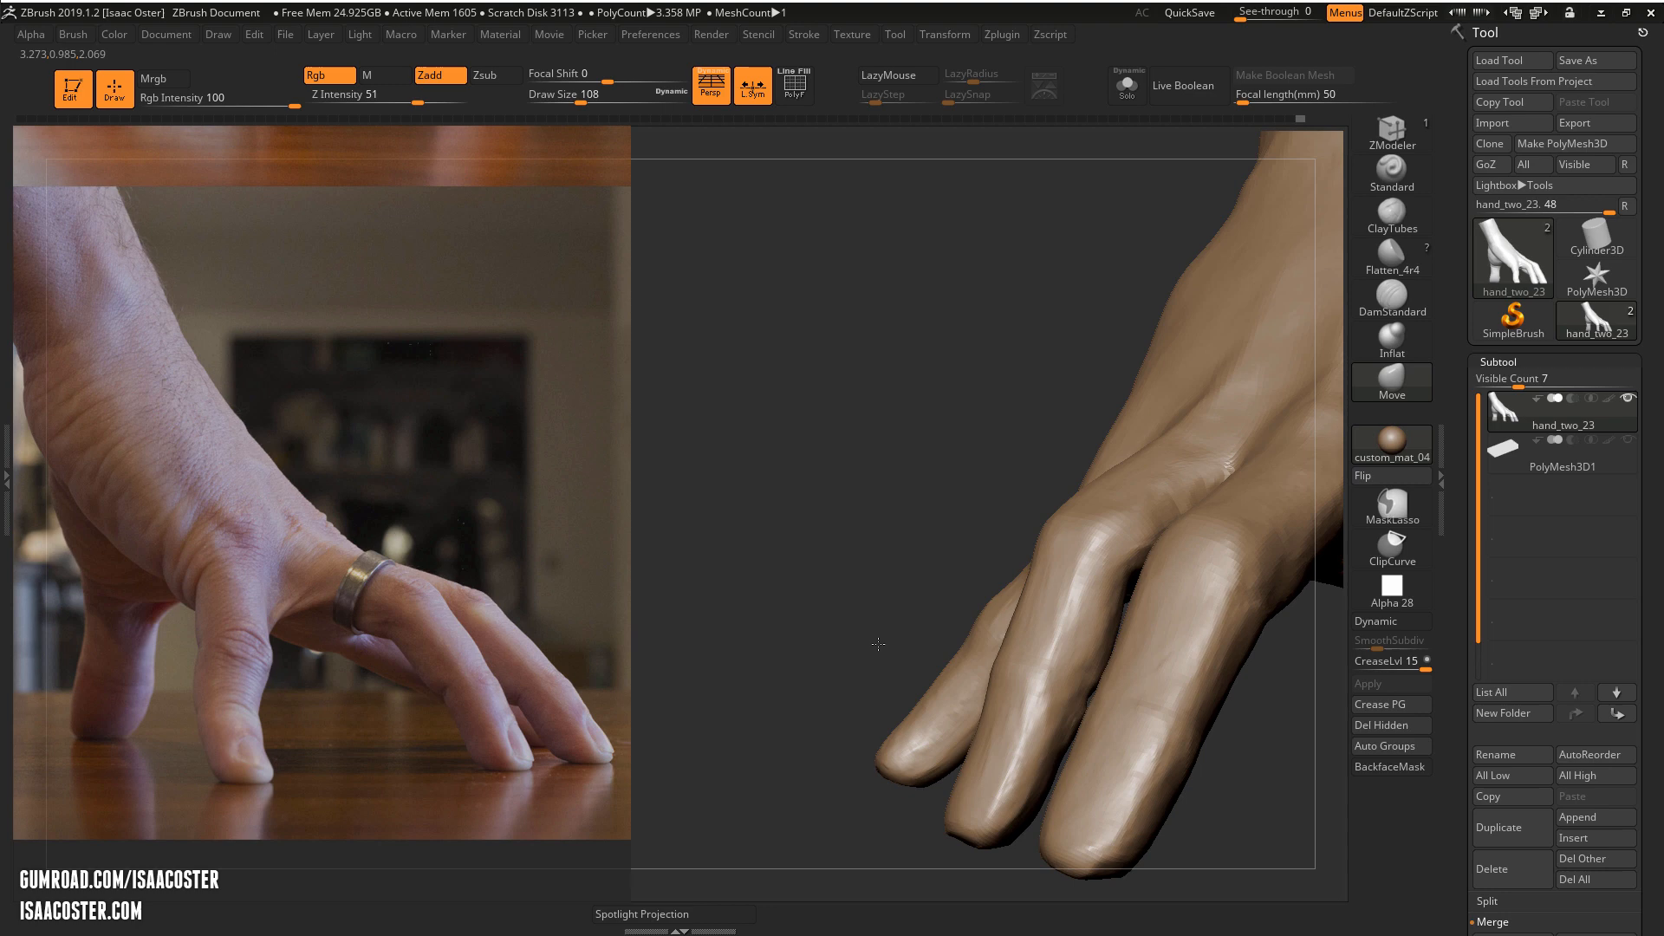
Reshape the fingers with one broad Move pull
{"action": "left_click_drag", "start_coordinate": [876, 645], "coordinate": [984, 759]}
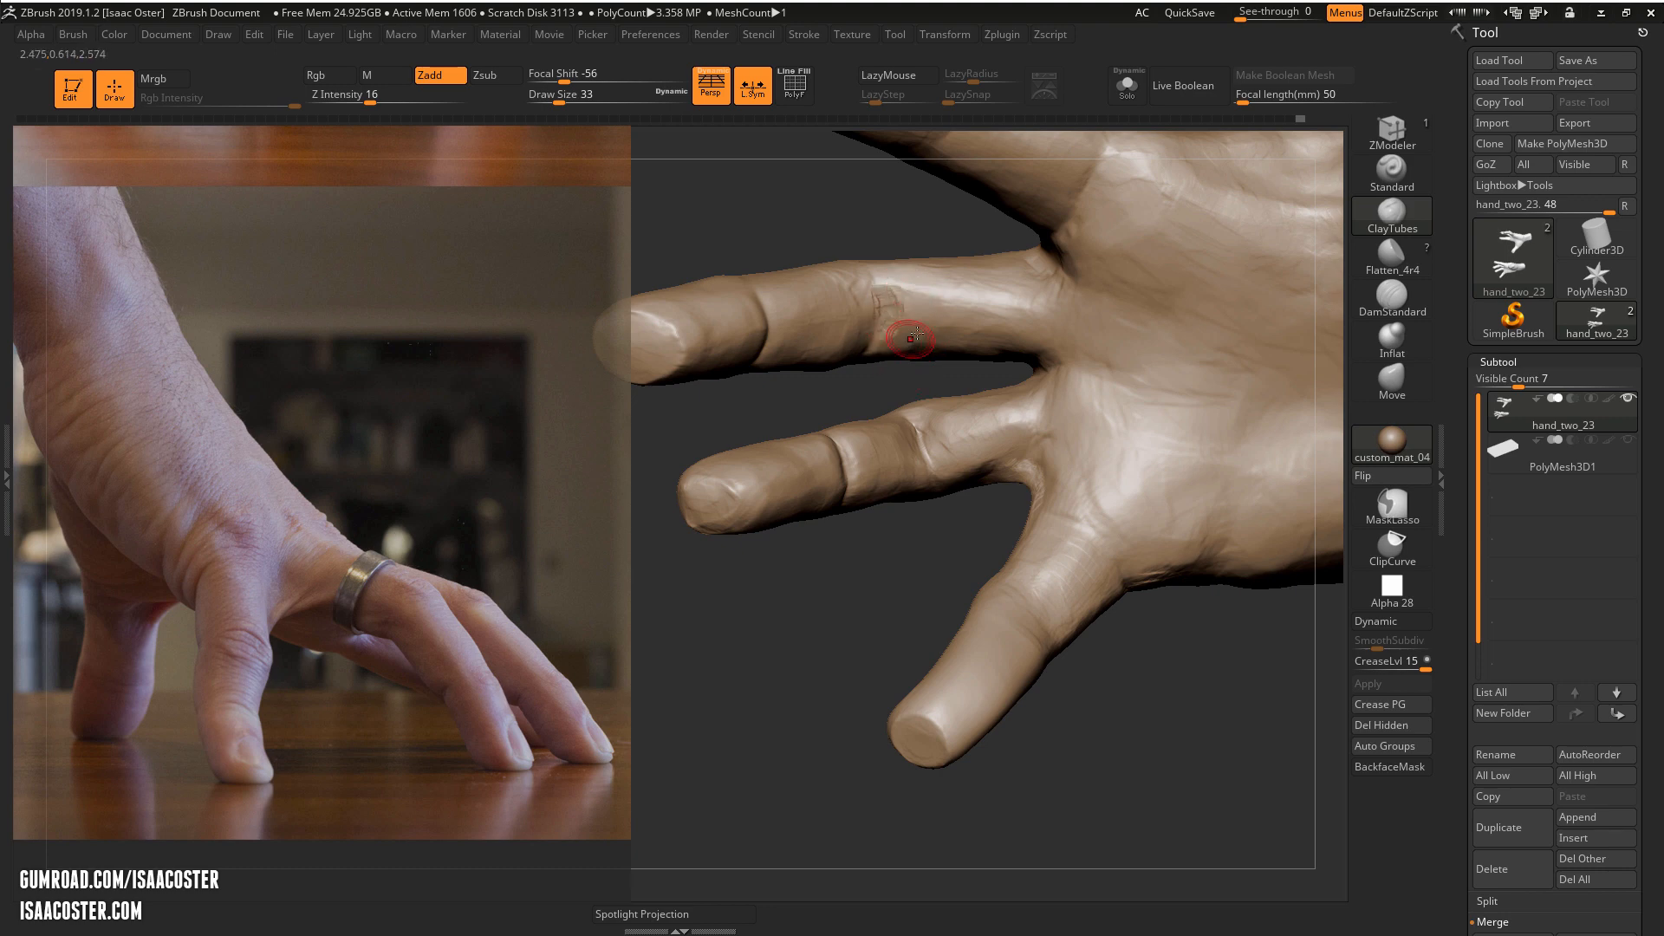
Carve joint creases across the upper, middle and lower fingers' knuckles
{"action": "left_click_drag", "start_coordinate": [910, 338], "coordinate": [881, 234]}
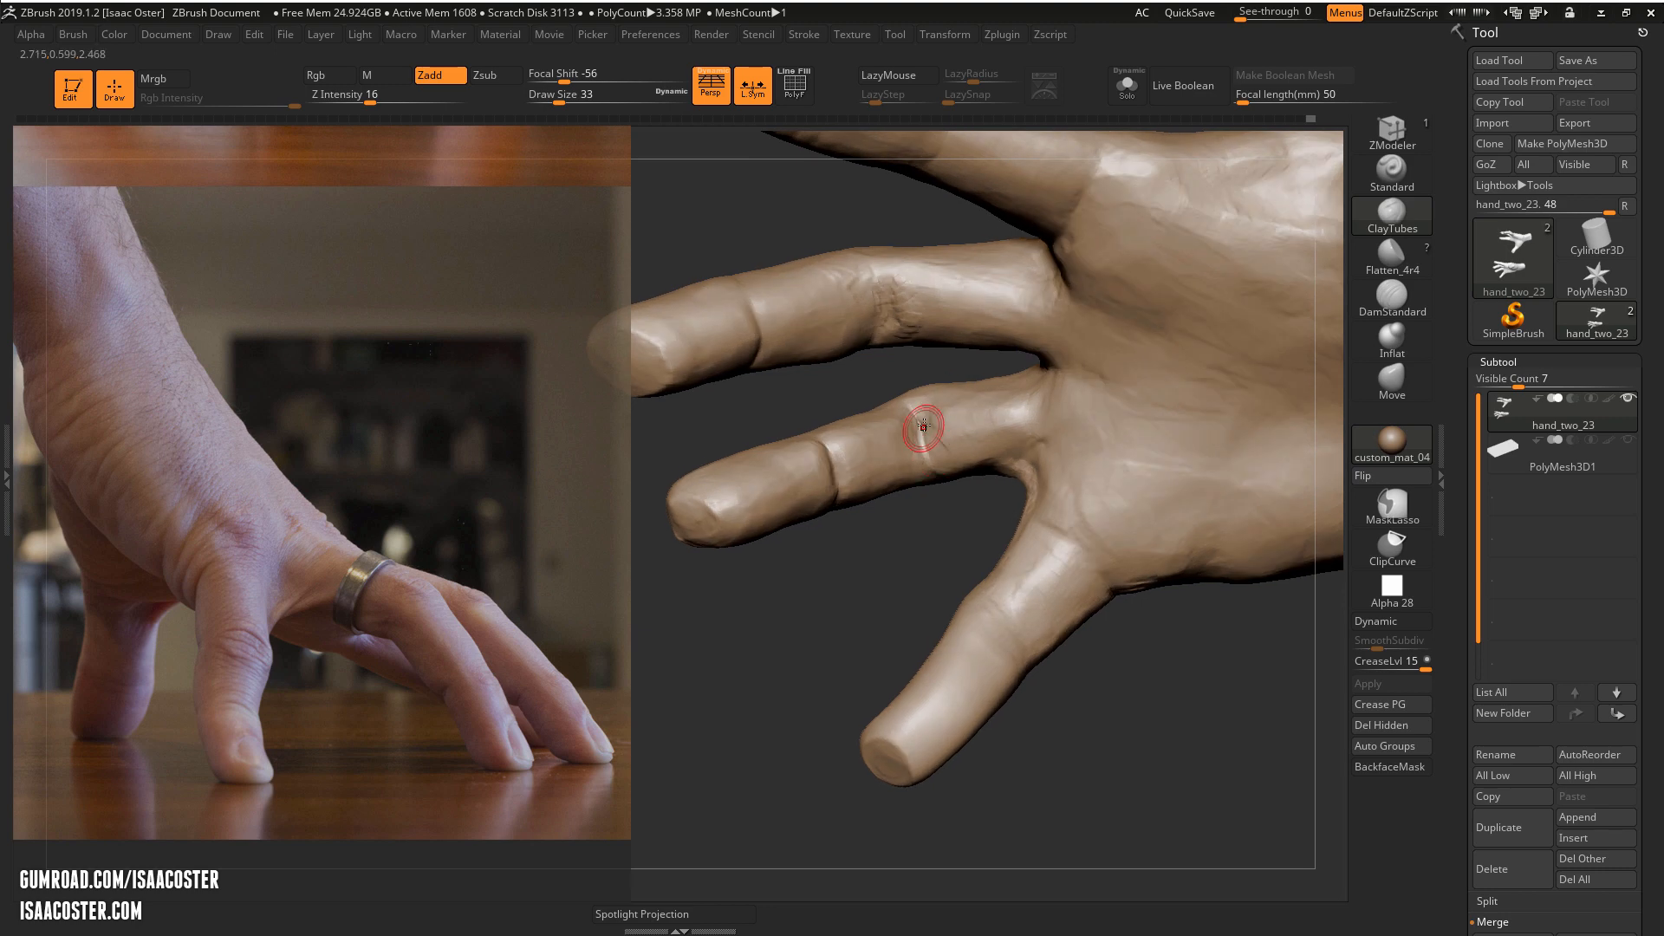
{"action": "left_click_drag", "start_coordinate": [923, 428], "coordinate": [896, 268]}
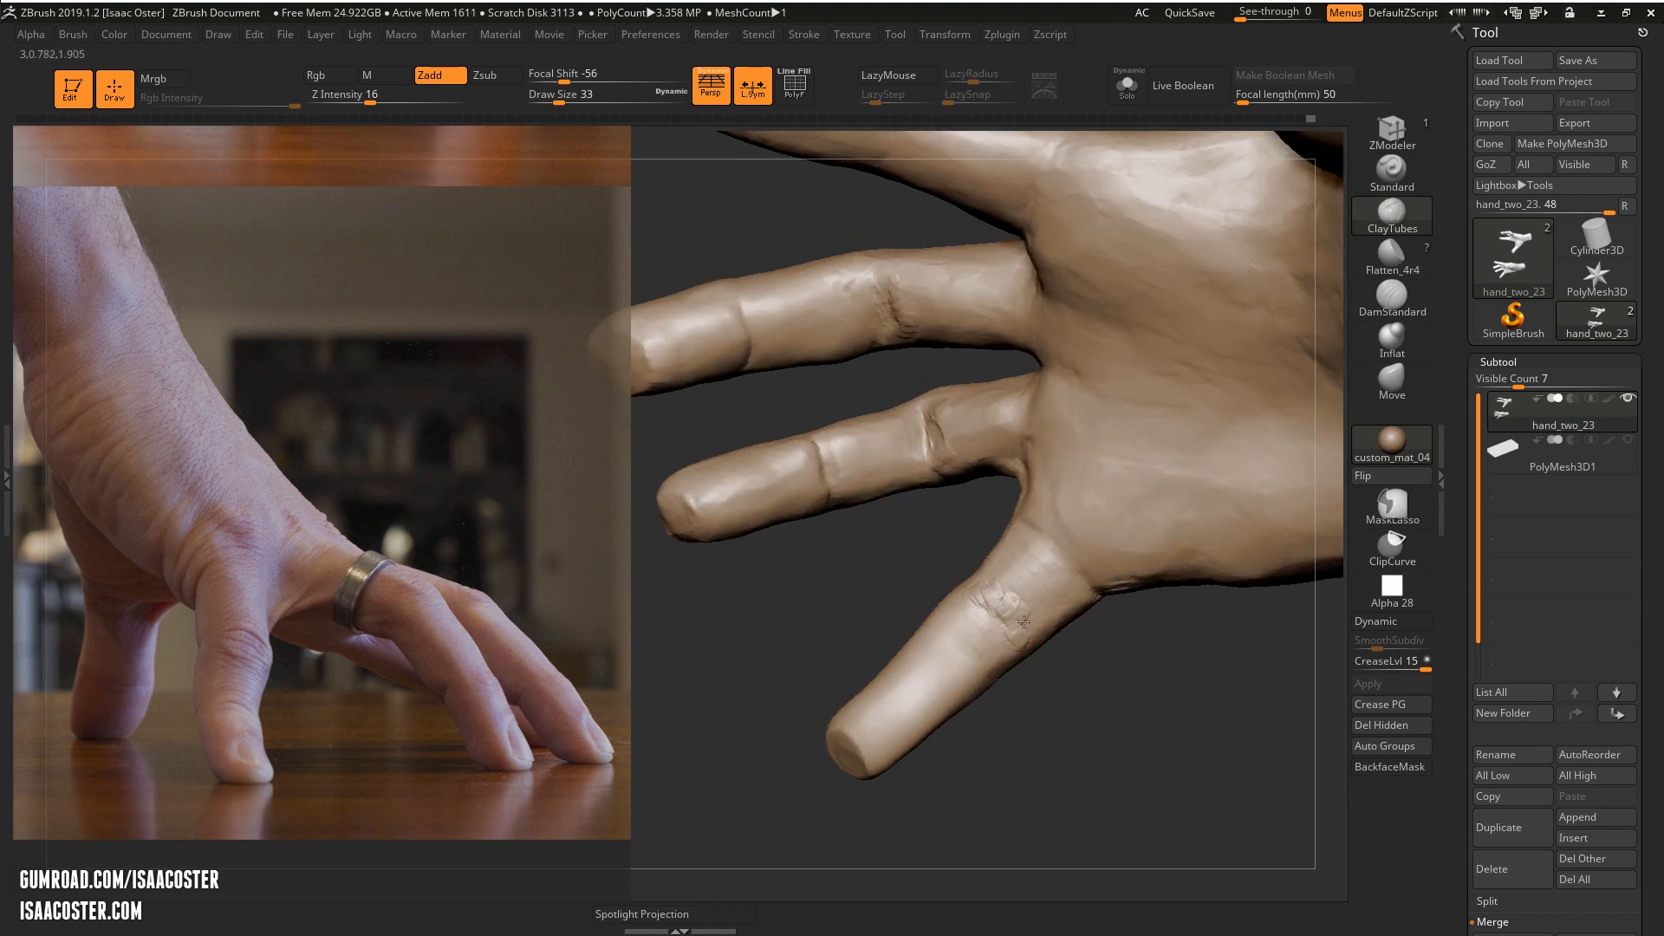
{"action": "left_click", "coordinate": [997, 577]}
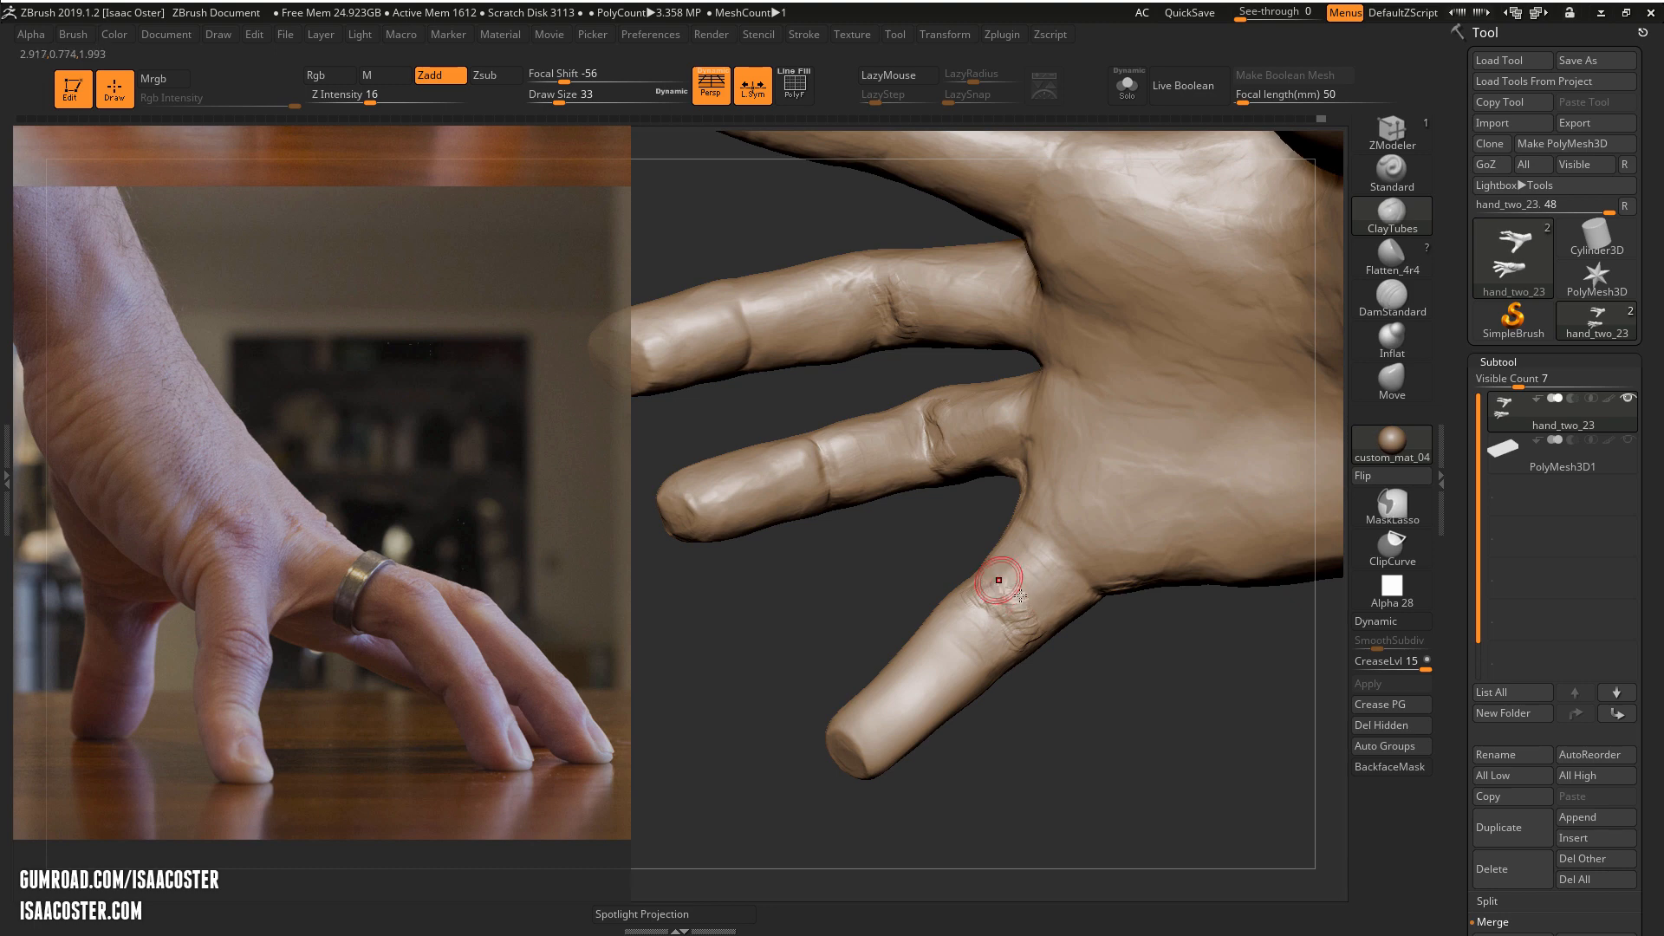
{"action": "left_click_drag", "start_coordinate": [998, 576], "coordinate": [1060, 725]}
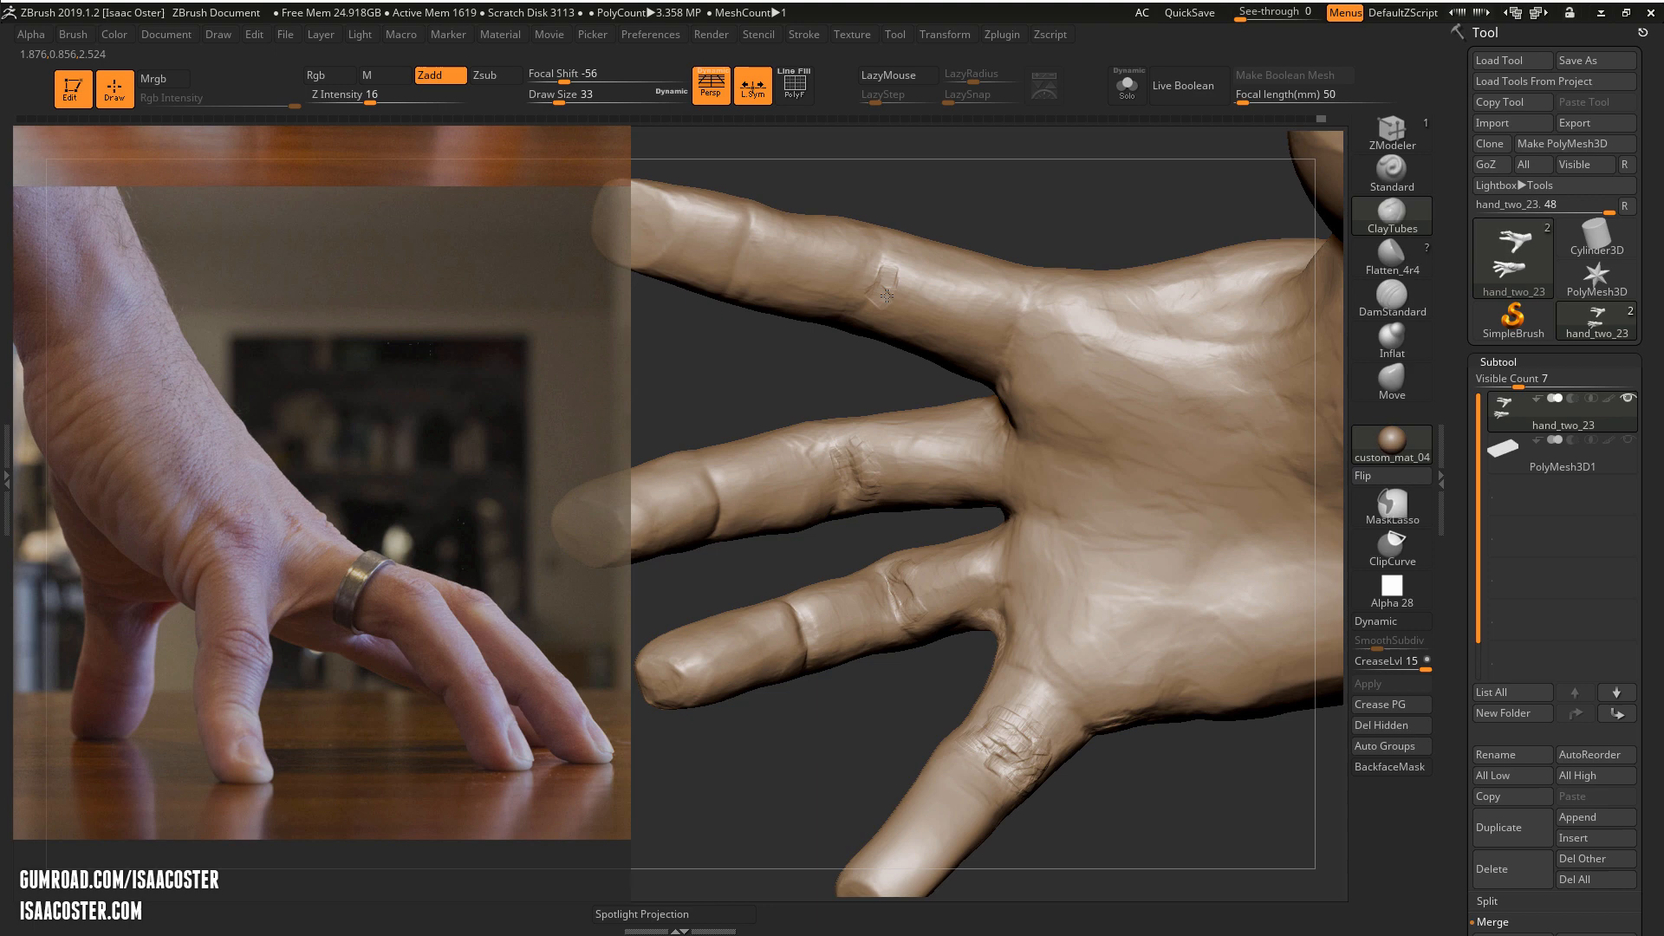
Deepen and refine the knuckle crease on the upper finger
{"action": "left_click", "coordinate": [891, 285]}
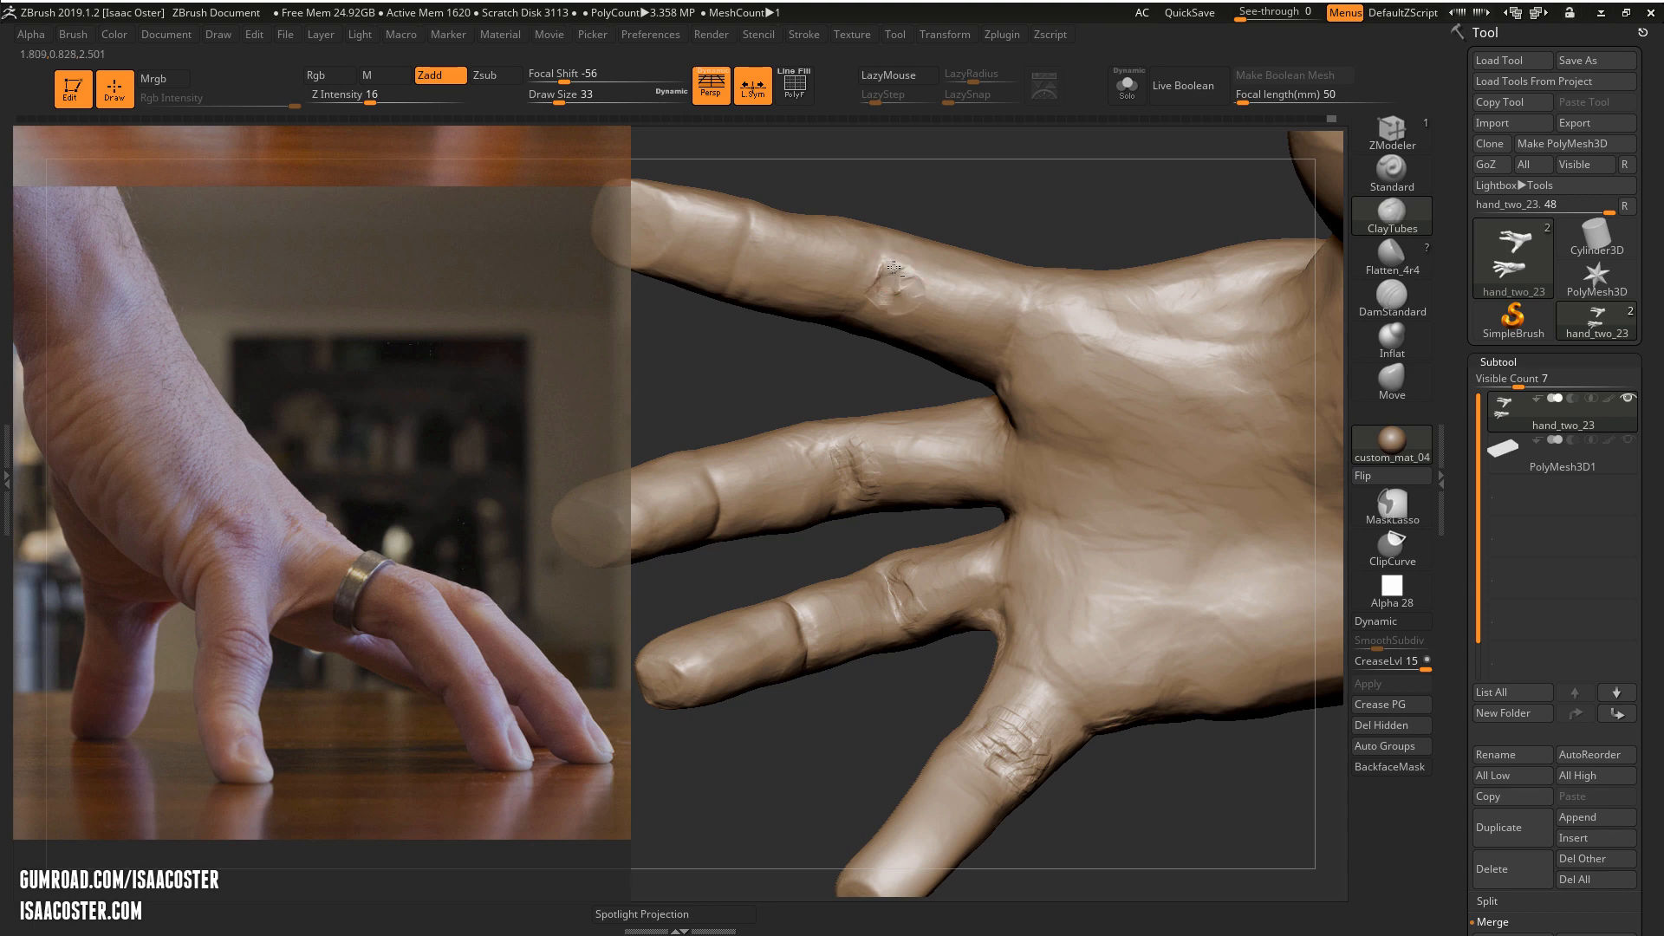
{"action": "left_click", "coordinate": [901, 265]}
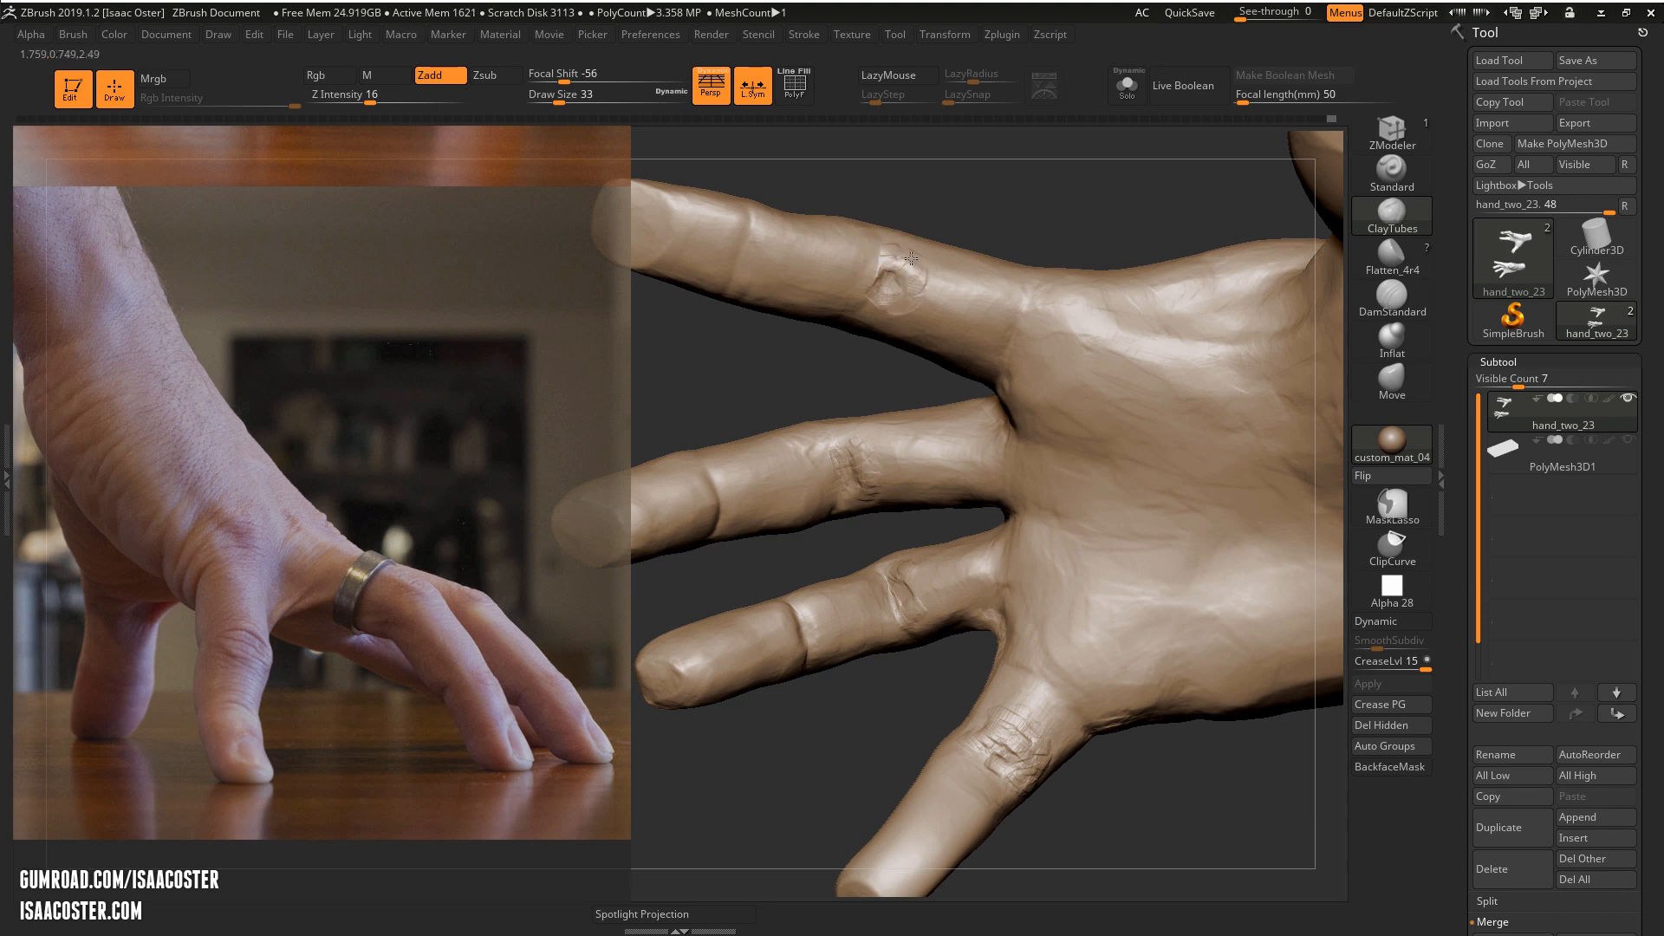
{"action": "left_click_drag", "start_coordinate": [906, 254], "coordinate": [886, 329]}
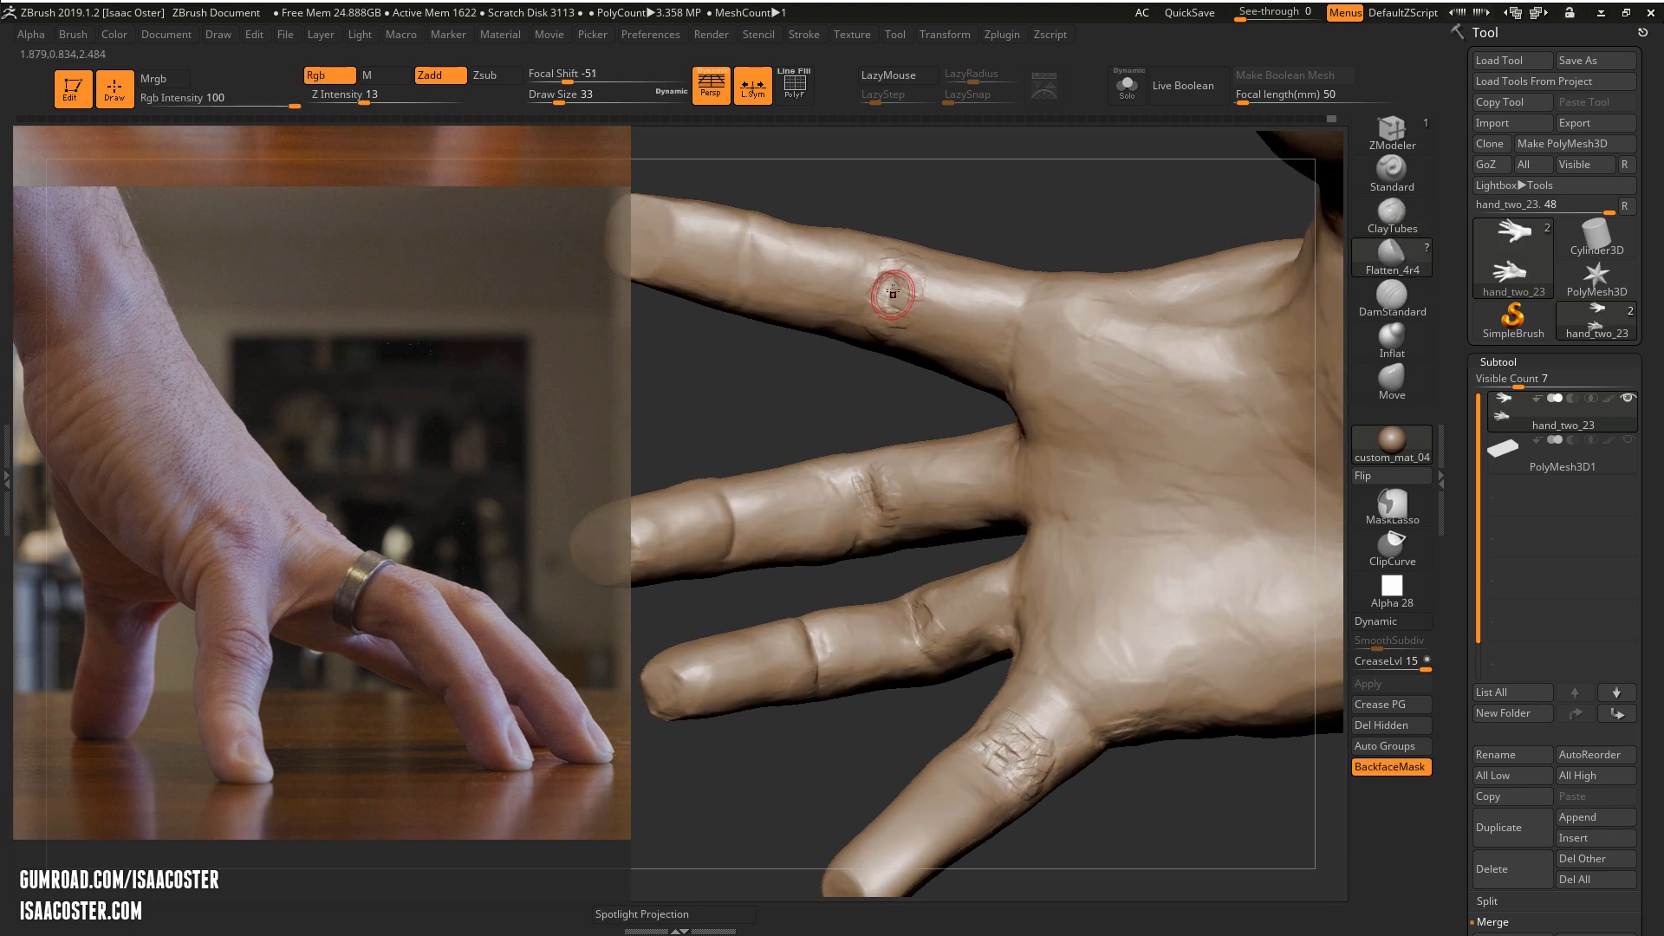
Flatten the upper finger's knuckle, then orbit the hand to inspect the fingers from several angles
{"action": "left_click_drag", "start_coordinate": [896, 296], "coordinate": [894, 239]}
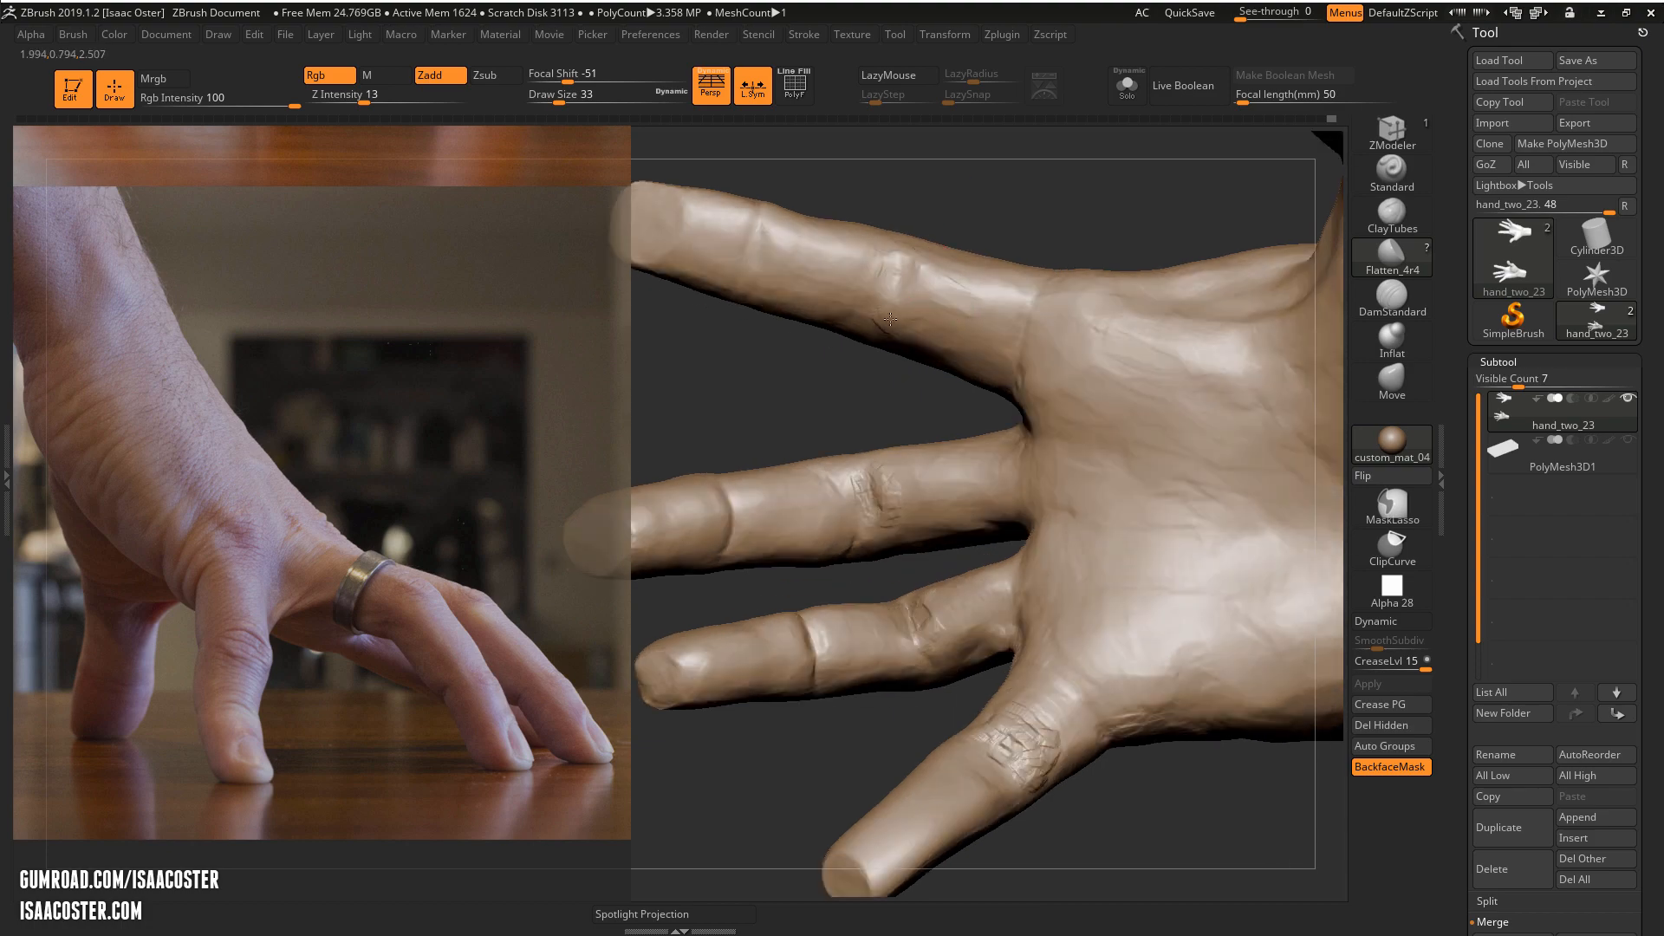
{"action": "left_click_drag", "start_coordinate": [891, 319], "coordinate": [929, 364]}
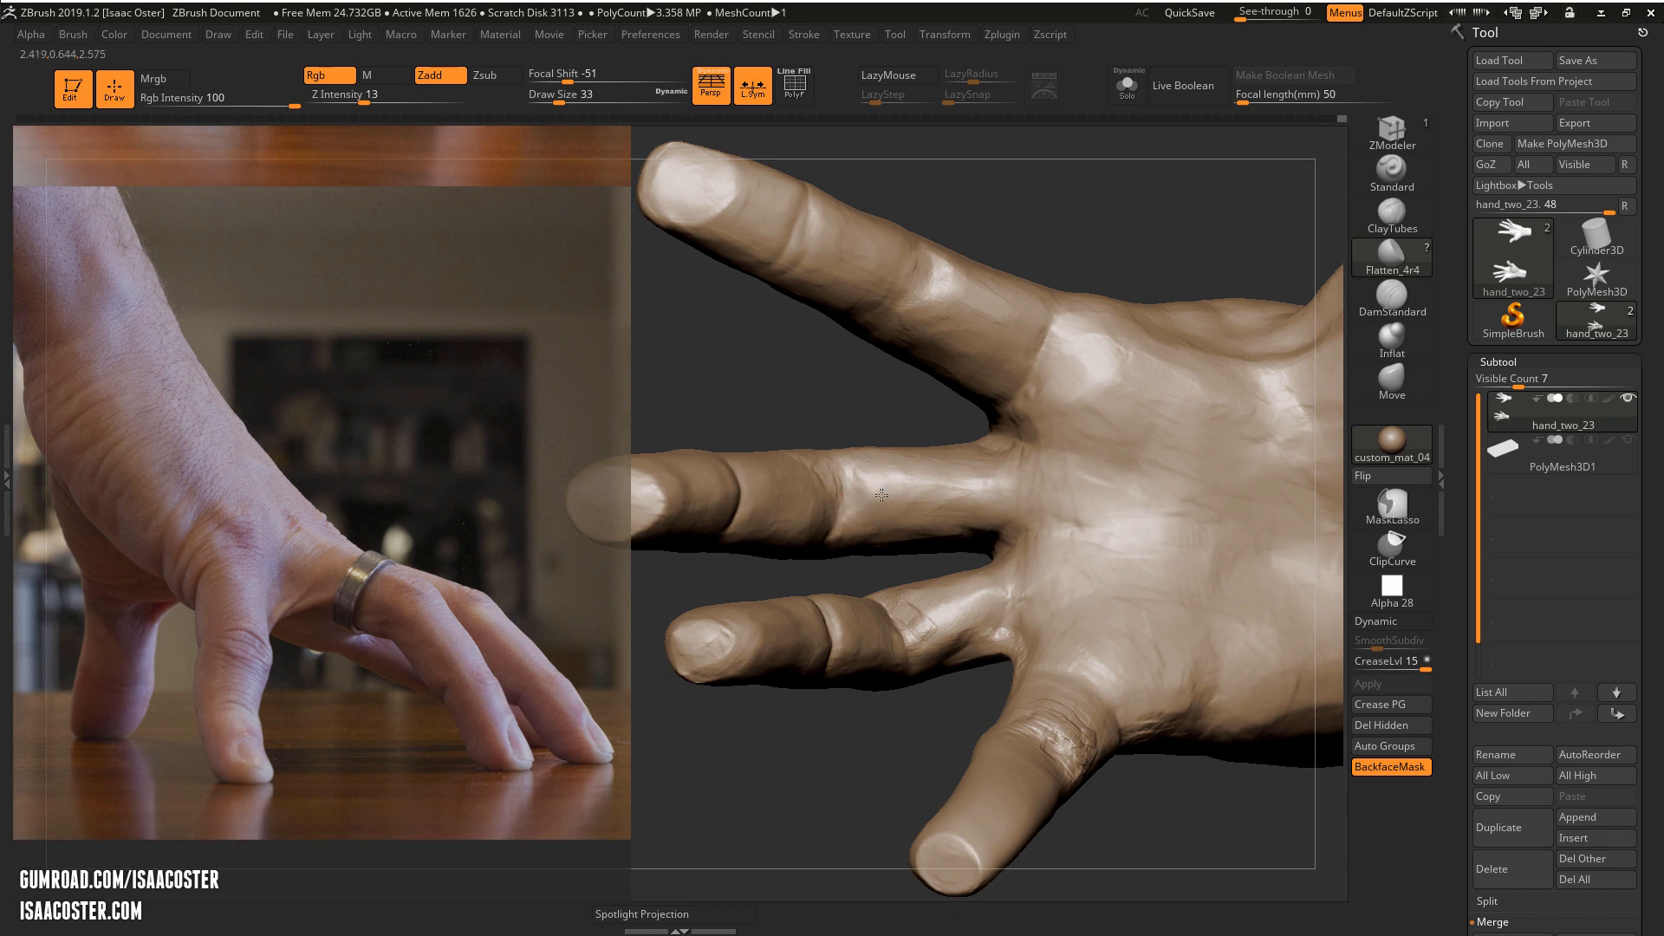
{"action": "left_click_drag", "start_coordinate": [880, 496], "coordinate": [985, 446]}
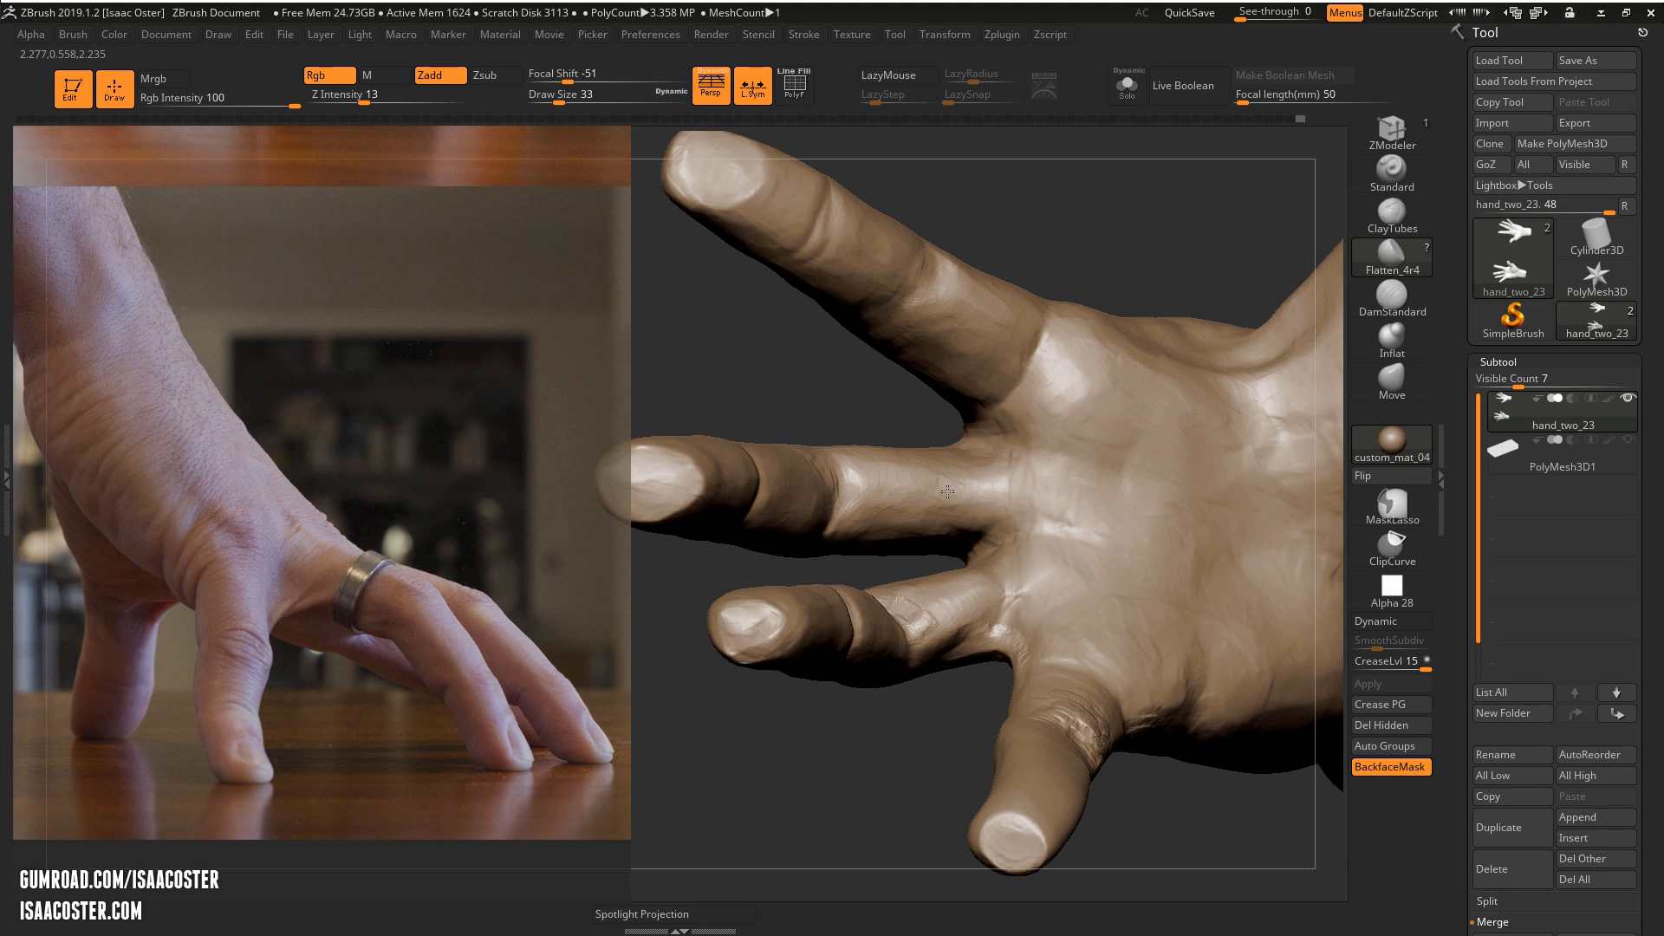
{"action": "left_click_drag", "start_coordinate": [944, 491], "coordinate": [955, 601]}
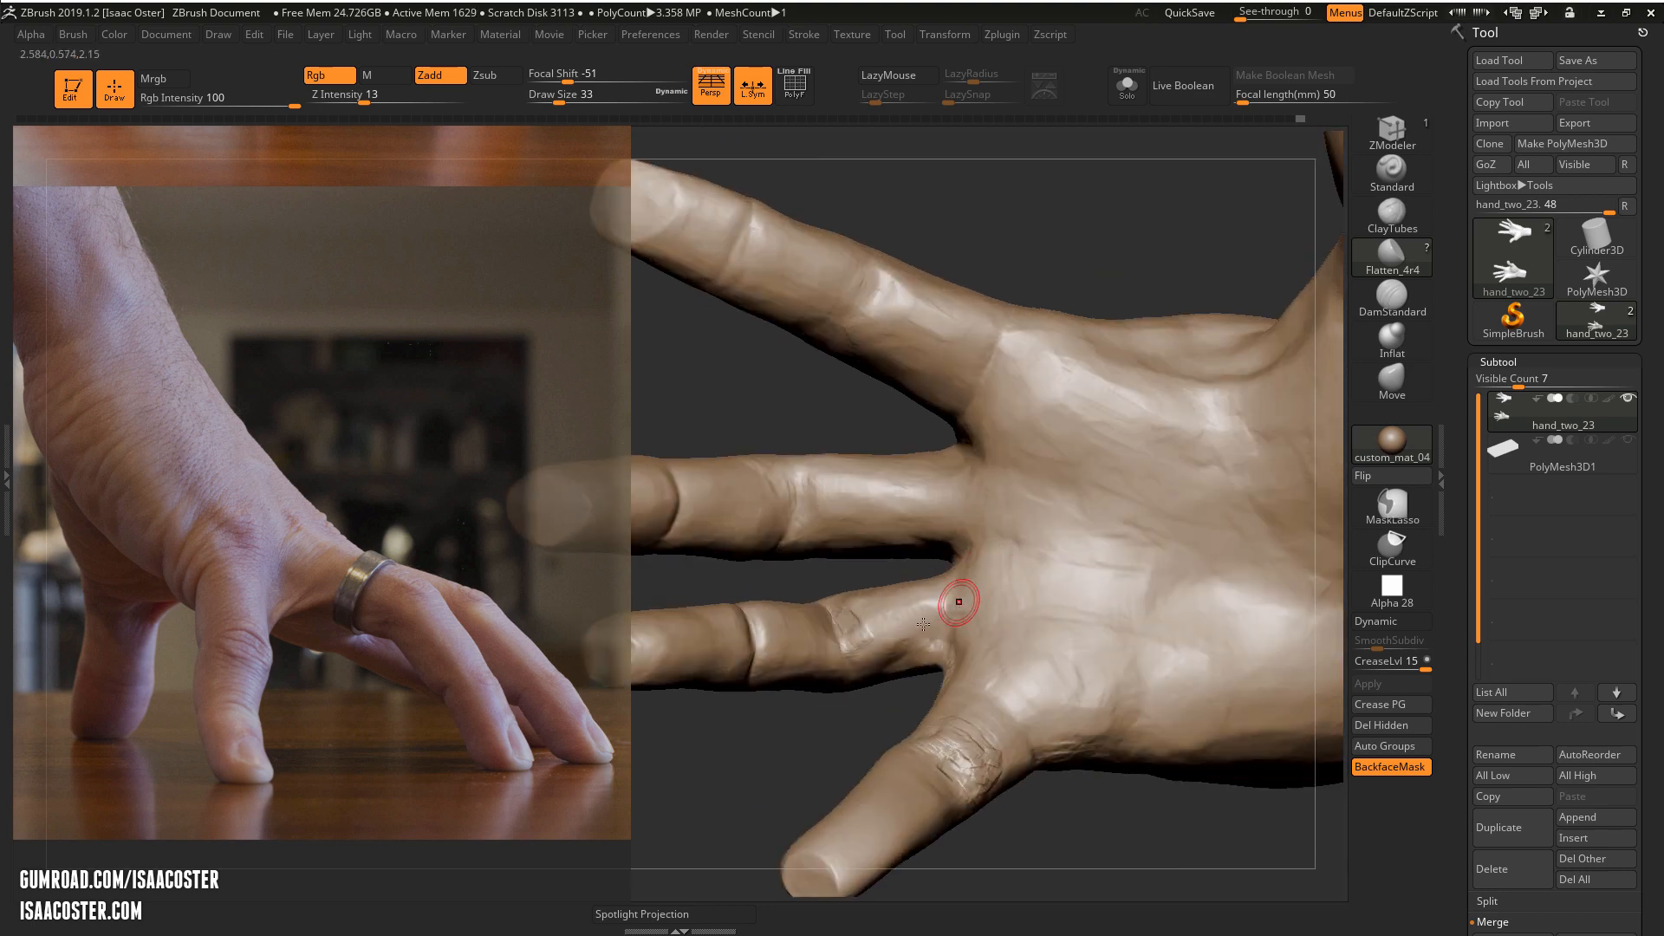
{"action": "mouse_move", "coordinate": [865, 623]}
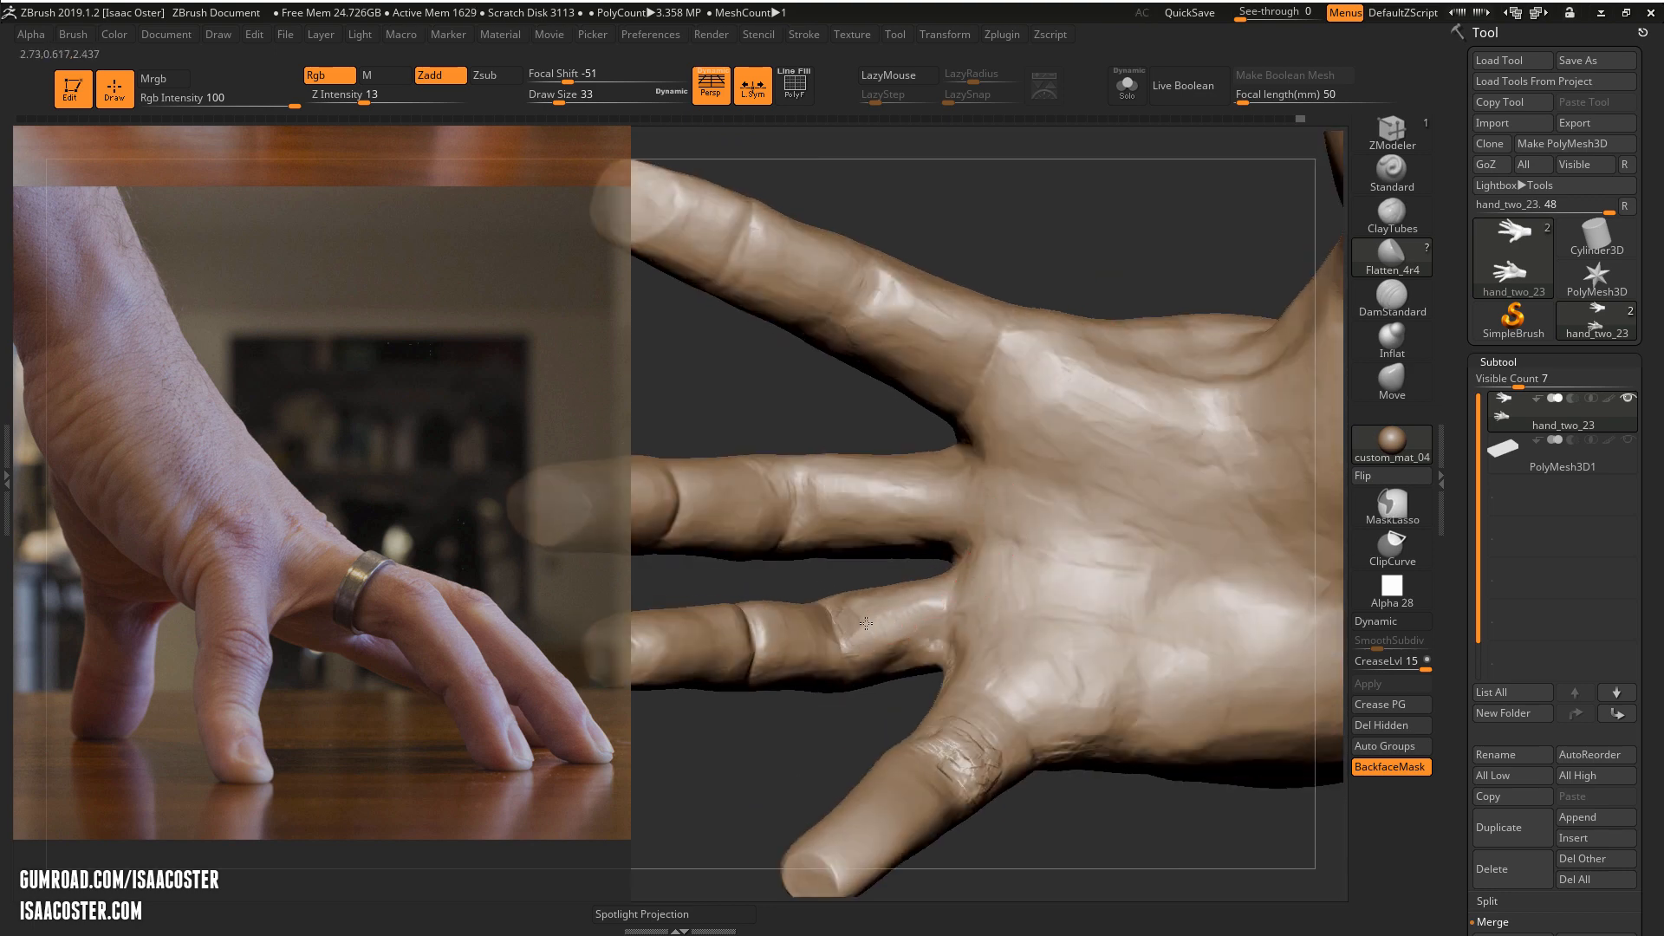
{"action": "left_click_drag", "start_coordinate": [867, 624], "coordinate": [884, 659]}
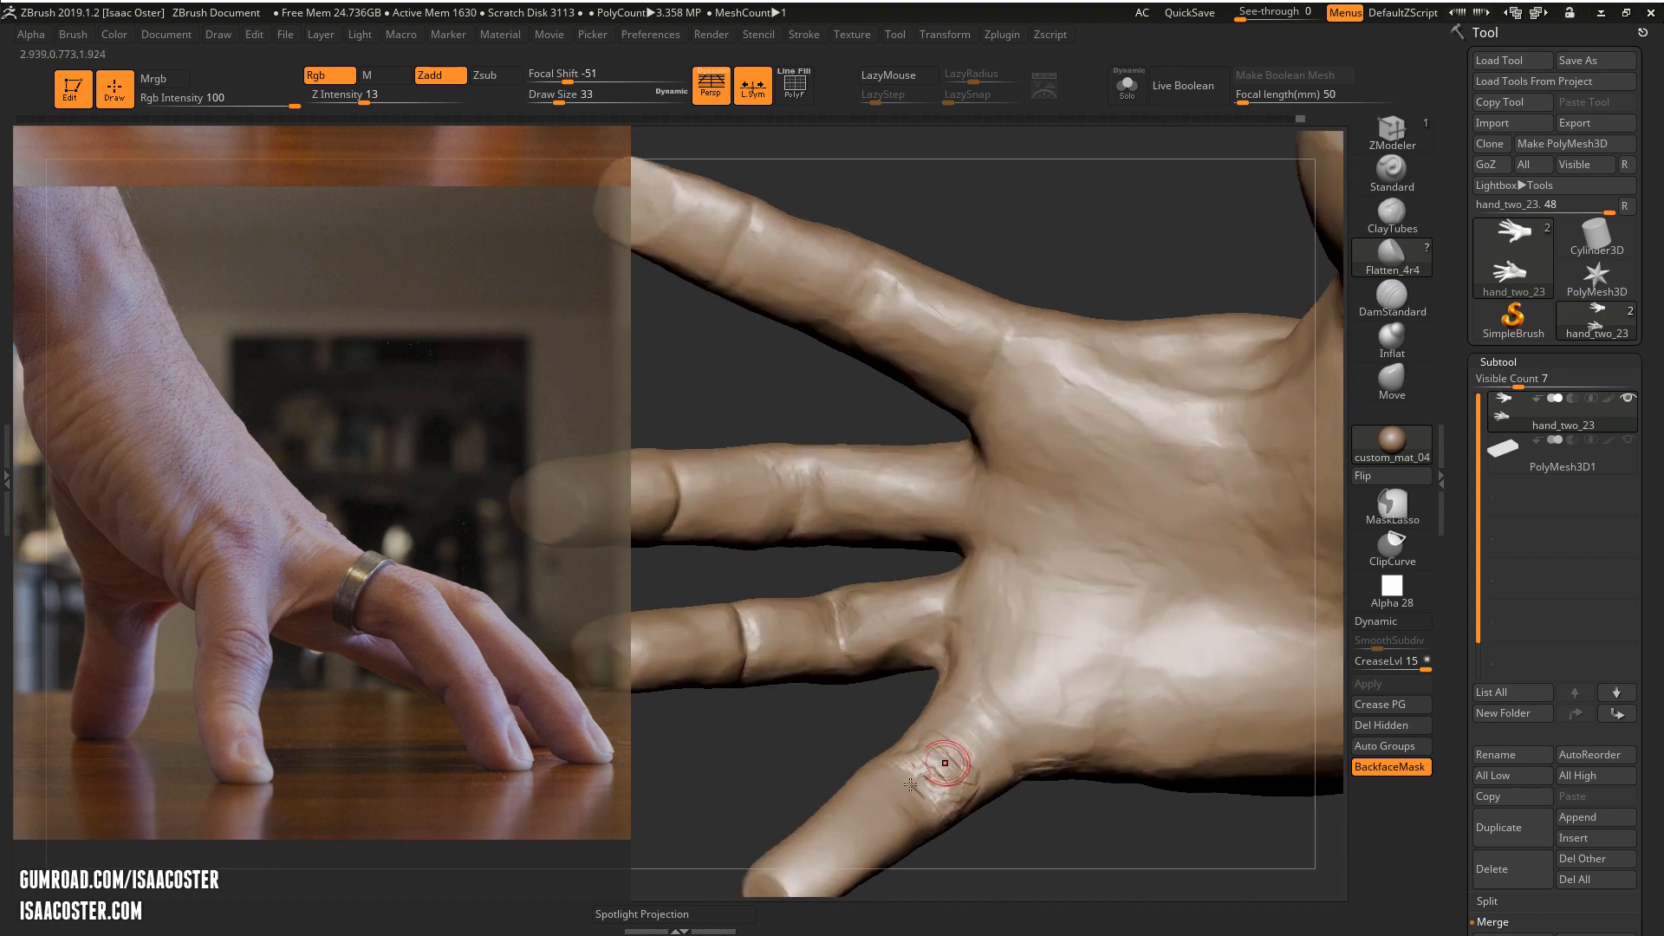
{"action": "left_click_drag", "start_coordinate": [942, 763], "coordinate": [846, 447]}
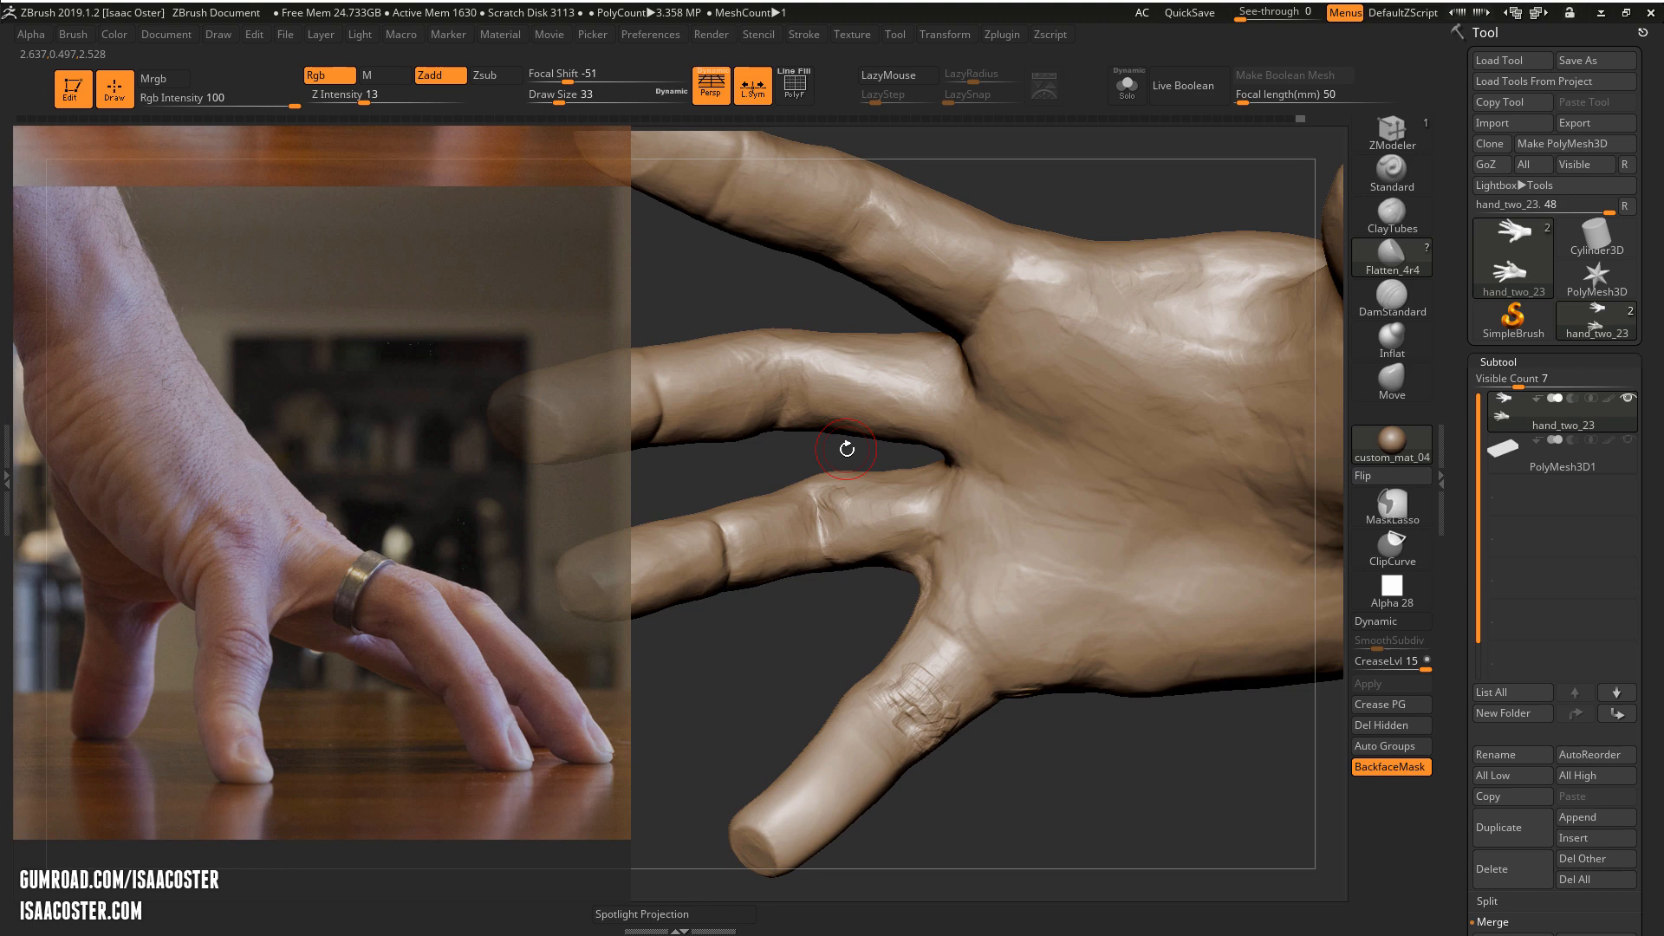
{"action": "left_click_drag", "start_coordinate": [848, 447], "coordinate": [924, 591]}
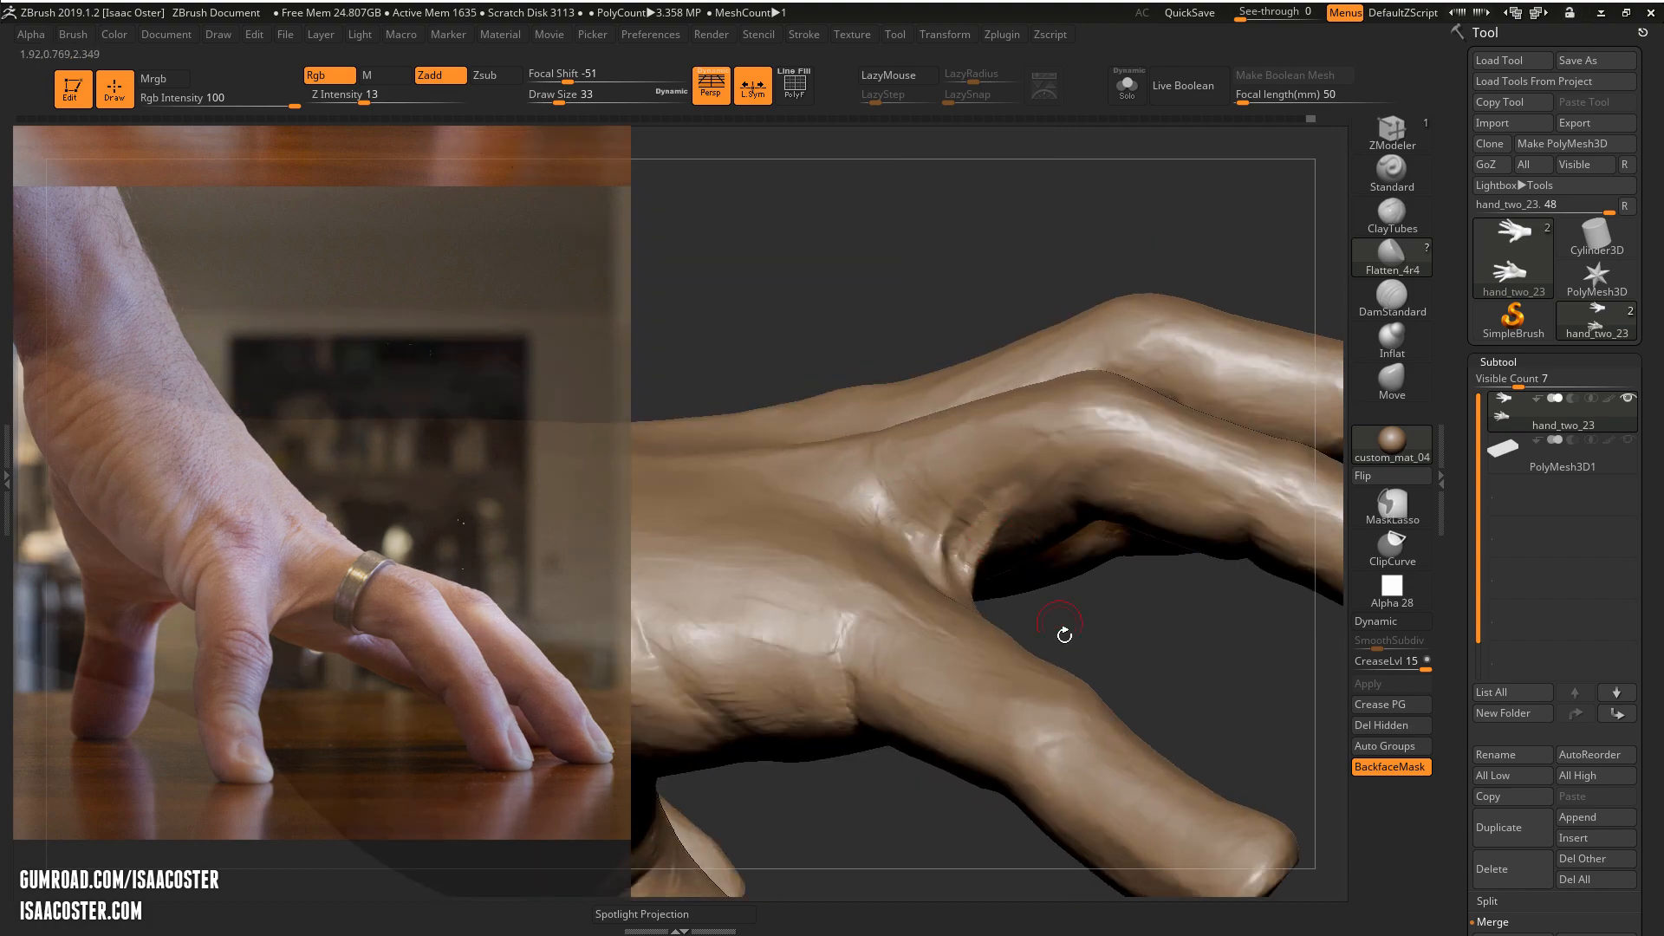
Orbit to the reference angle on the hanging fingers and sculpt detail onto the middle finger
{"action": "left_click_drag", "start_coordinate": [1061, 634], "coordinate": [1076, 616]}
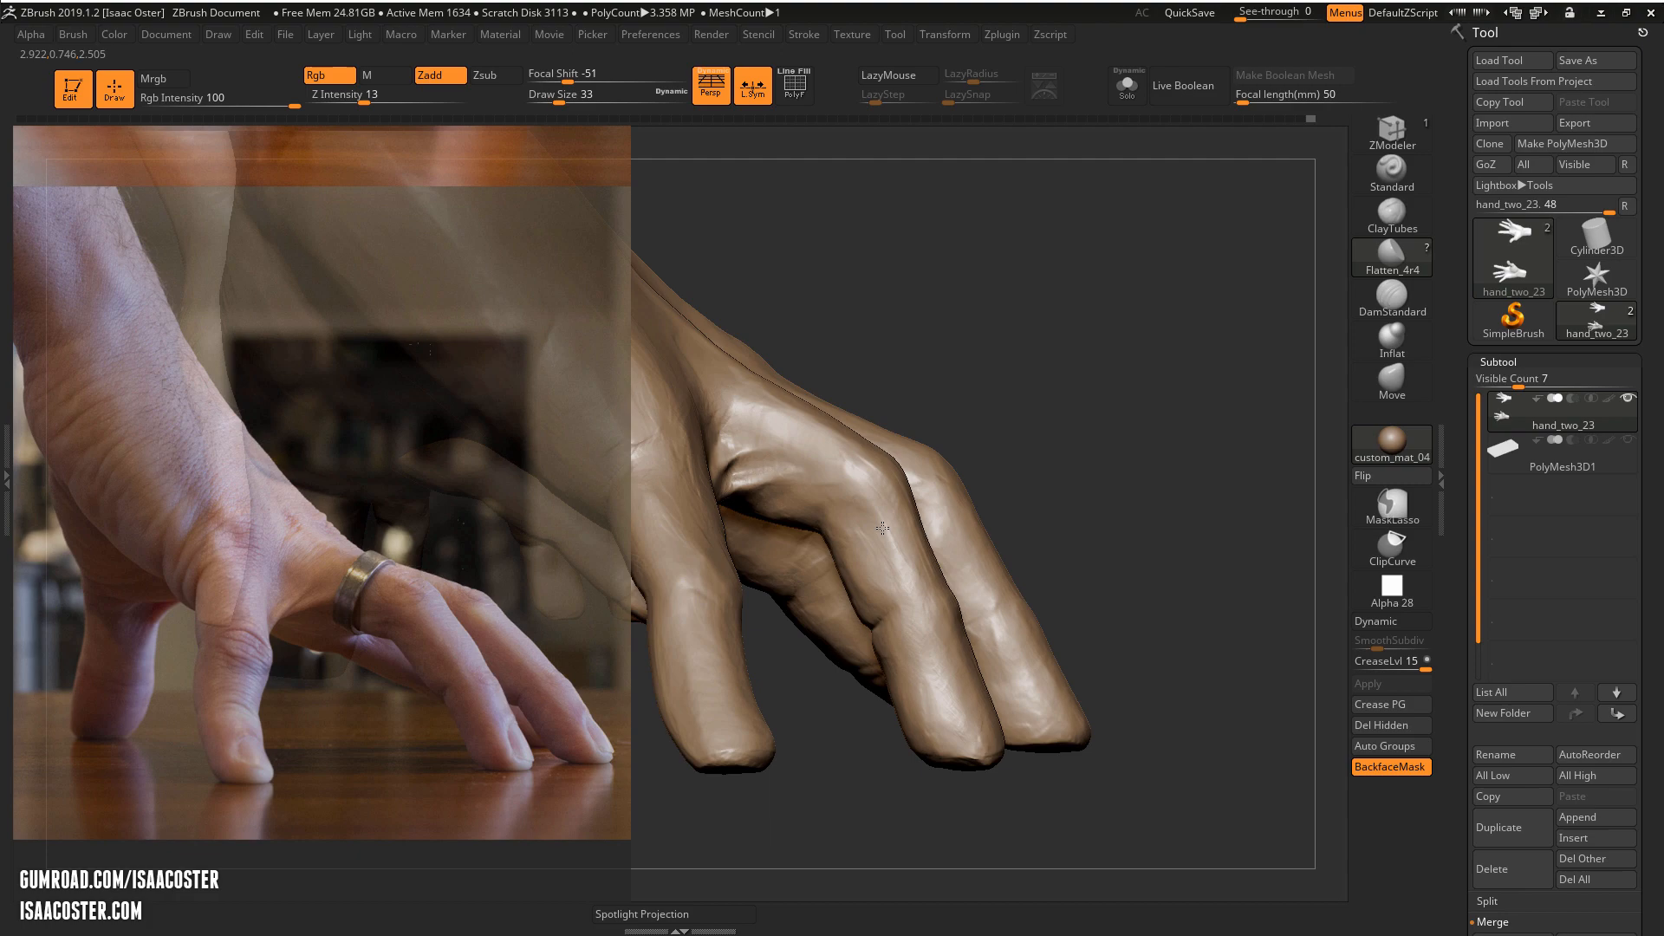
{"action": "left_click_drag", "start_coordinate": [880, 531], "coordinate": [907, 520]}
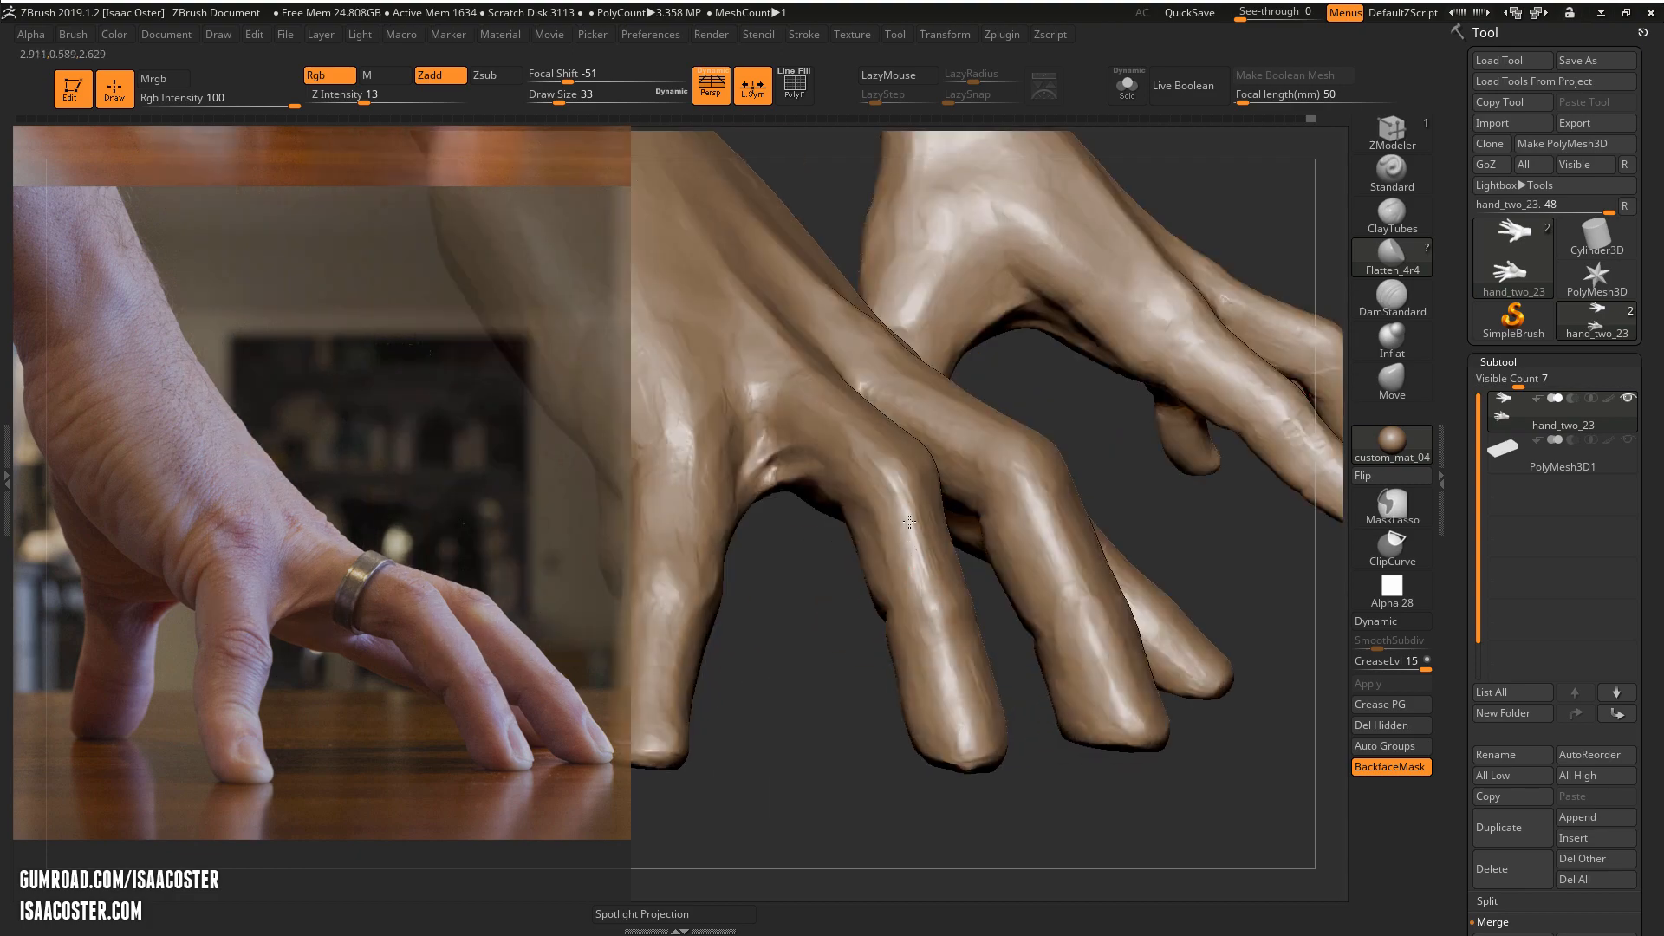
{"action": "left_click_drag", "start_coordinate": [907, 521], "coordinate": [950, 494]}
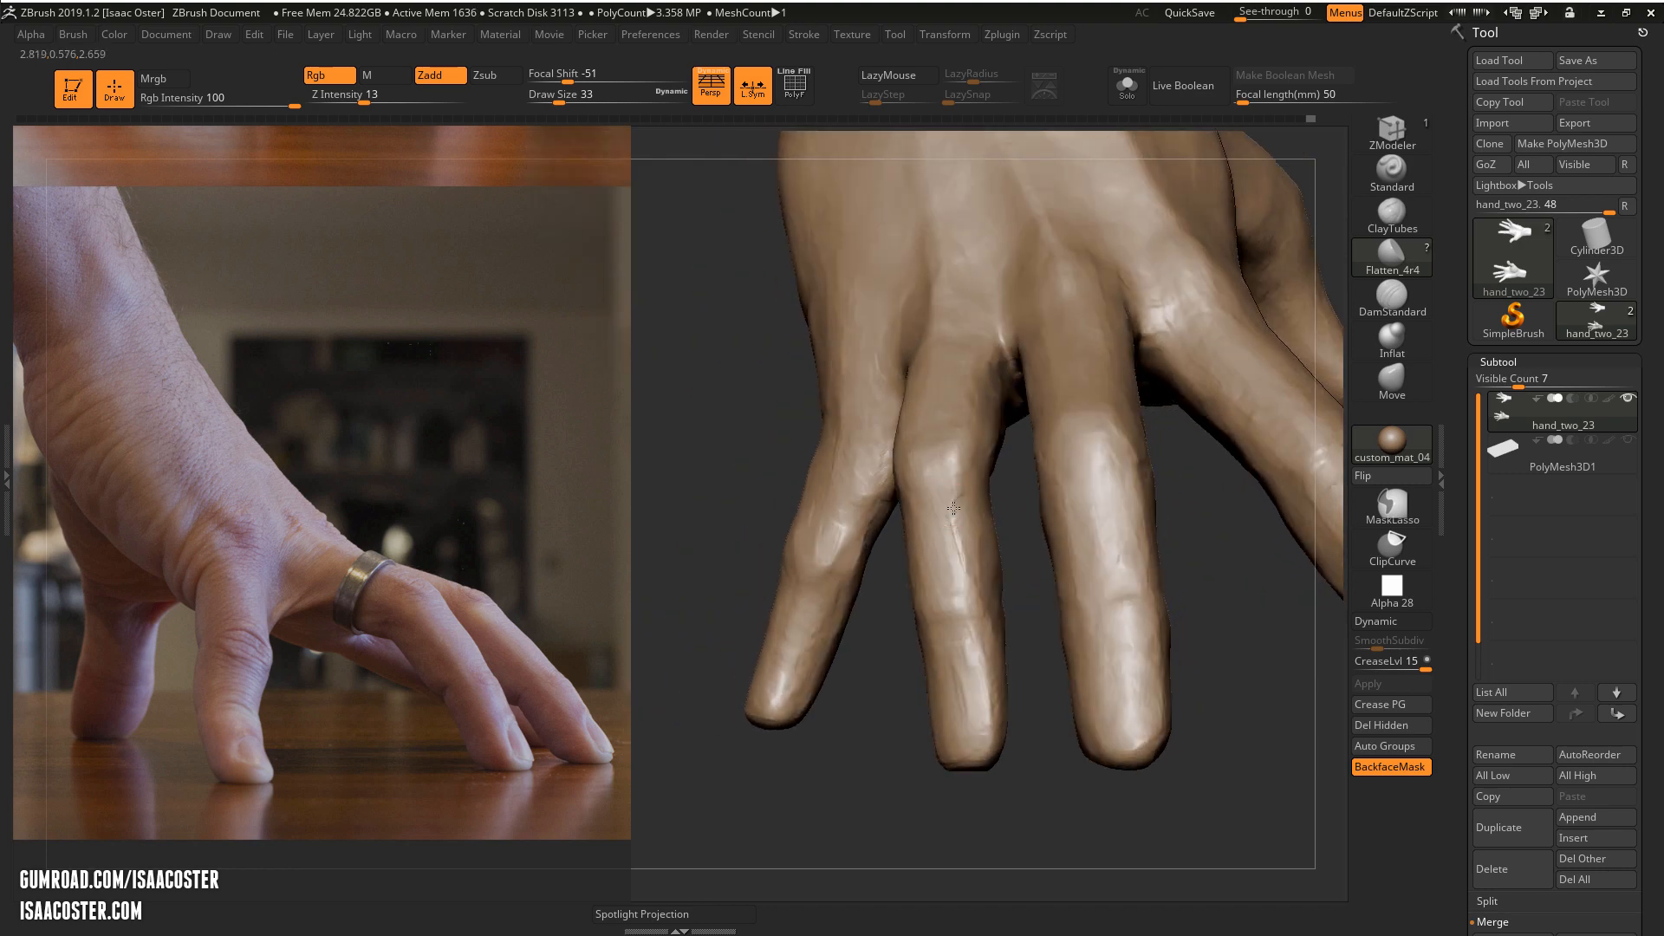
{"action": "left_click", "coordinate": [952, 546]}
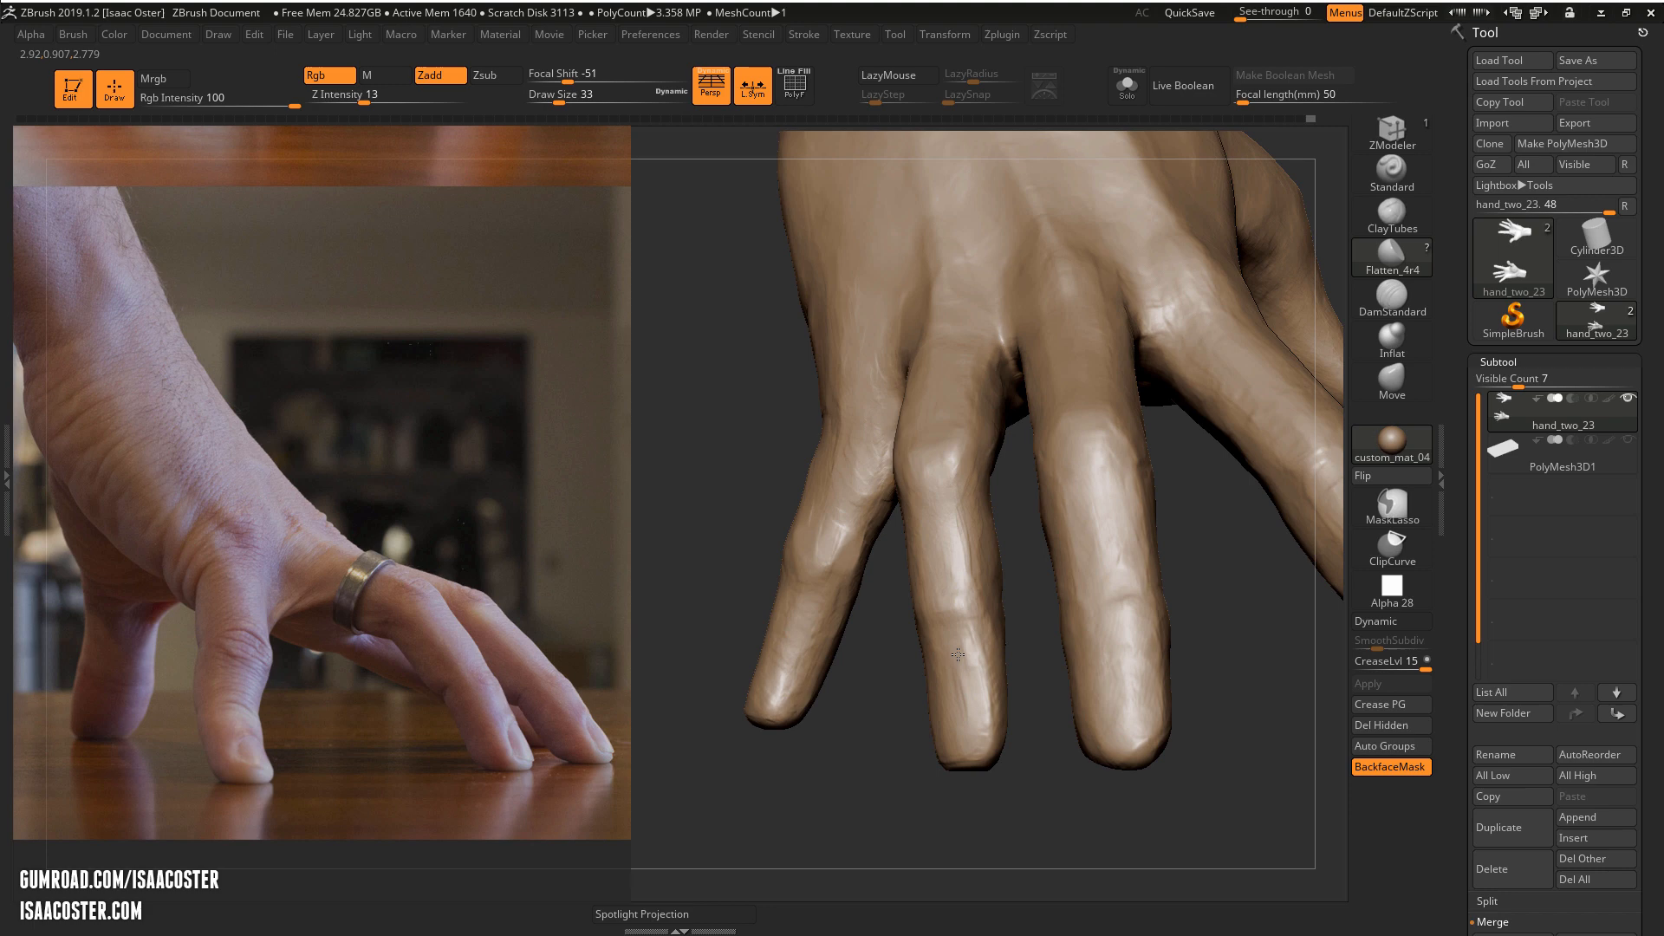
{"action": "mouse_move", "coordinate": [964, 664]}
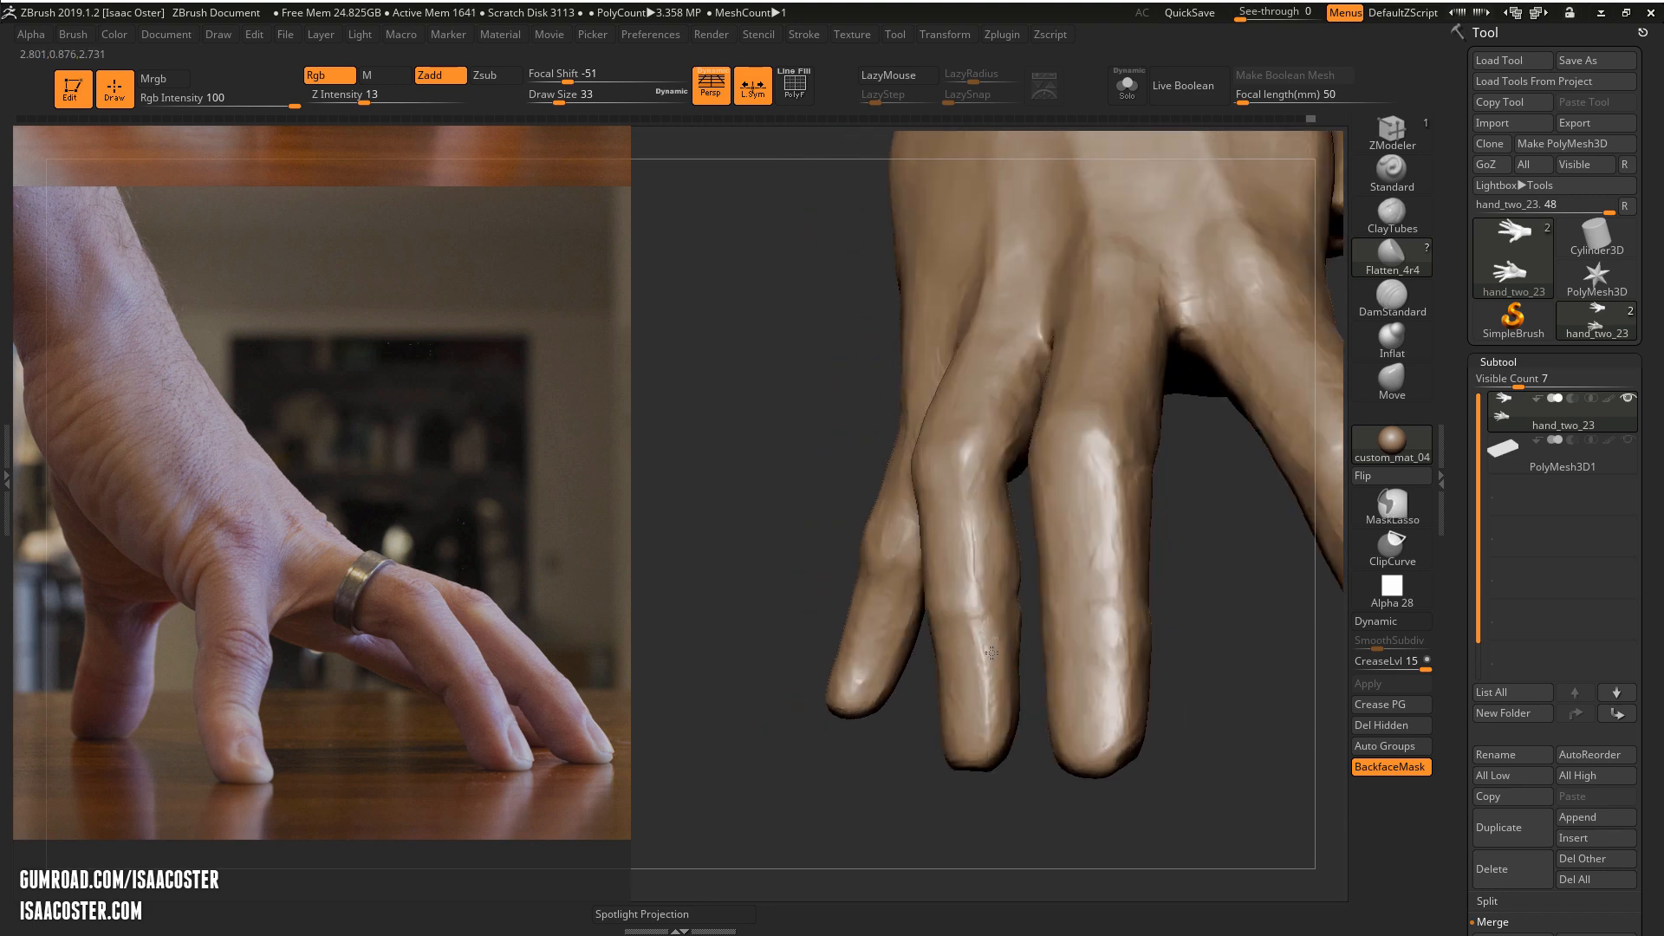
Push the contours of the two lowest fingers into shape so their silhouette follows the photo
{"action": "left_click_drag", "start_coordinate": [992, 654], "coordinate": [945, 775]}
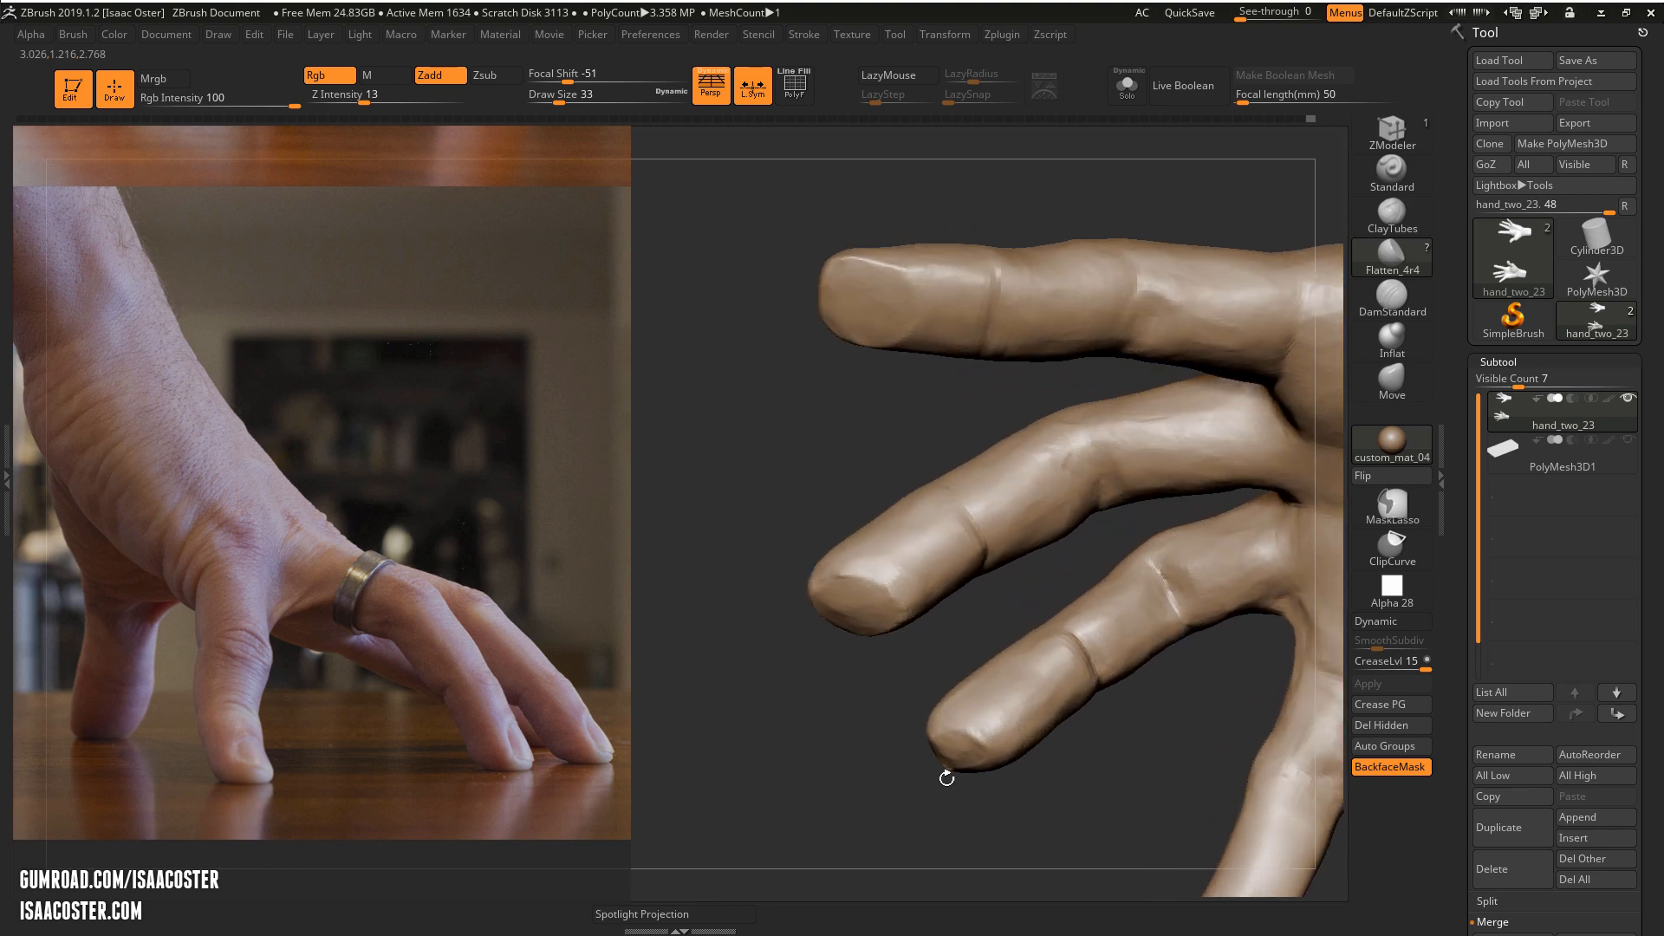
{"action": "left_click_drag", "start_coordinate": [945, 779], "coordinate": [1004, 744]}
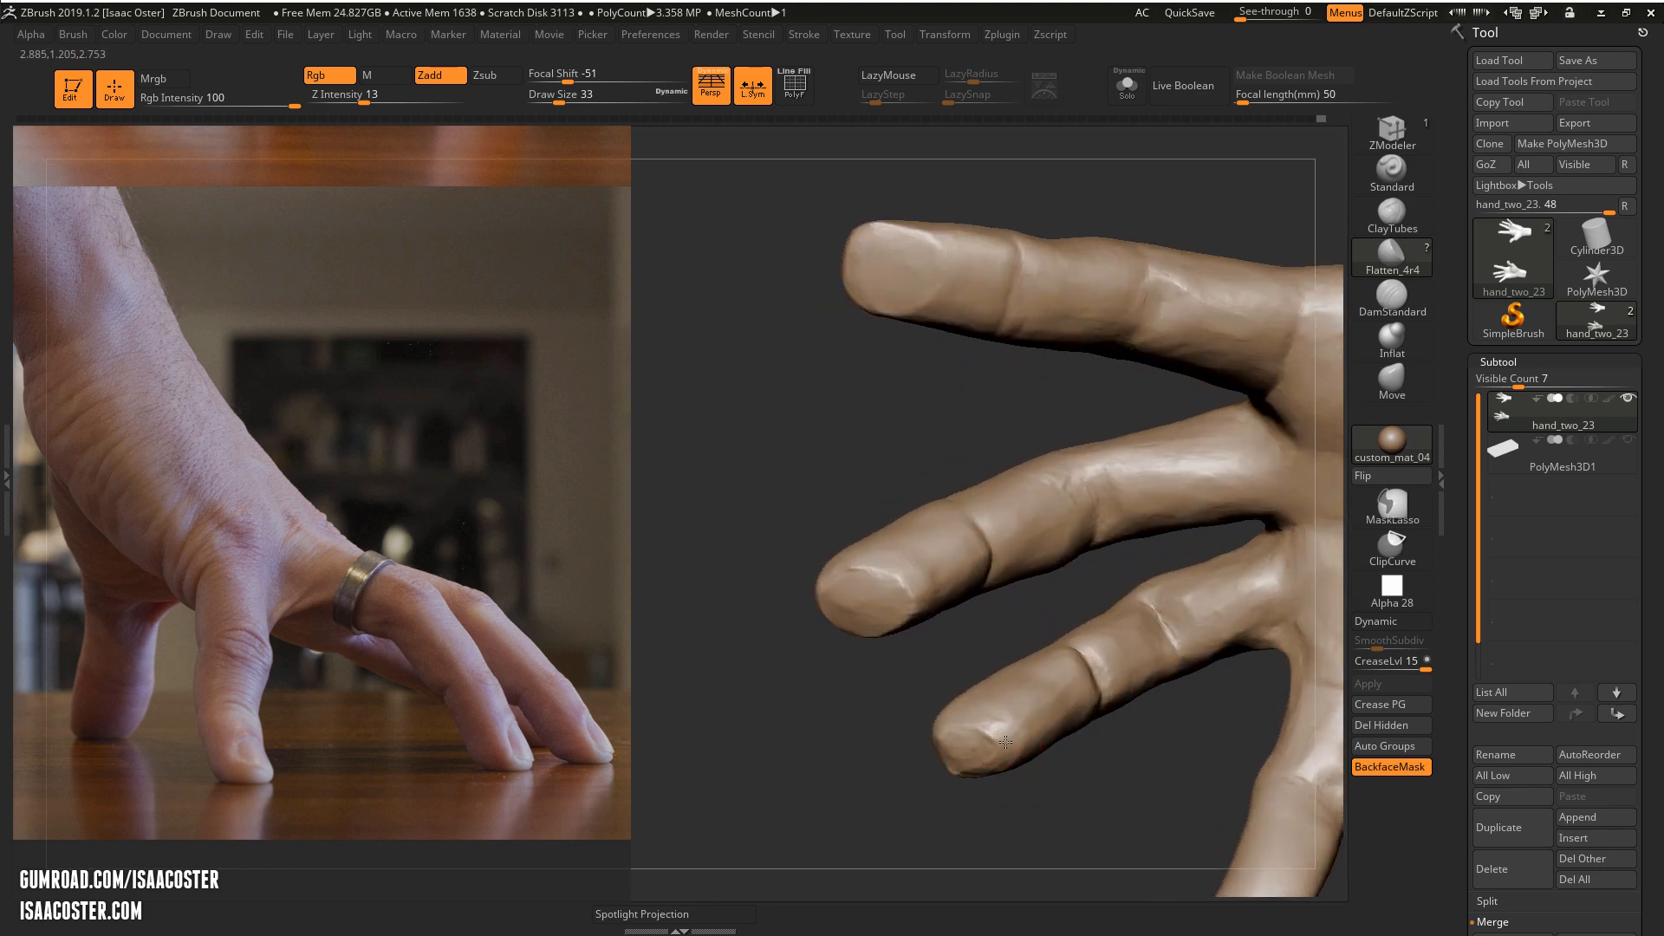
{"action": "left_click_drag", "start_coordinate": [1004, 740], "coordinate": [1051, 811]}
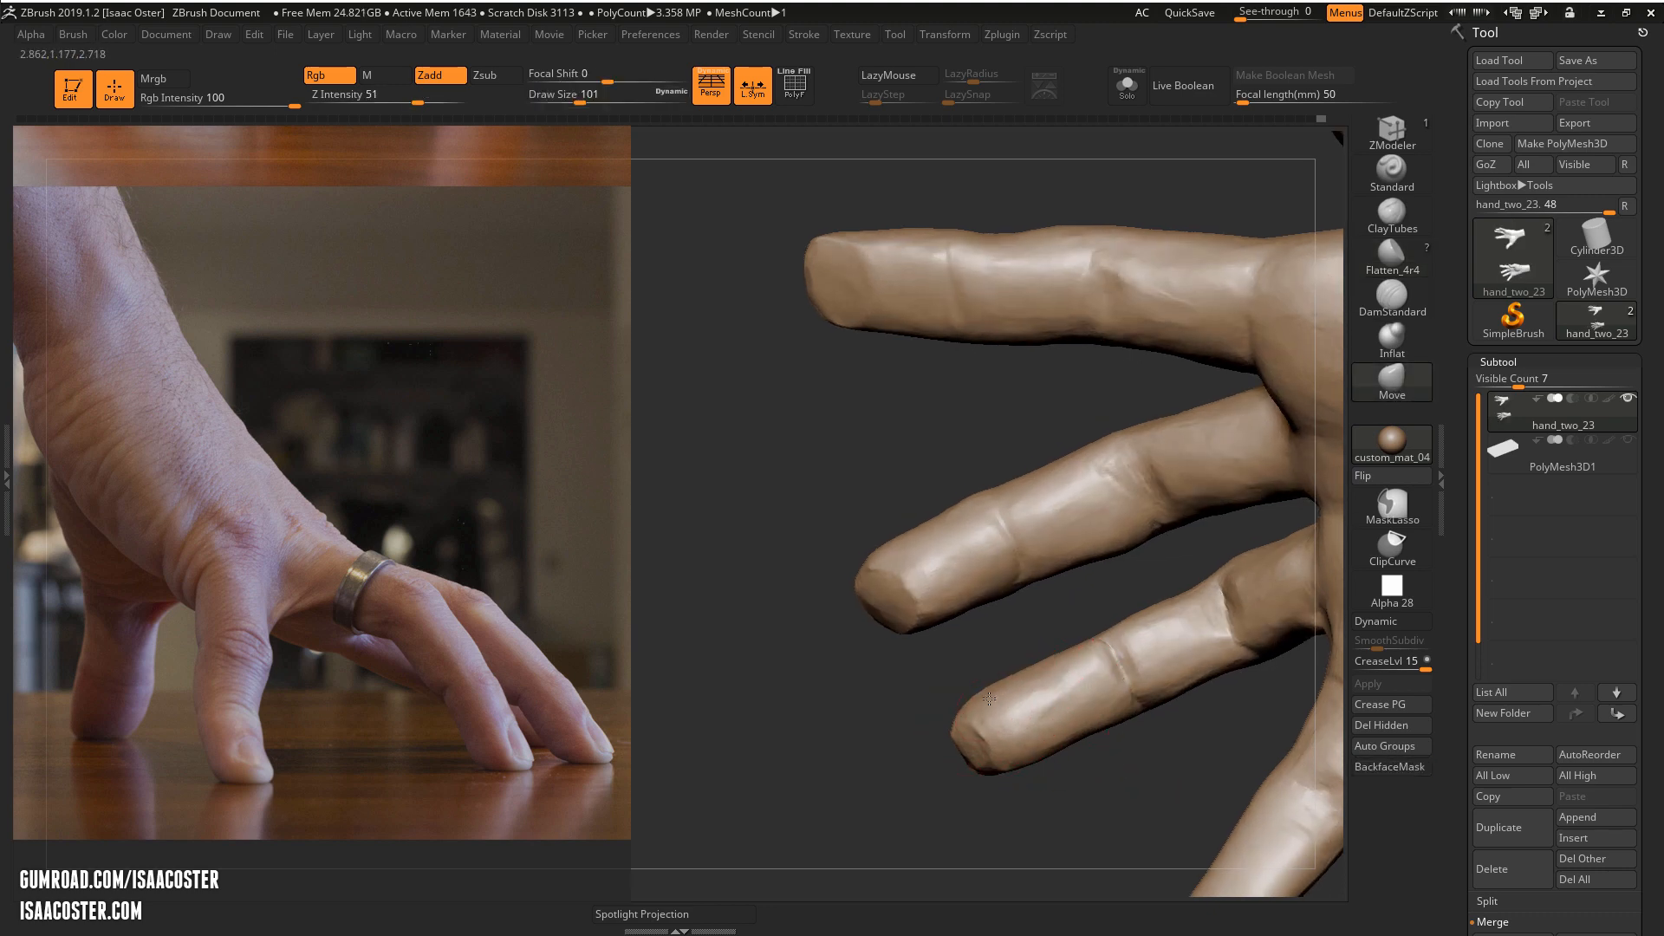
{"action": "left_click_drag", "start_coordinate": [988, 699], "coordinate": [1090, 816]}
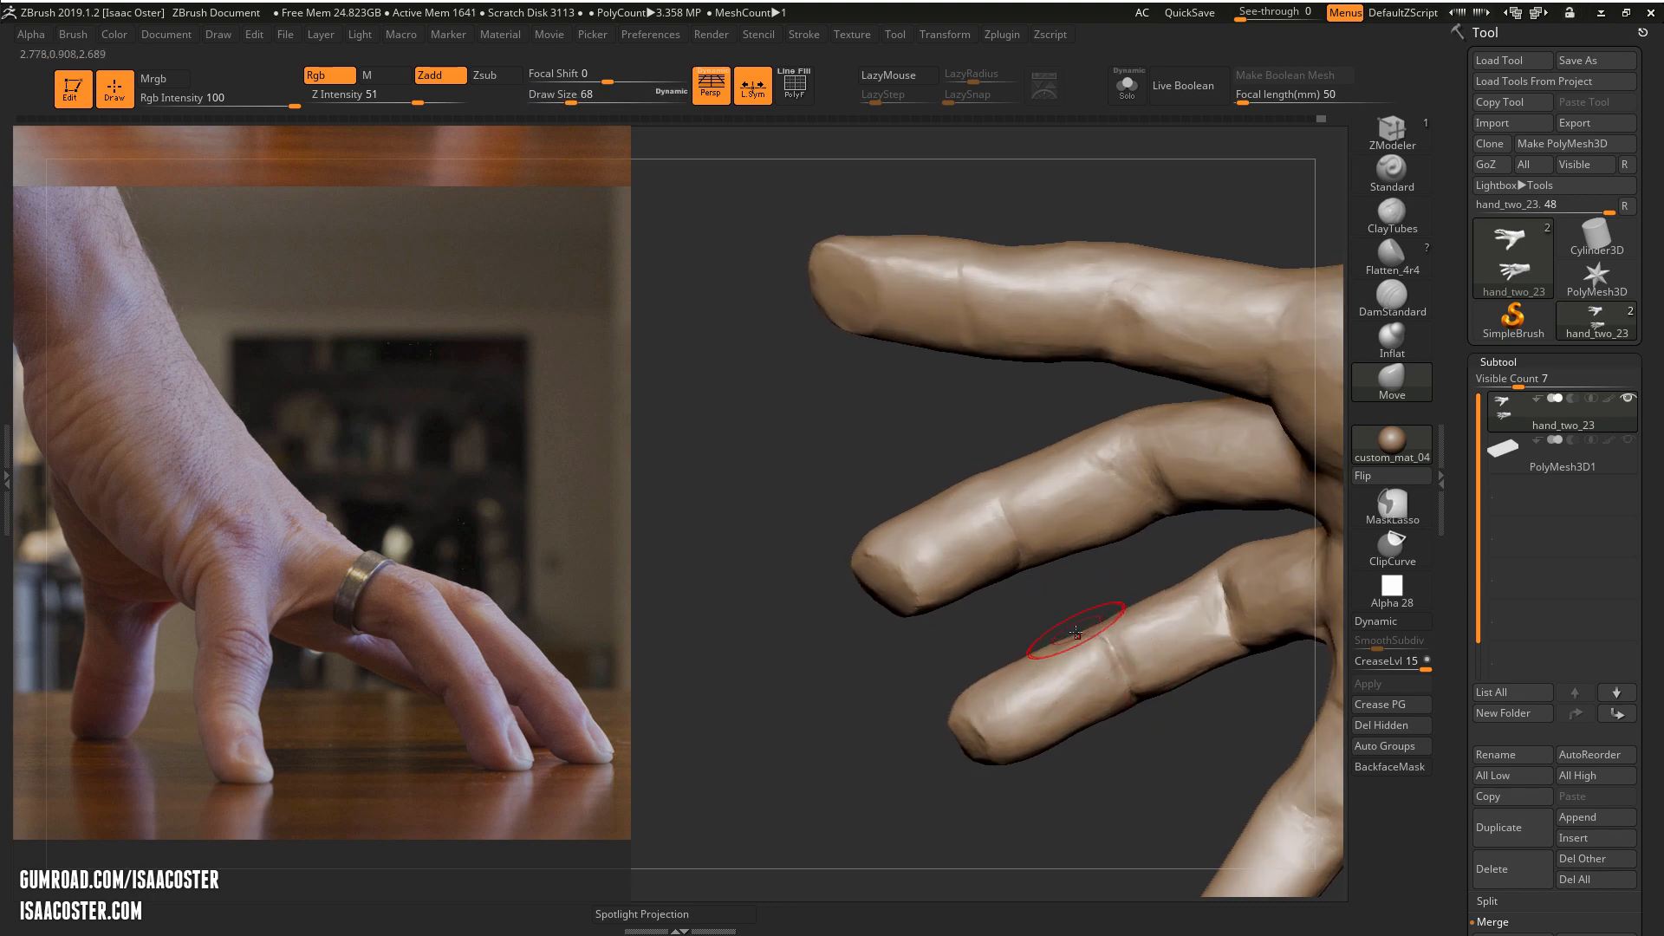
{"action": "left_click_drag", "start_coordinate": [1075, 635], "coordinate": [1121, 723]}
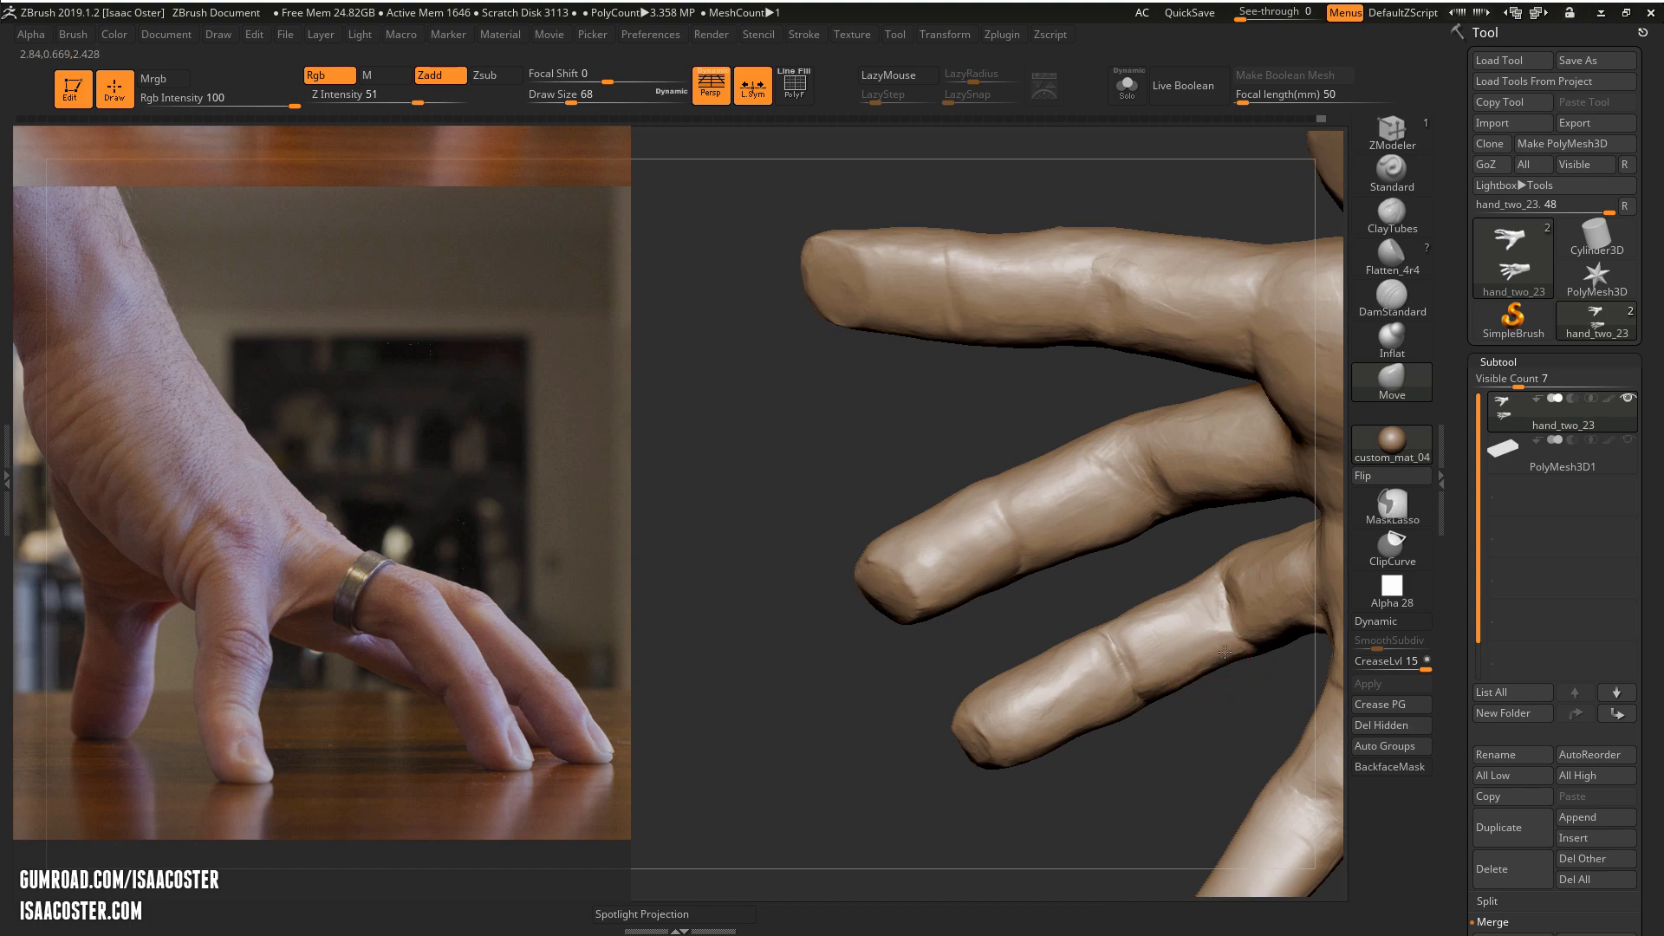
{"action": "left_click_drag", "start_coordinate": [1226, 654], "coordinate": [1015, 797]}
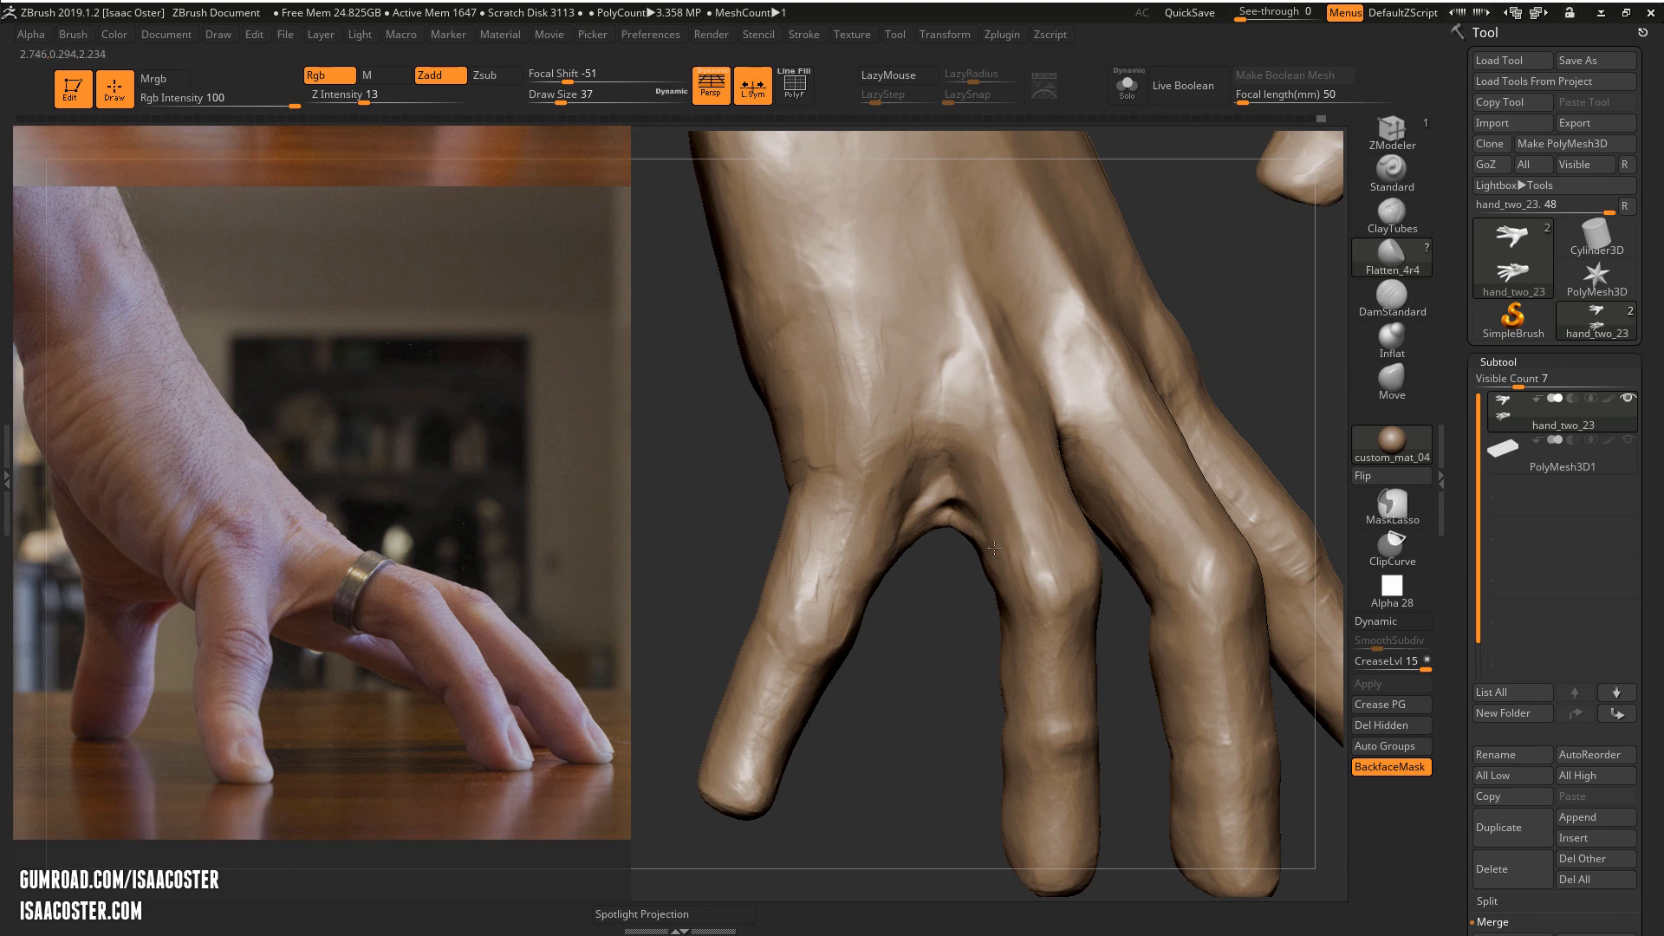
Flatten the top of the middle finger and firm up the tendon planes on the back of the hand
{"action": "left_click_drag", "start_coordinate": [995, 549], "coordinate": [1069, 608]}
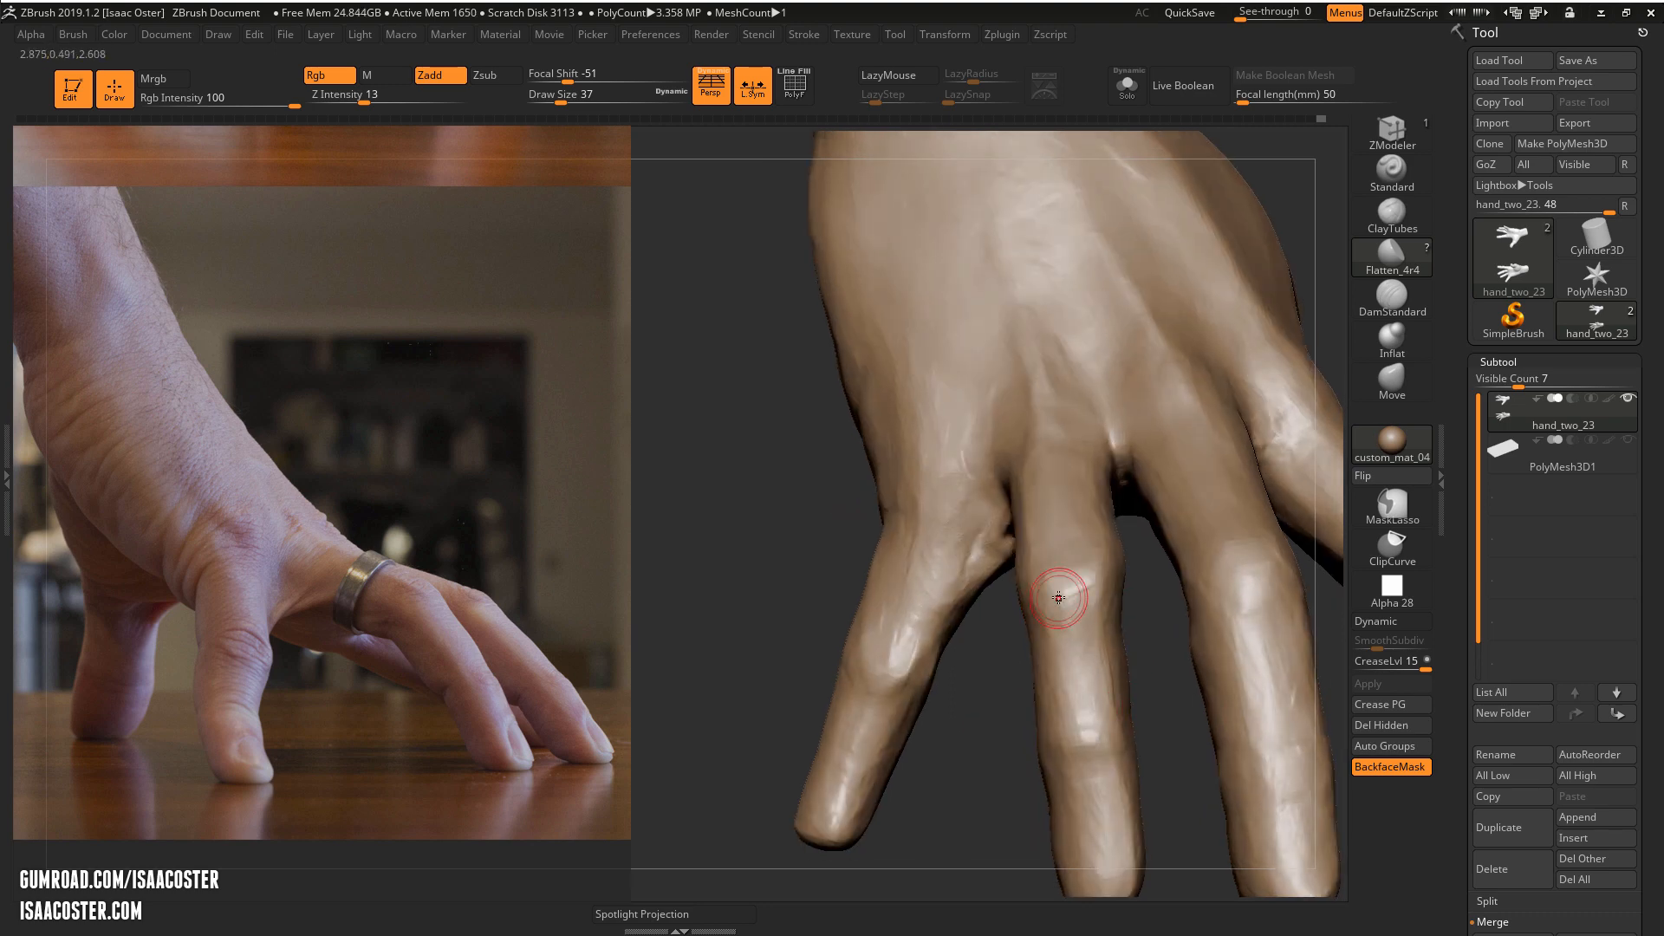
{"action": "left_click_drag", "start_coordinate": [1058, 596], "coordinate": [913, 810]}
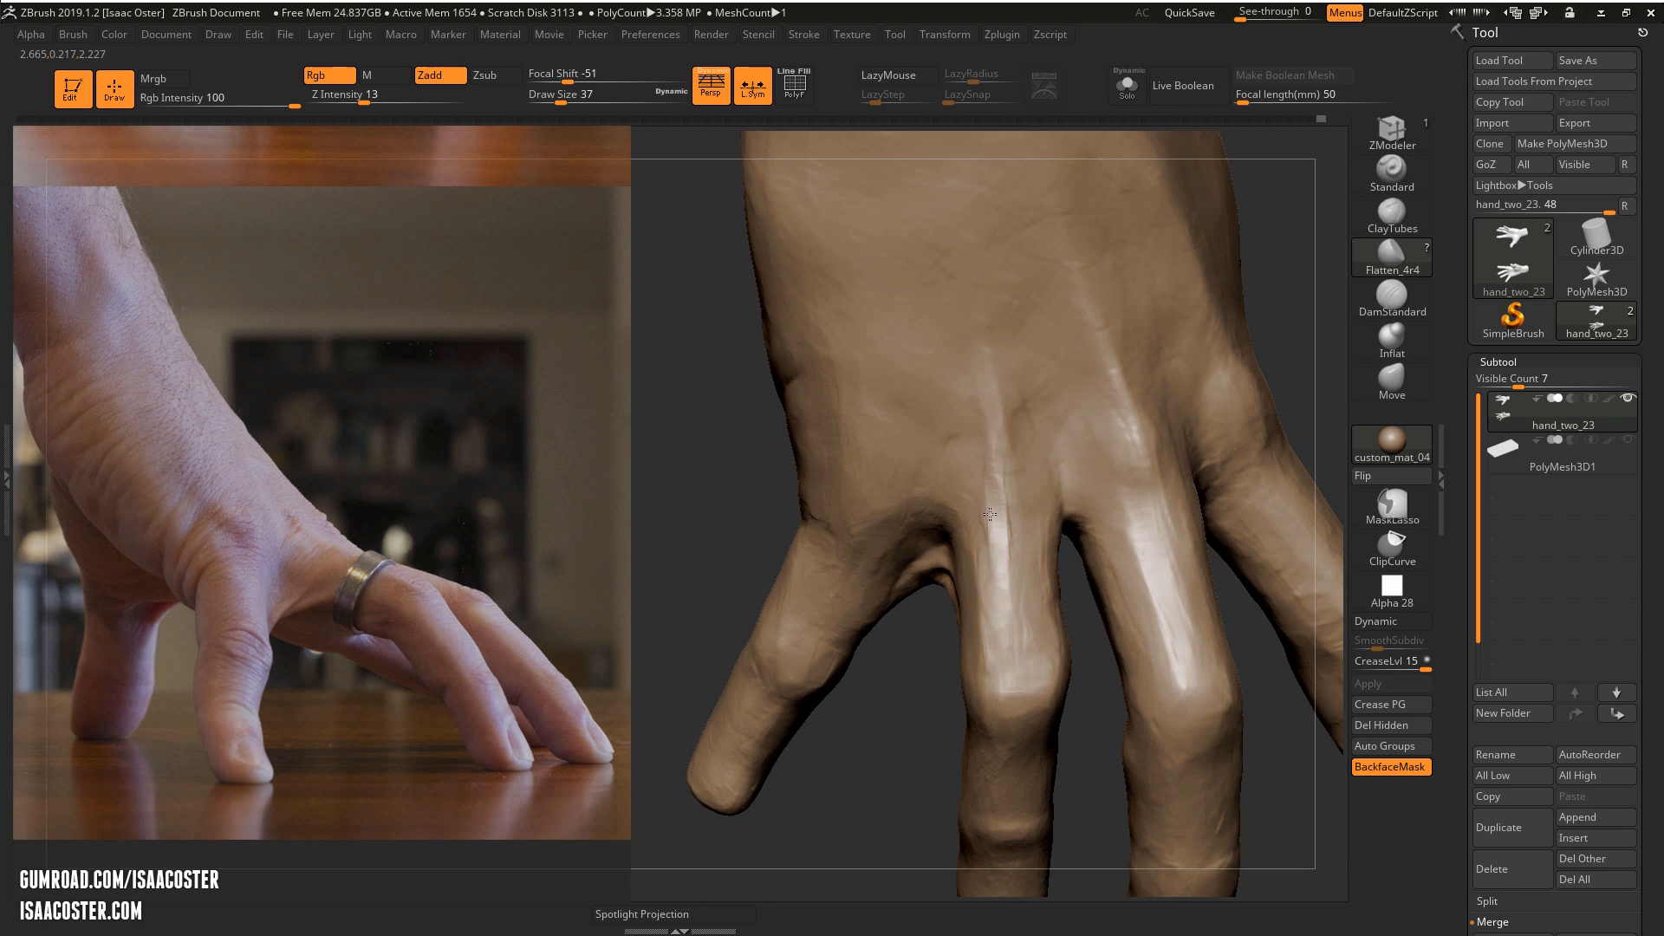
{"action": "mouse_move", "coordinate": [994, 554]}
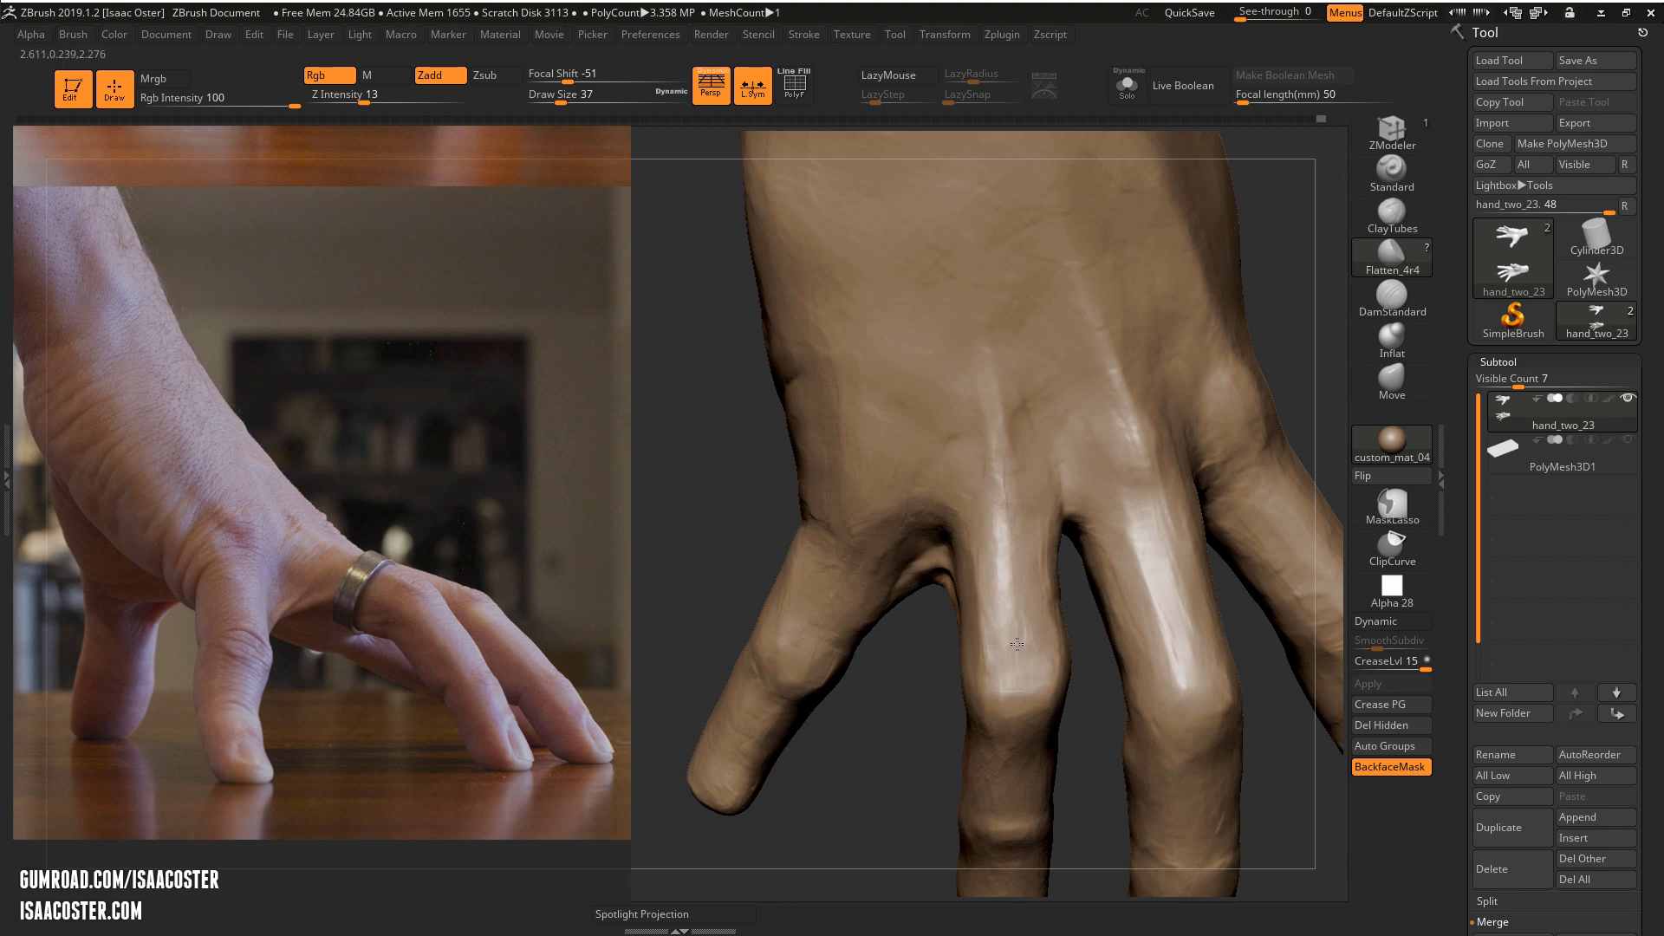
{"action": "left_click_drag", "start_coordinate": [1014, 647], "coordinate": [940, 420]}
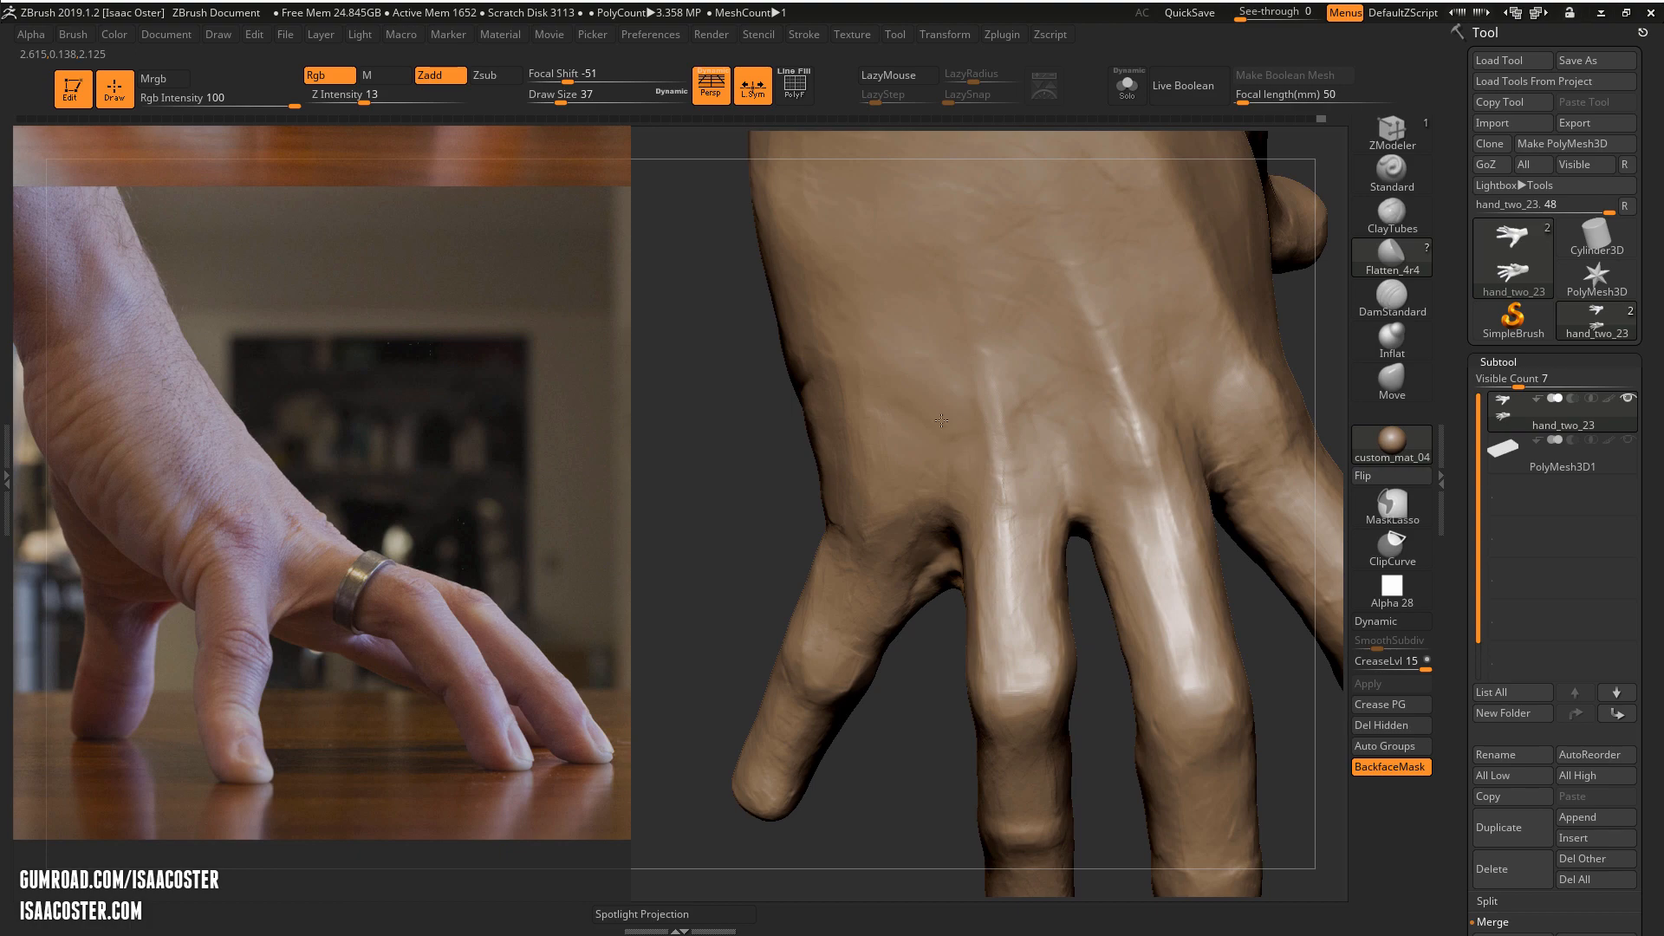
{"action": "left_click_drag", "start_coordinate": [940, 419], "coordinate": [1175, 328]}
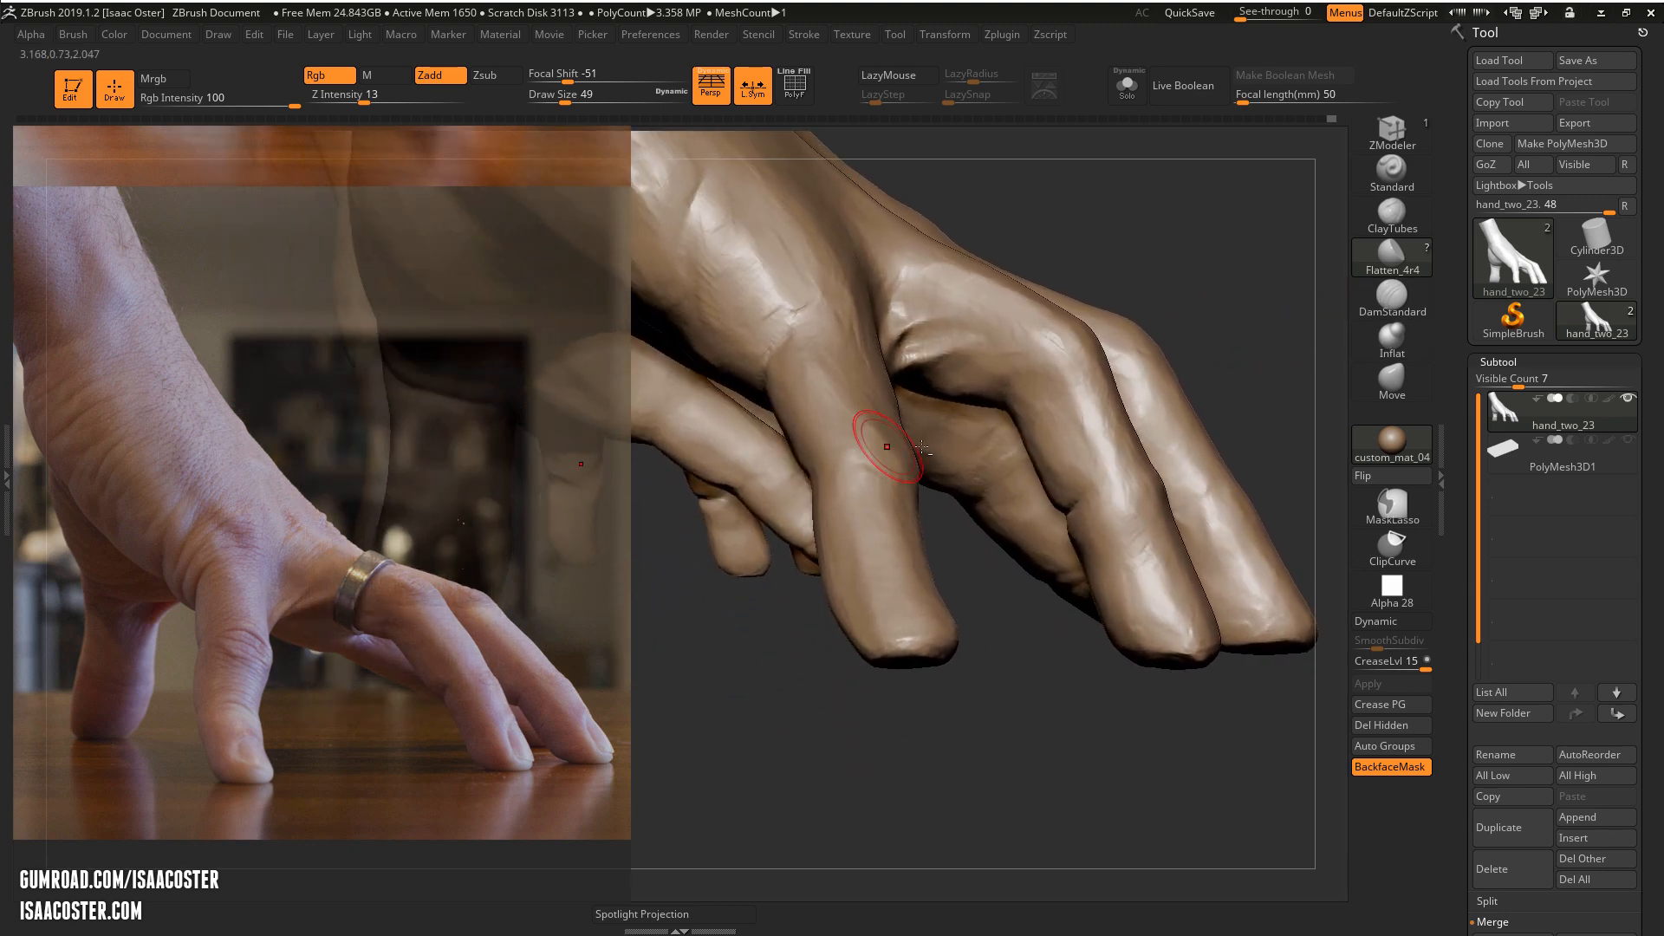
Switch to the DamStandard crease brush and cut a crease line over one finger knuckle
{"action": "left_click", "coordinate": [1392, 298]}
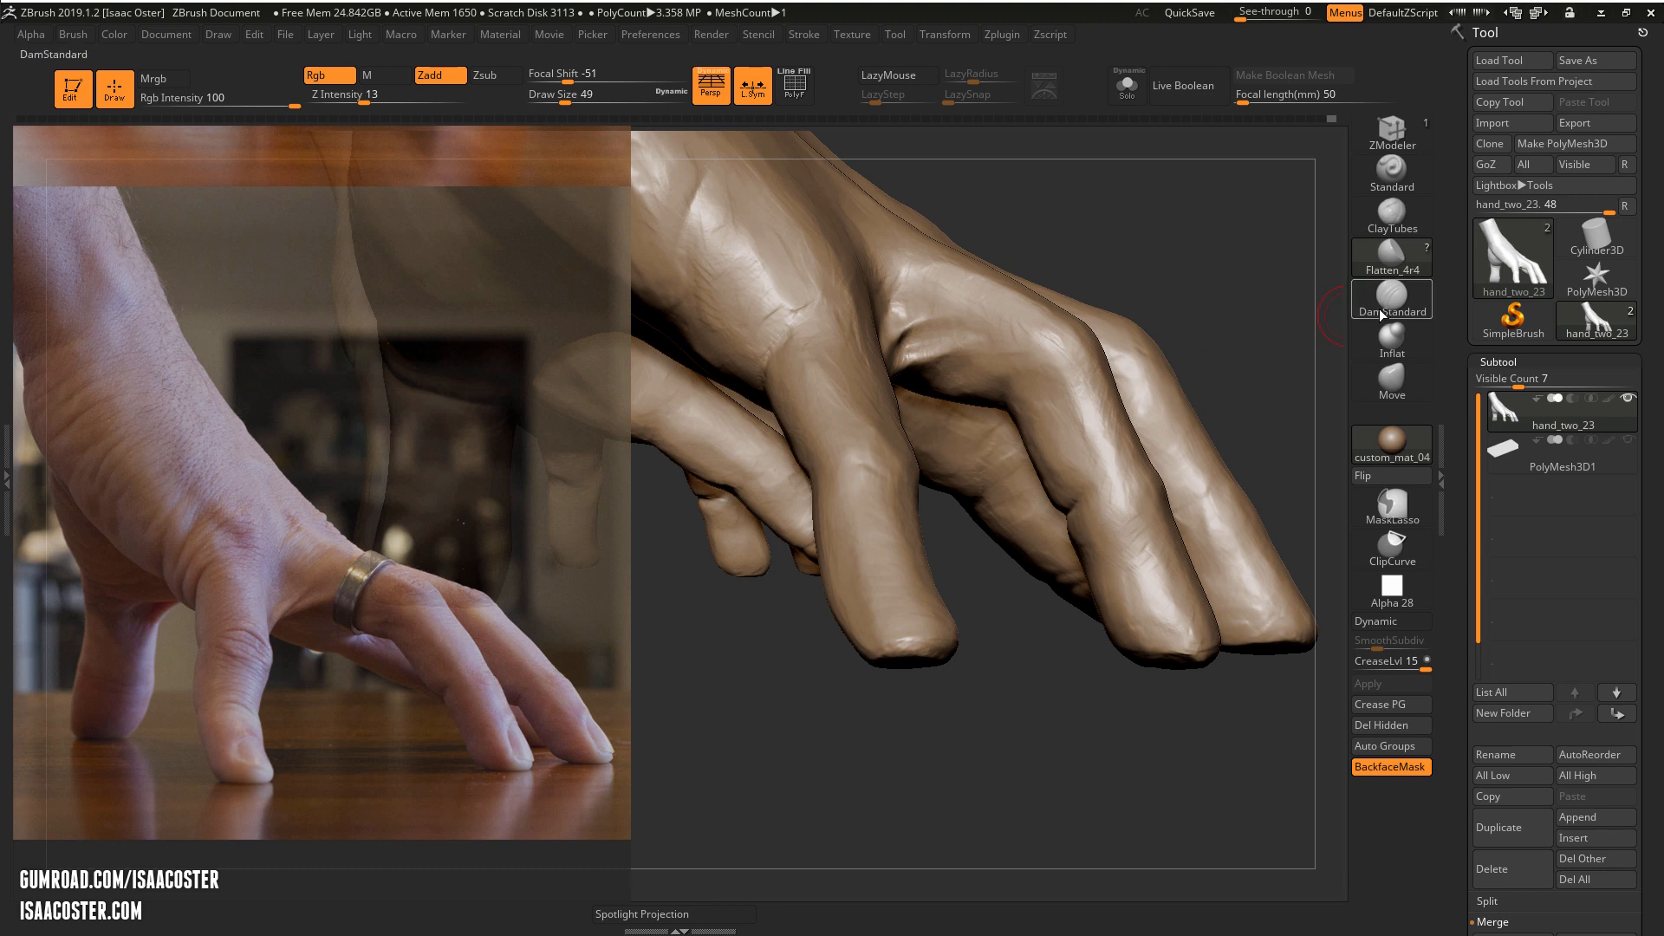
{"action": "left_click", "coordinate": [1392, 340]}
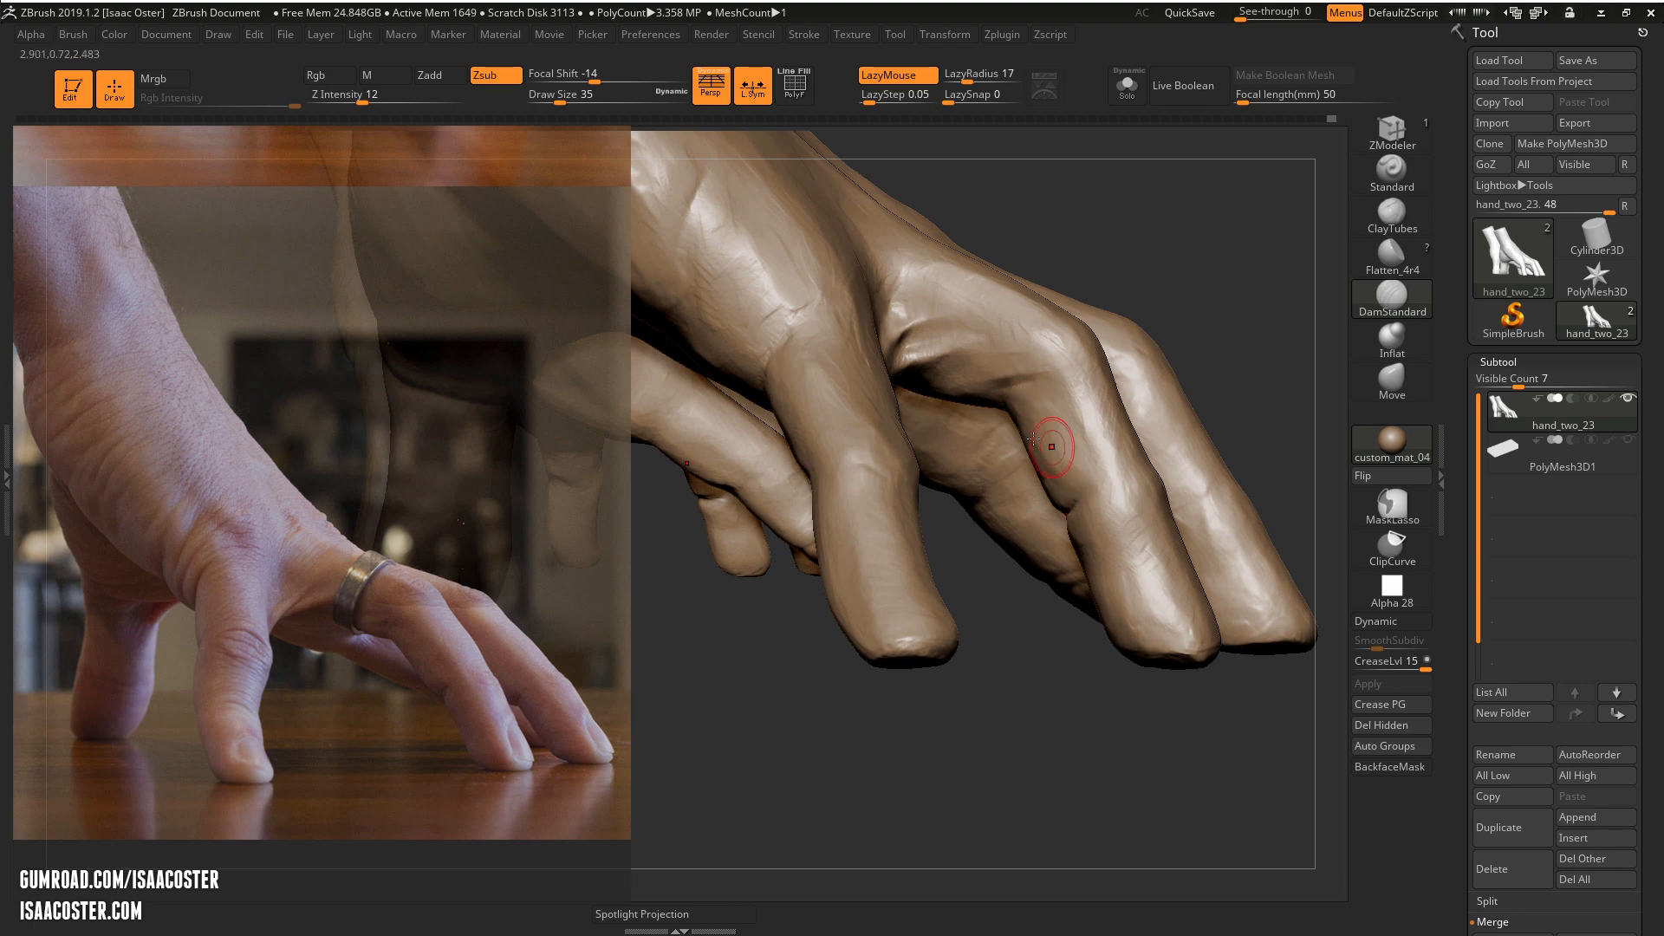
{"action": "left_click_drag", "start_coordinate": [1048, 443], "coordinate": [995, 484]}
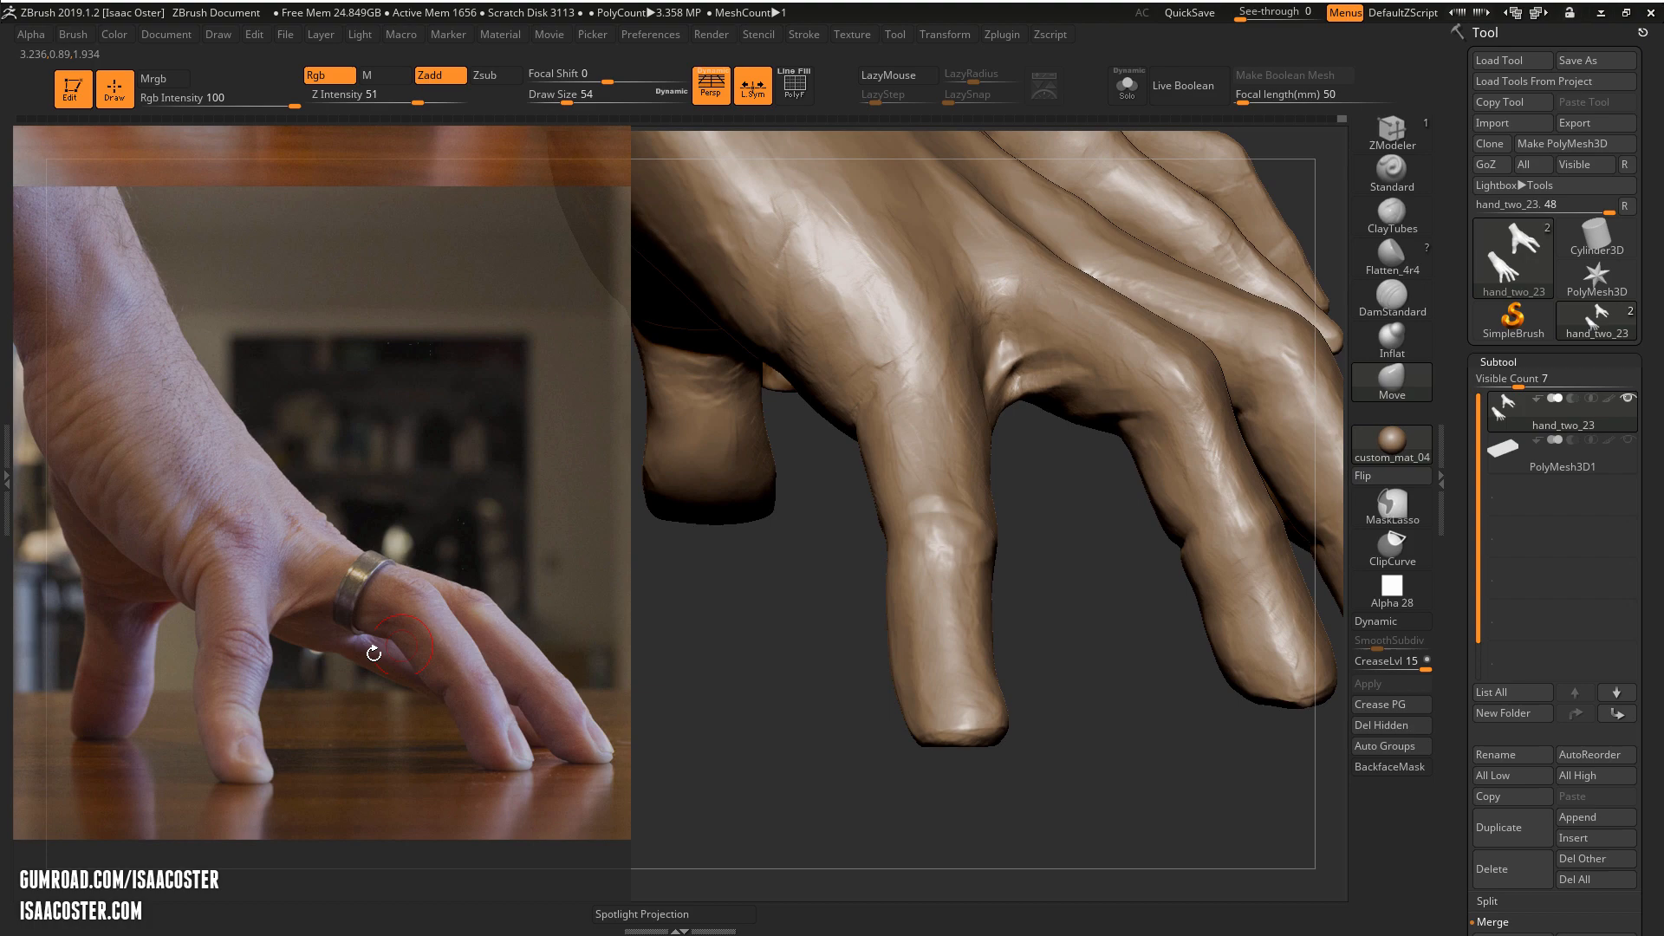
{"action": "mouse_move", "coordinate": [736, 768]}
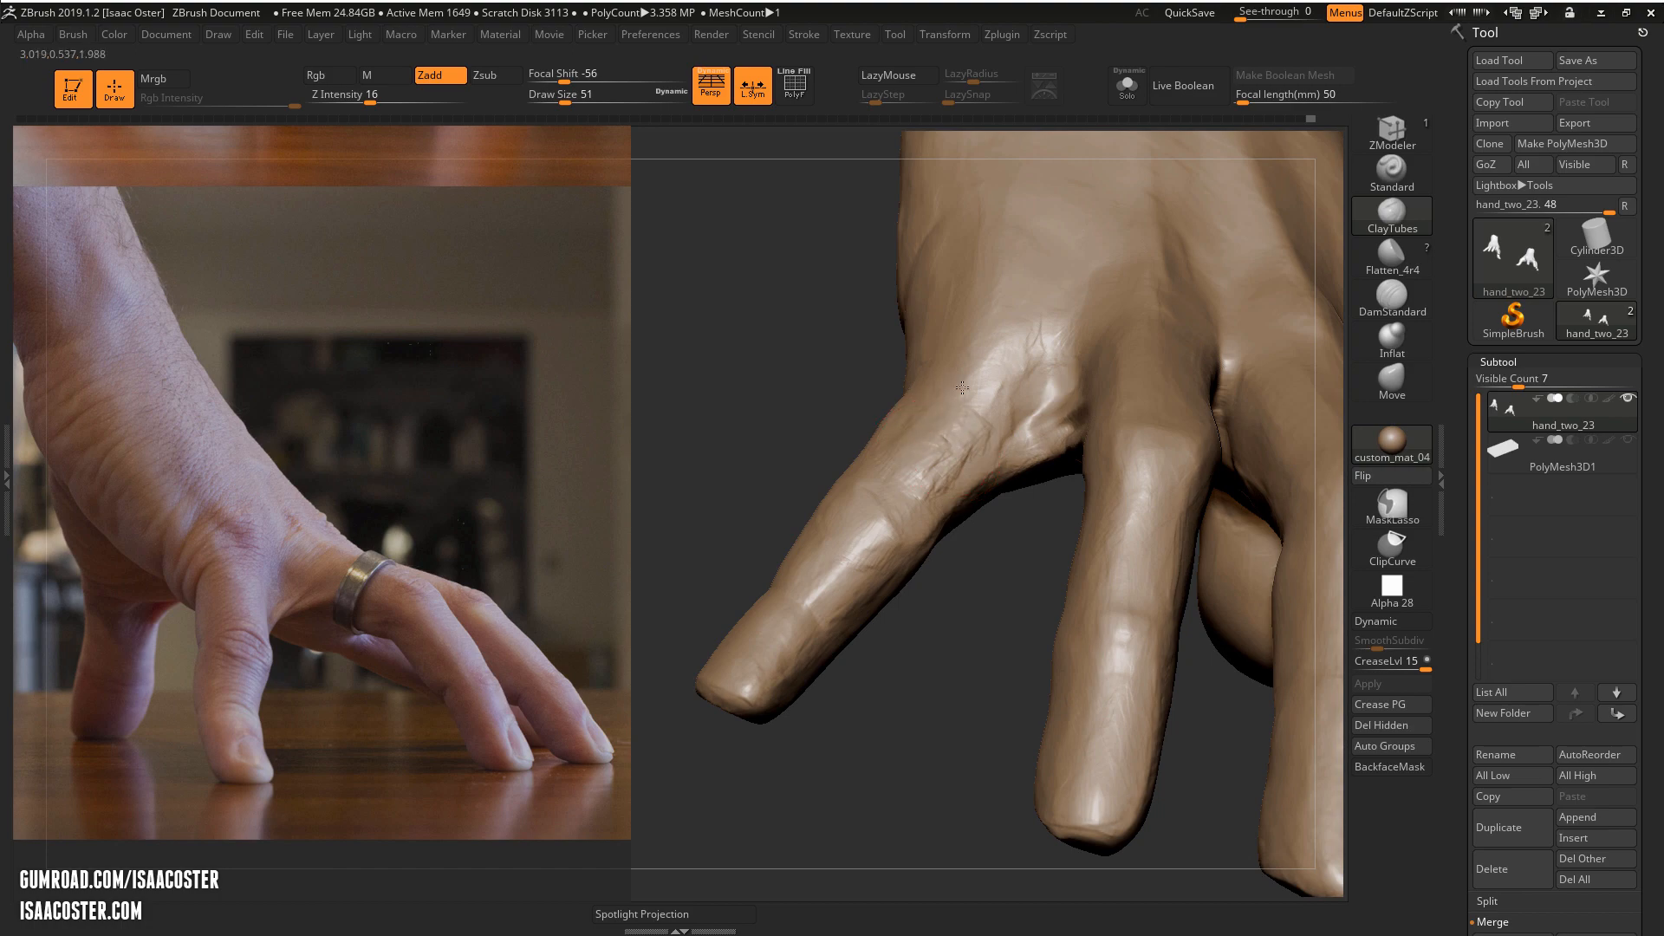
Build up skin folds with ClayTubes along the side of the index finger
{"action": "left_click_drag", "start_coordinate": [960, 386], "coordinate": [1017, 624]}
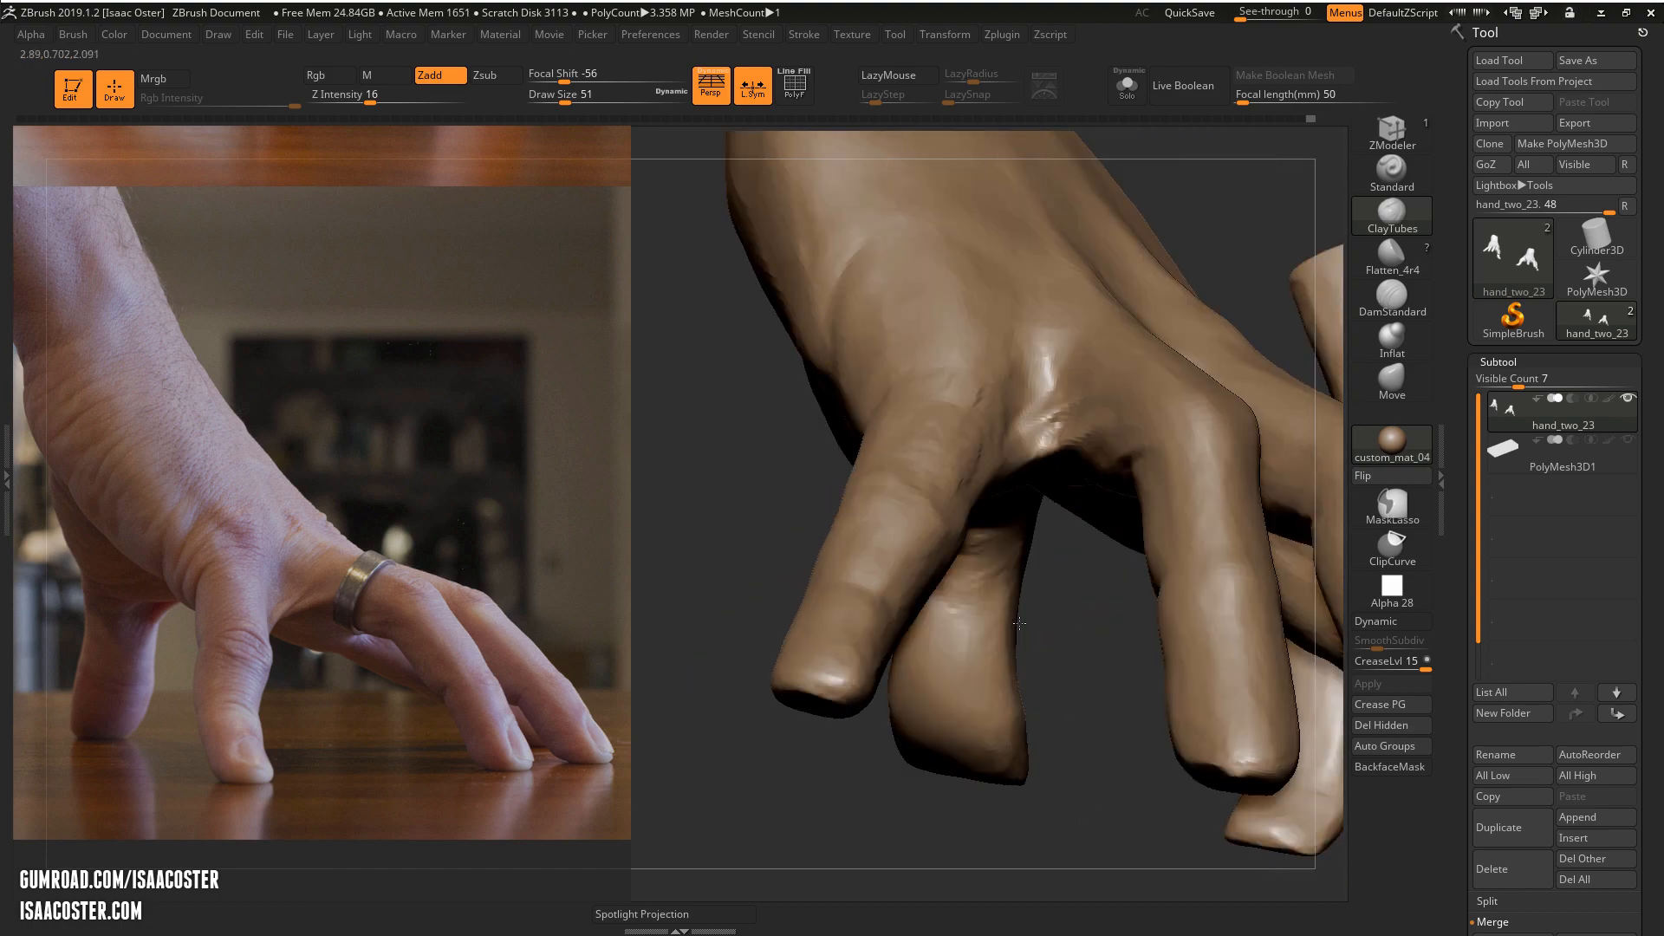
{"action": "left_click_drag", "start_coordinate": [1019, 624], "coordinate": [858, 501]}
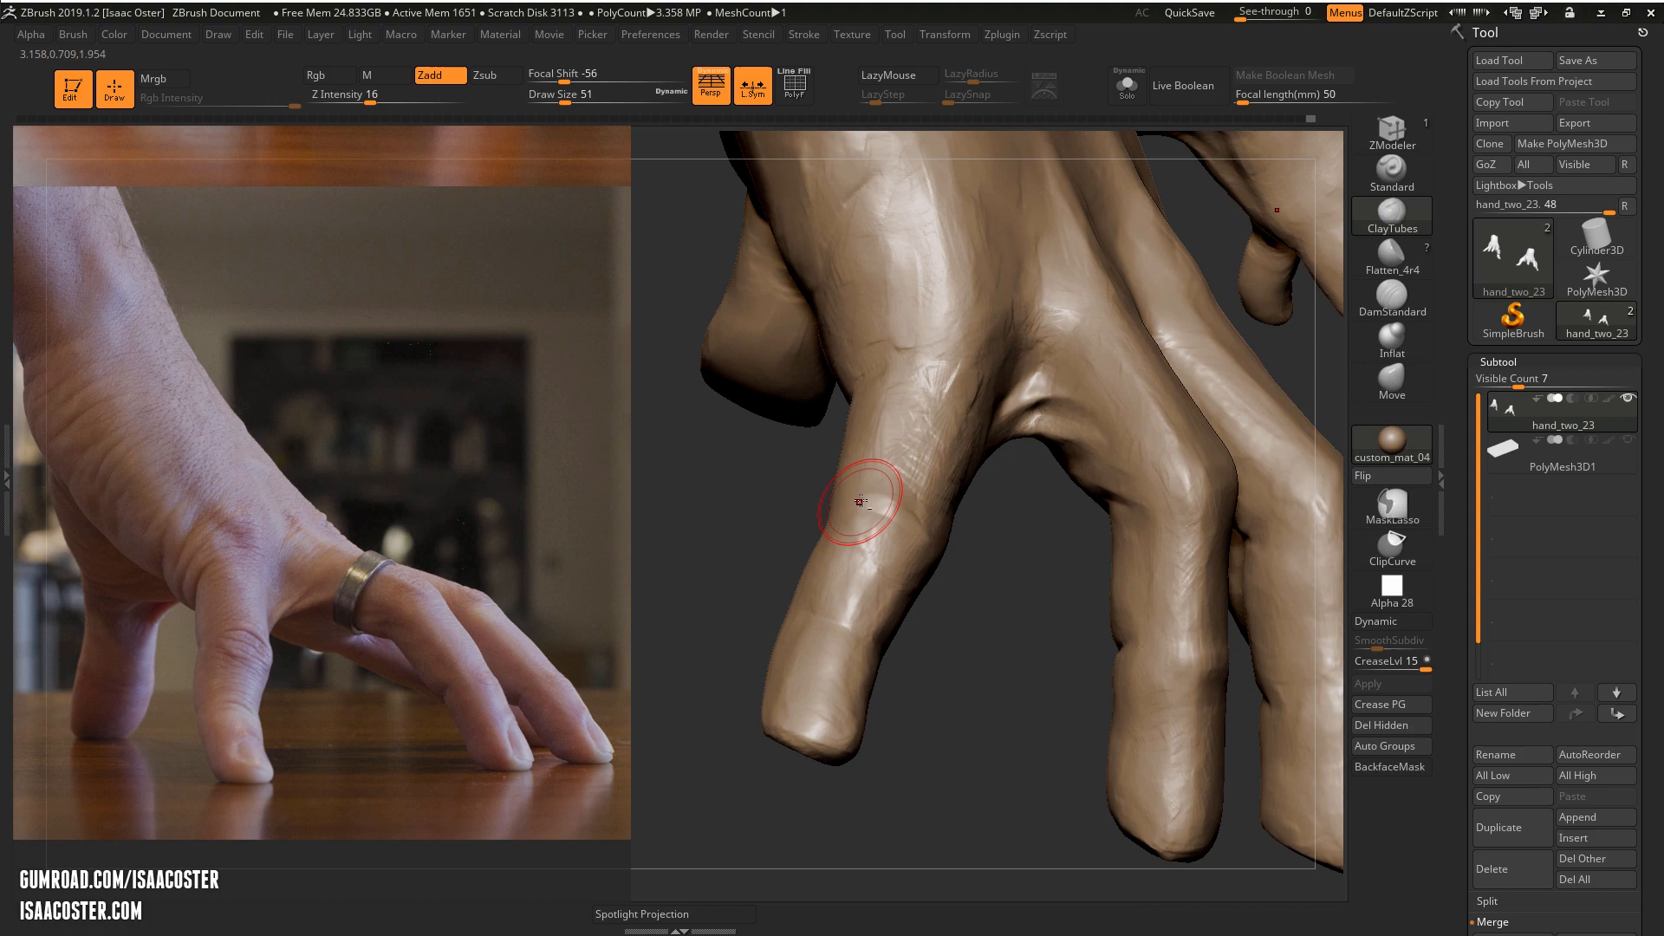
{"action": "left_click_drag", "start_coordinate": [858, 503], "coordinate": [924, 647]}
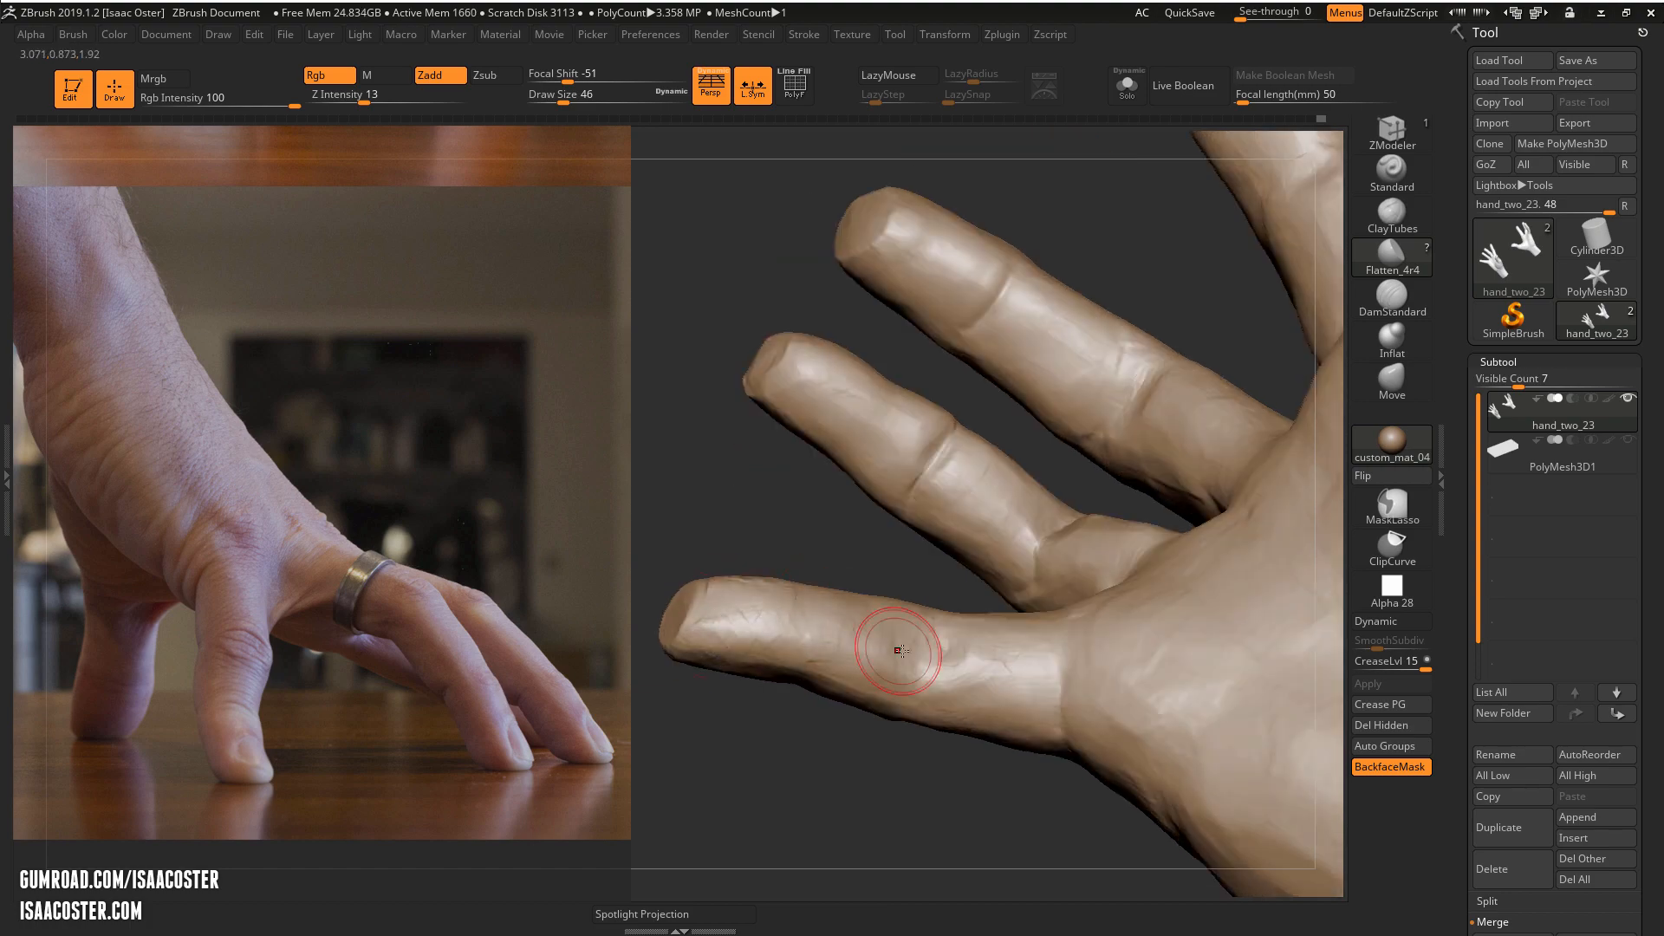
Plane the fingertip pad, the fingertip end and the finger's underside on the palm side with Flatten
{"action": "left_click_drag", "start_coordinate": [901, 651], "coordinate": [743, 626]}
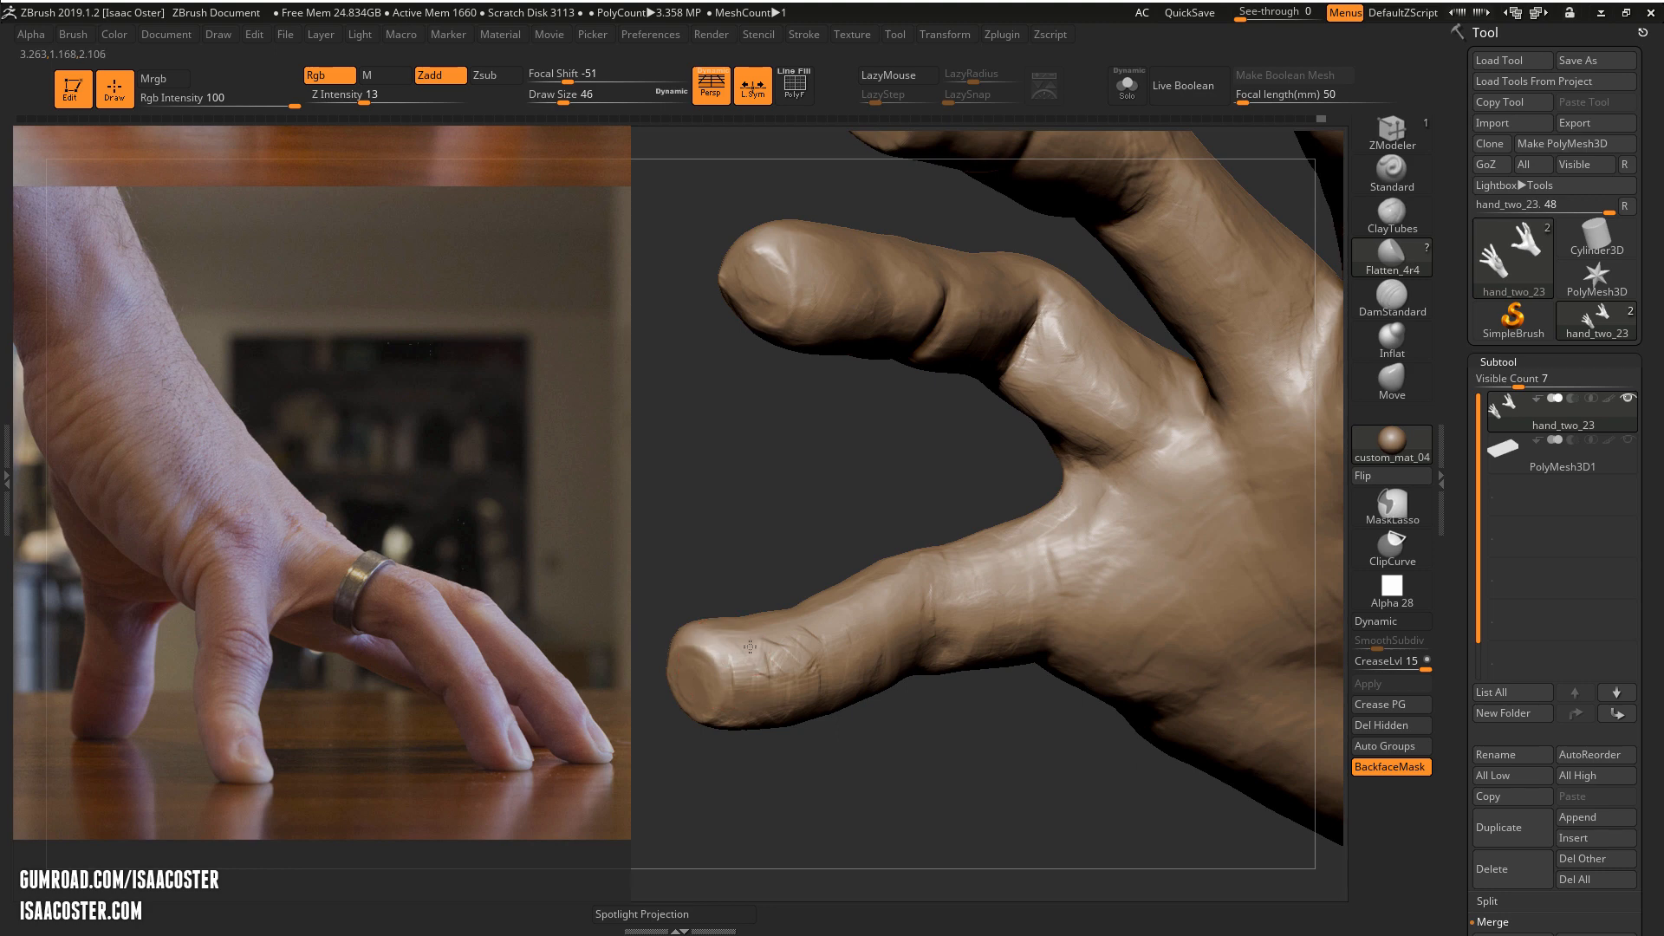
{"action": "left_click_drag", "start_coordinate": [744, 647], "coordinate": [806, 330]}
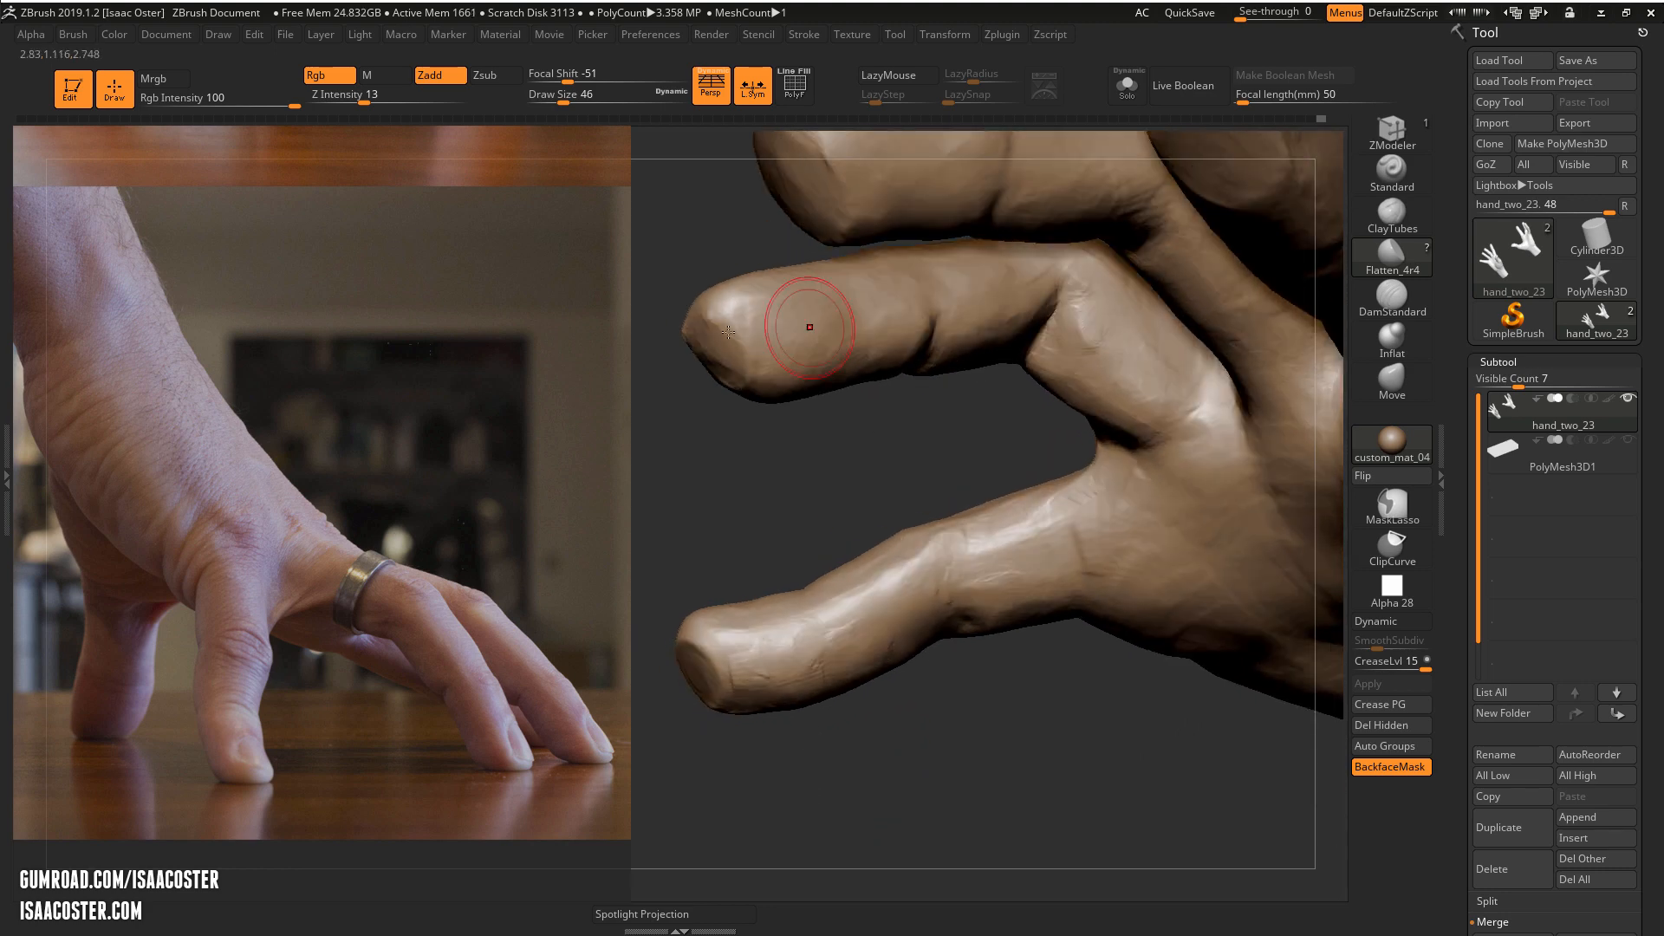
{"action": "left_click_drag", "start_coordinate": [806, 328], "coordinate": [794, 565]}
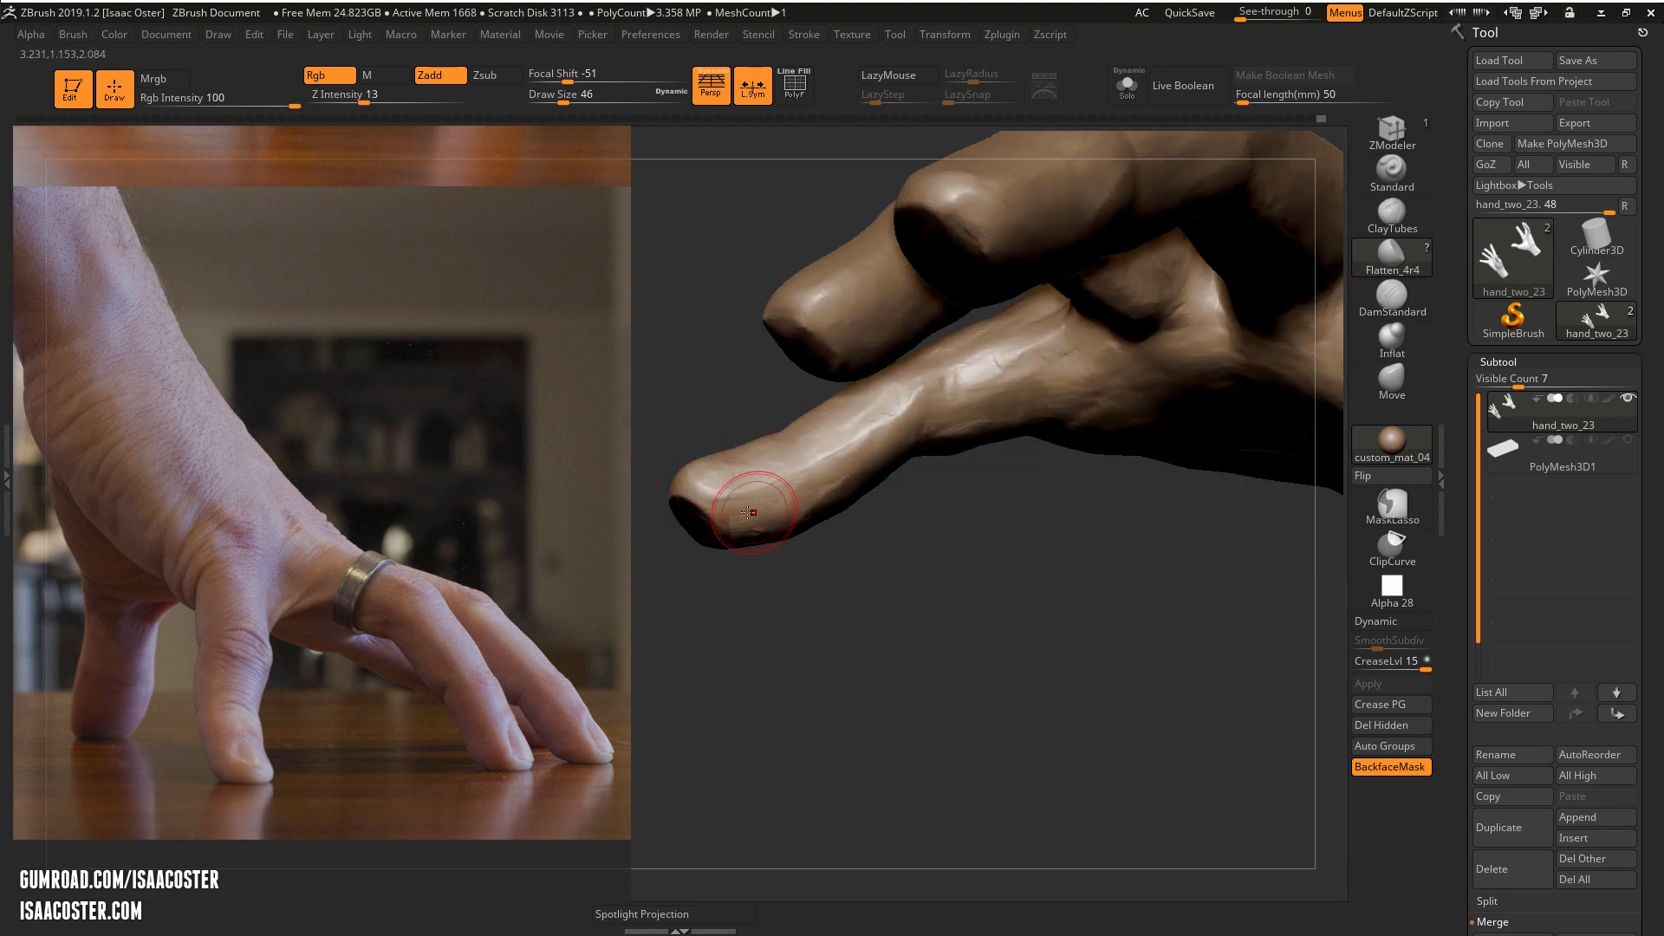
{"action": "left_click_drag", "start_coordinate": [749, 509], "coordinate": [875, 429]}
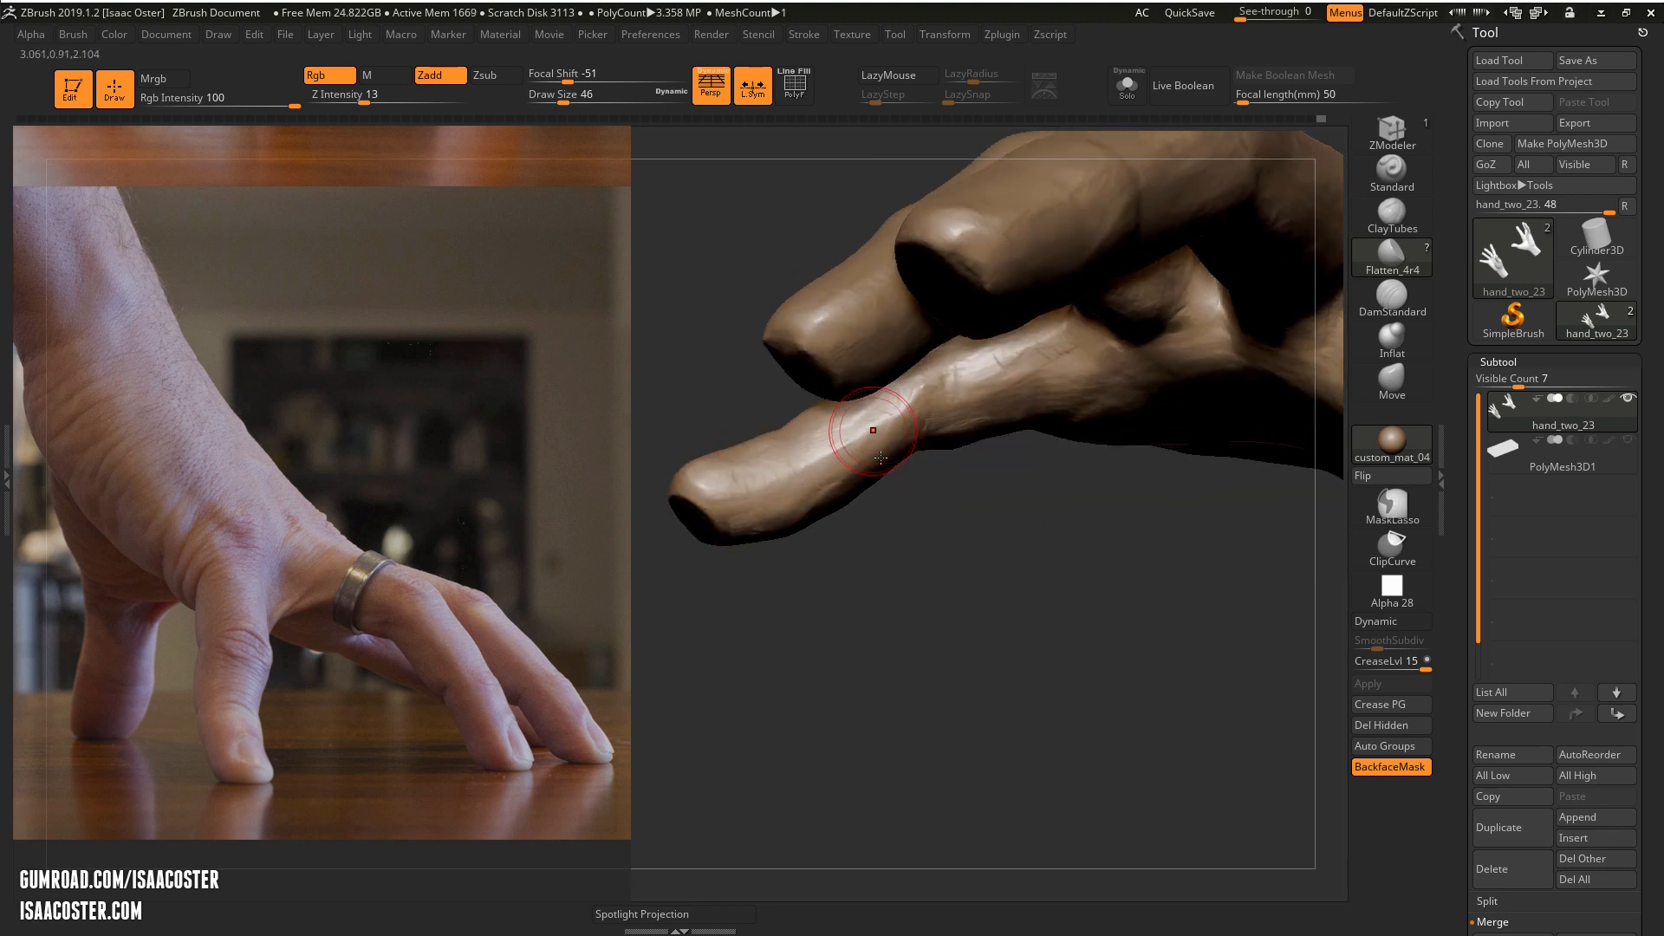
{"action": "left_click_drag", "start_coordinate": [875, 430], "coordinate": [936, 404]}
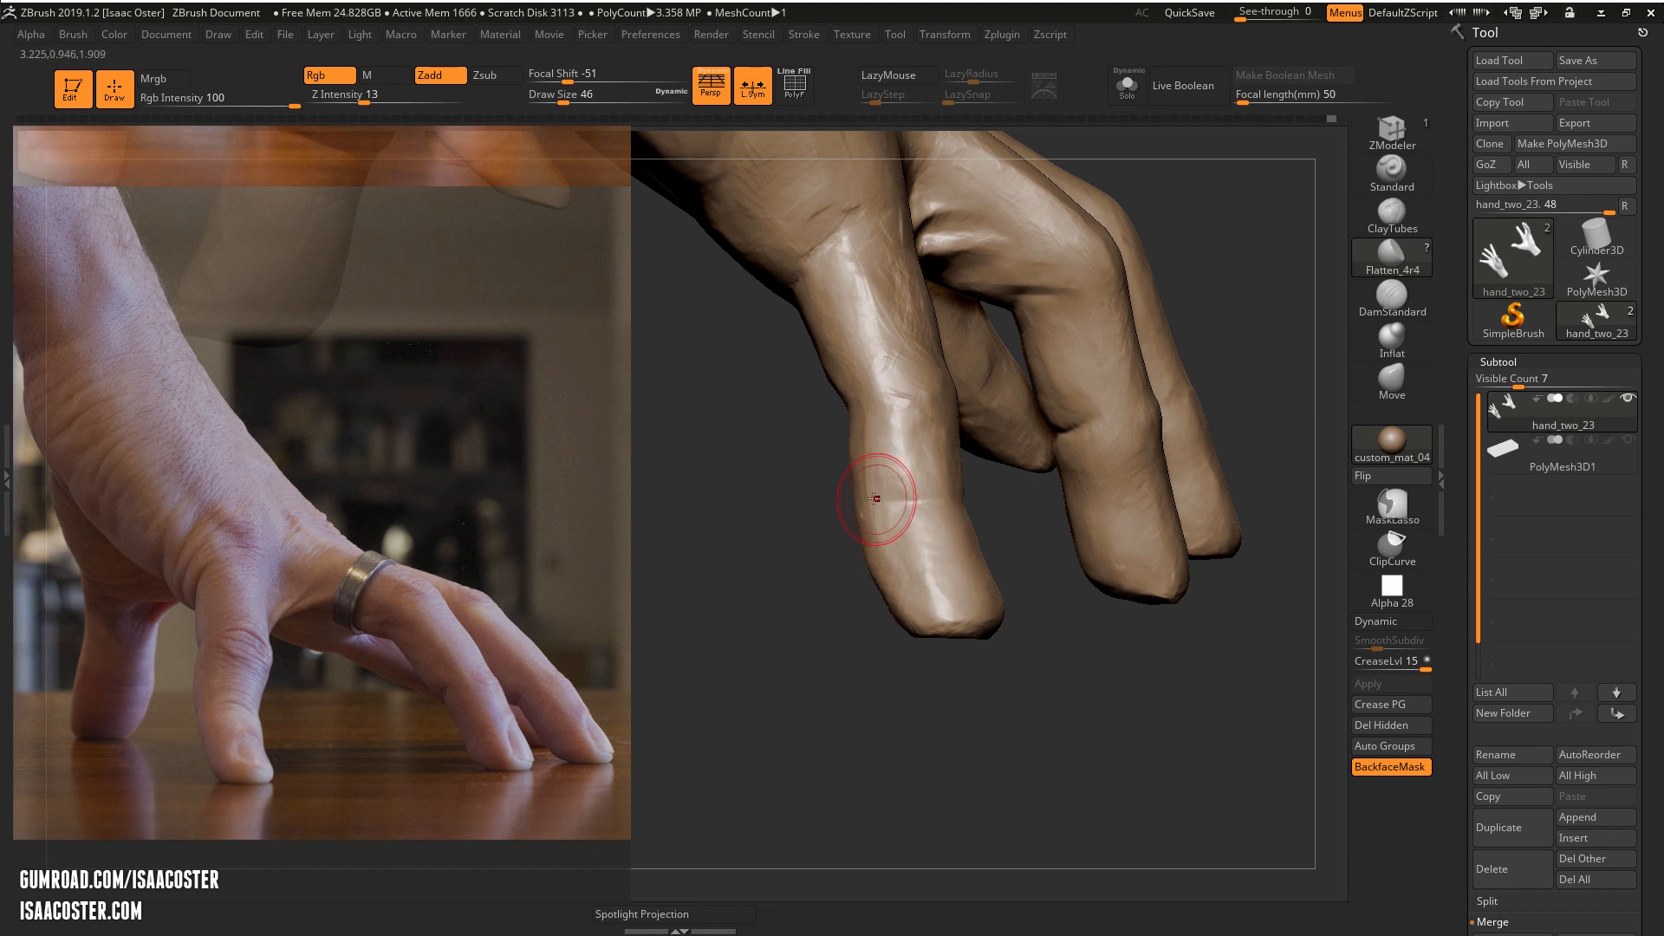
{"action": "mouse_move", "coordinate": [914, 485]}
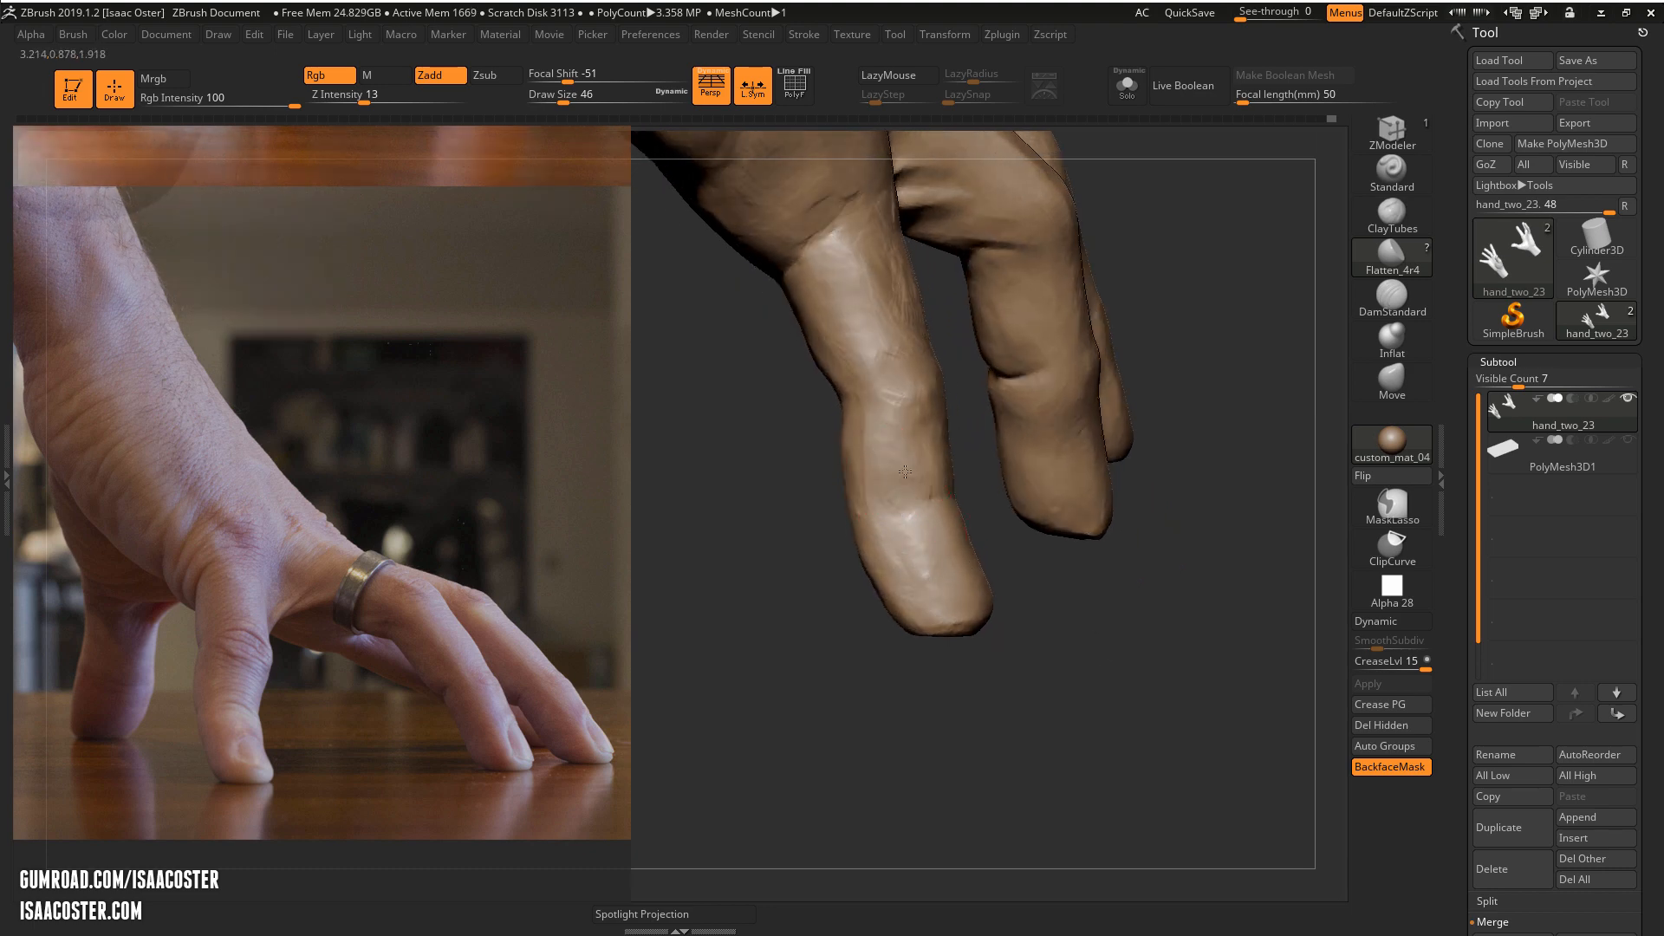
Flatten the front plane of the bent finger with a single stroke
{"action": "left_click_drag", "start_coordinate": [904, 471], "coordinate": [970, 539]}
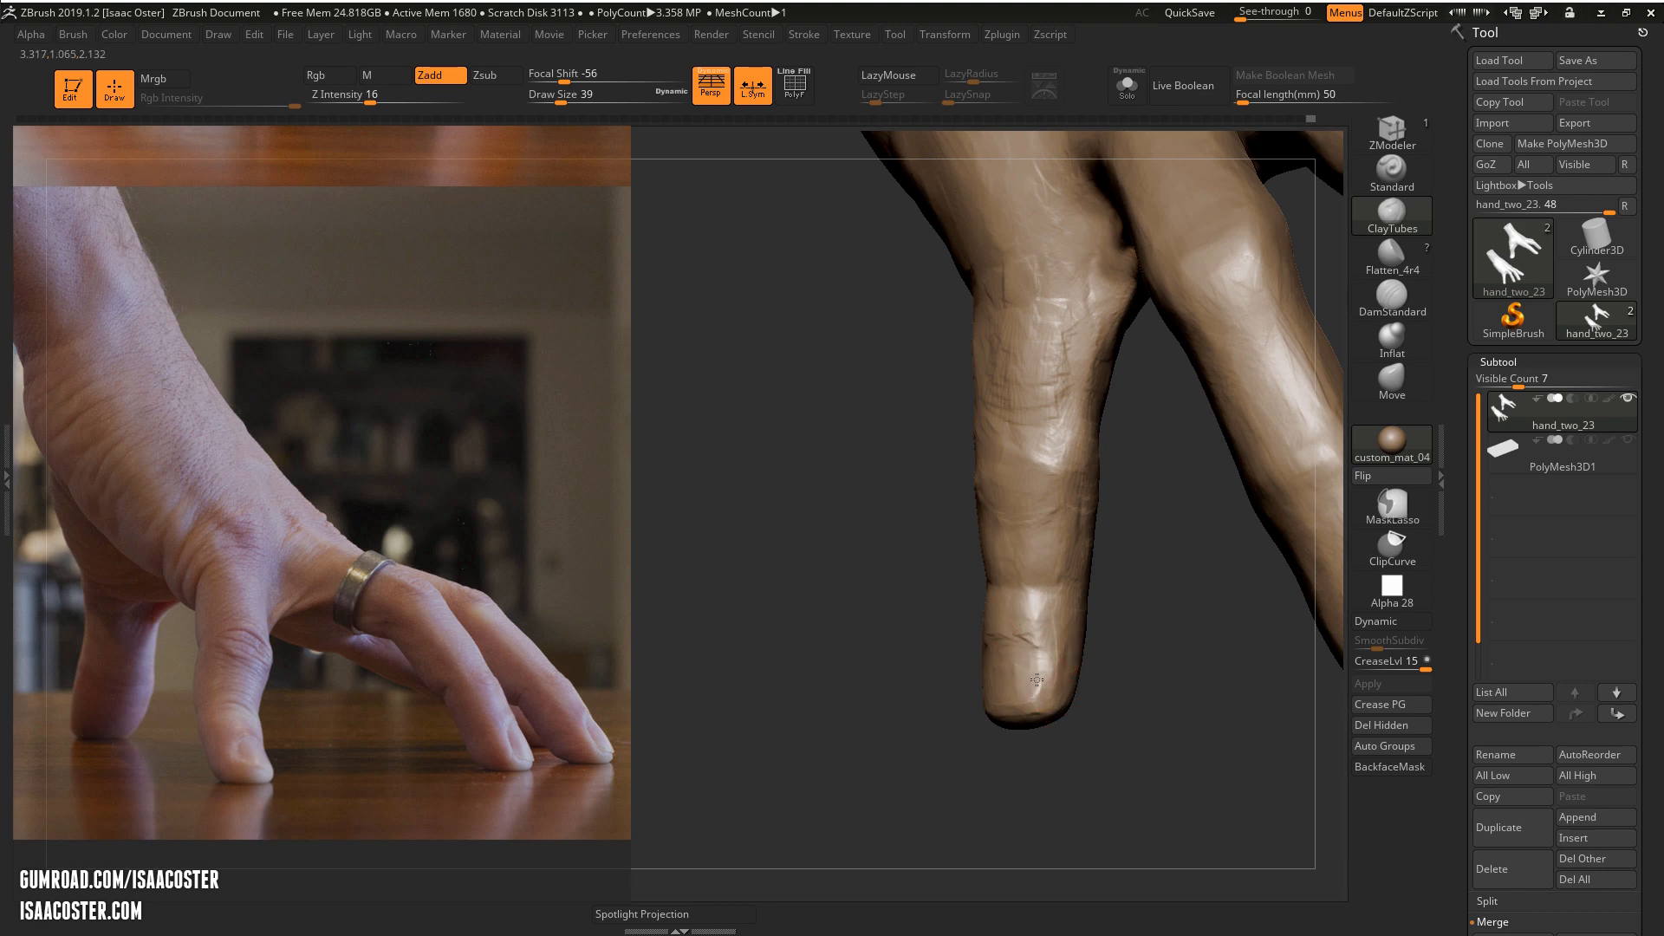
Sculpt the fingernail edge near the tip of the hanging finger
{"action": "left_click_drag", "start_coordinate": [1035, 679], "coordinate": [1199, 677]}
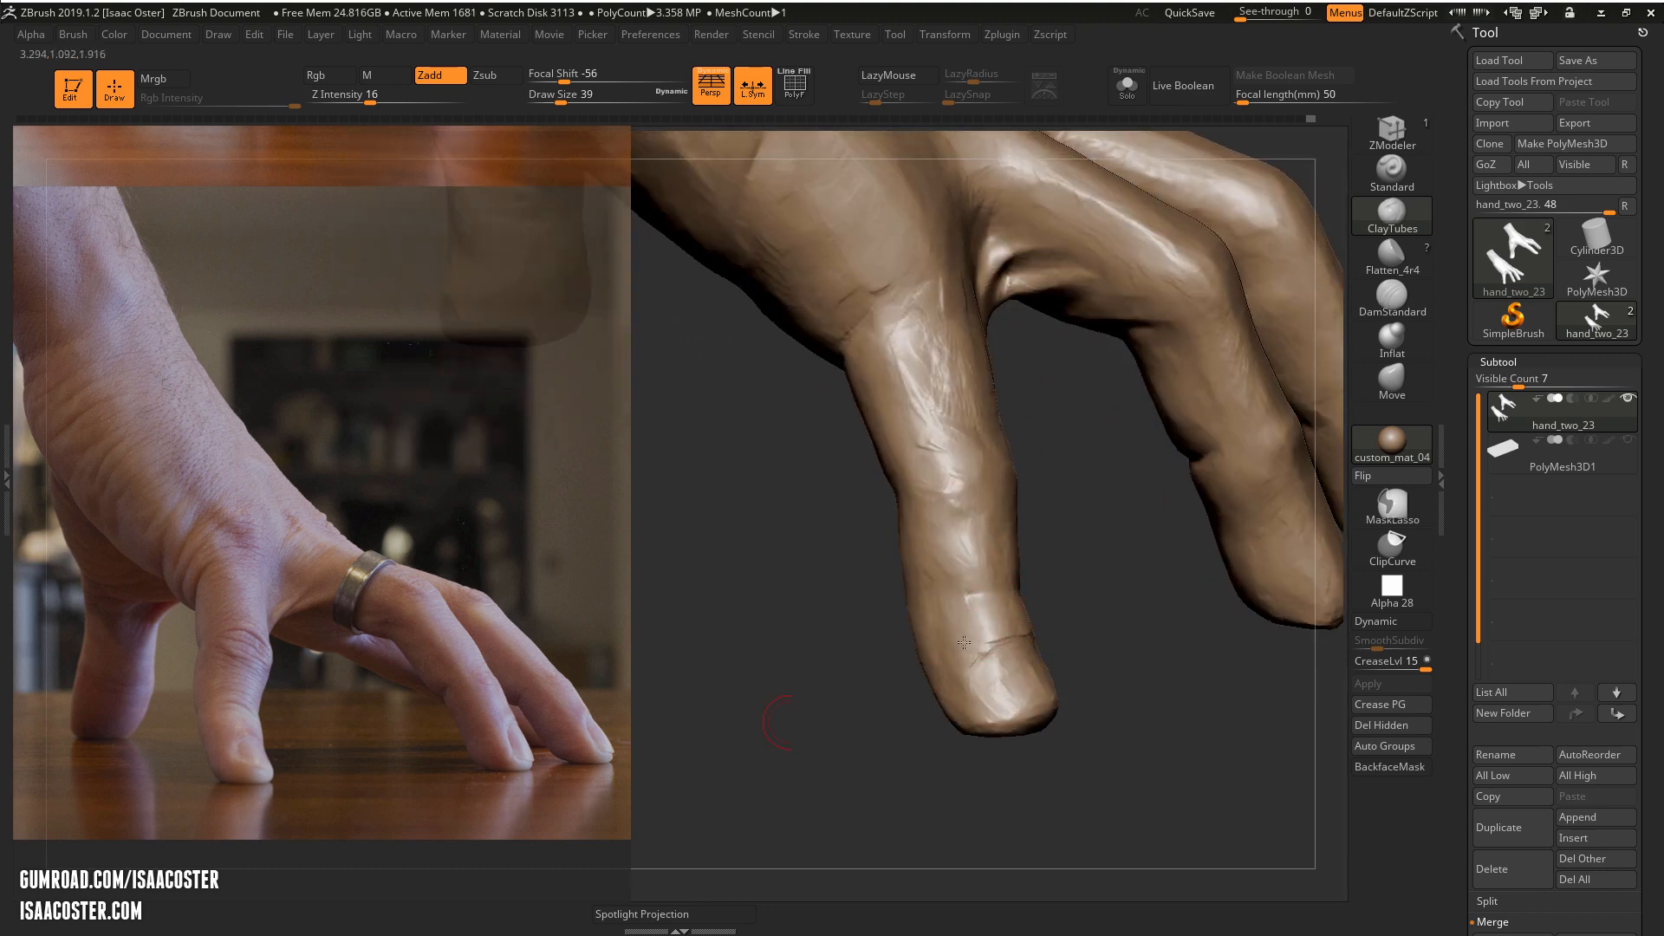
{"action": "left_click_drag", "start_coordinate": [961, 645], "coordinate": [962, 617]}
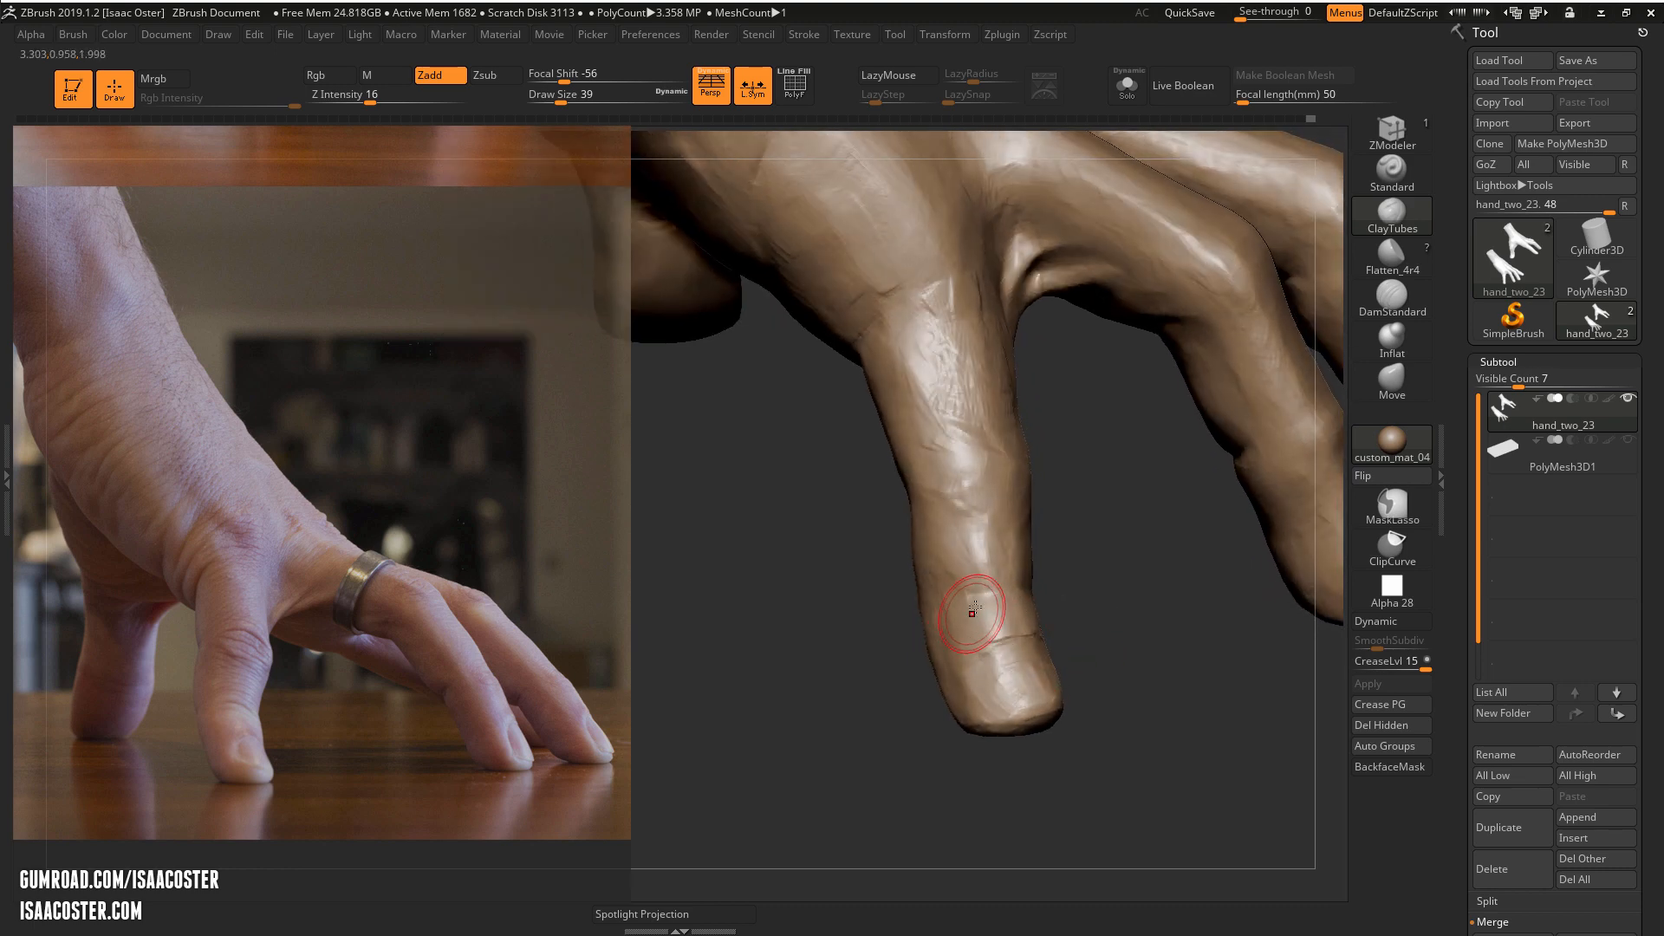